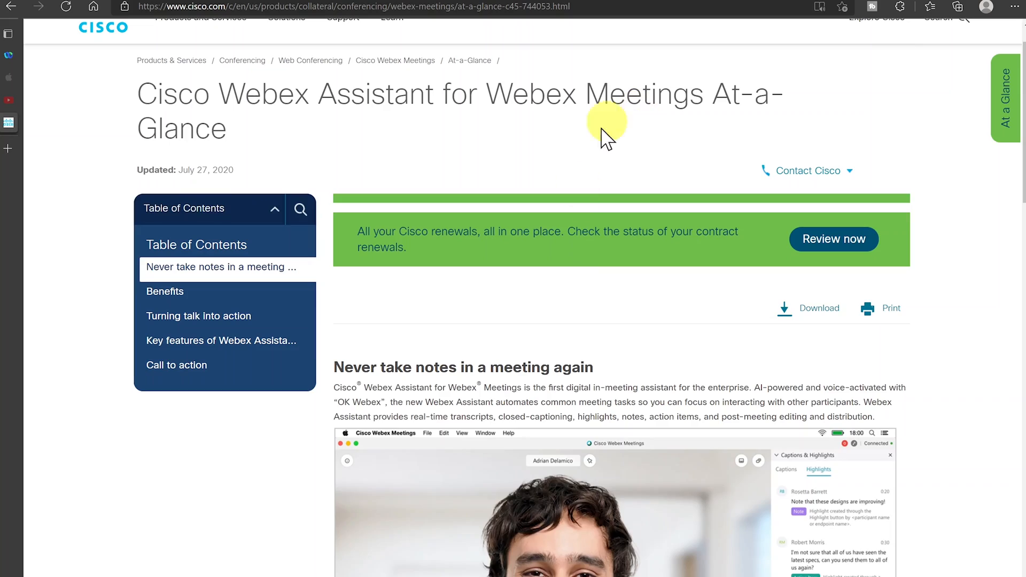
# Scroll down the Cisco Webex Assistant At-a-Glance page toward the voice optimization article
pyautogui.scroll(-3)
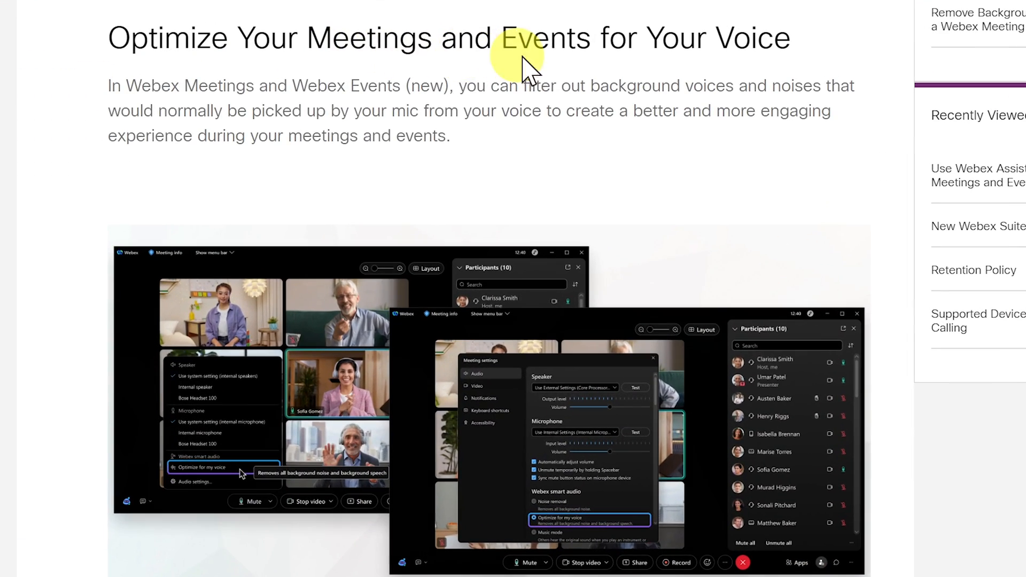
pyautogui.moveTo(644, 85)
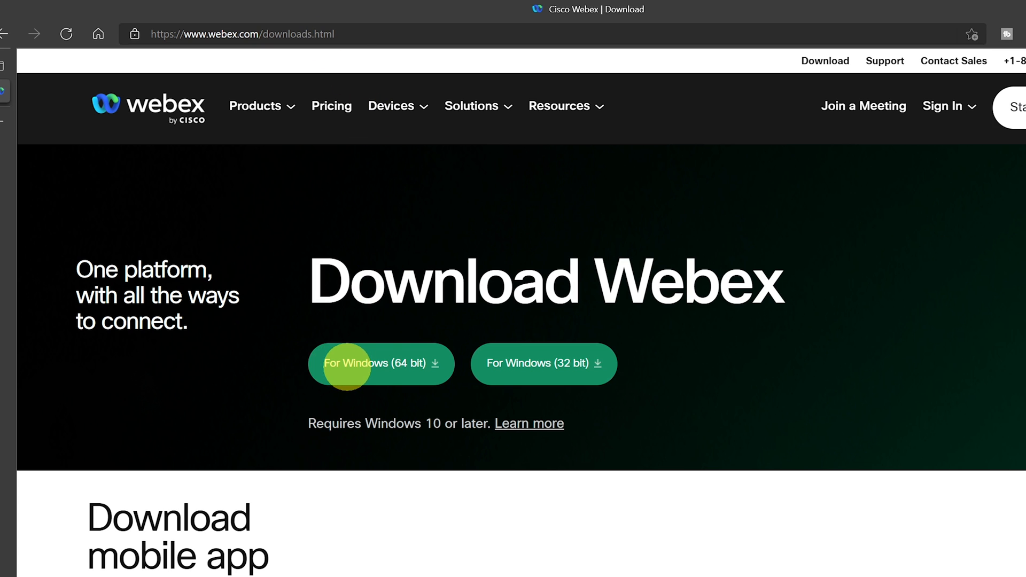
pyautogui.moveTo(535, 364)
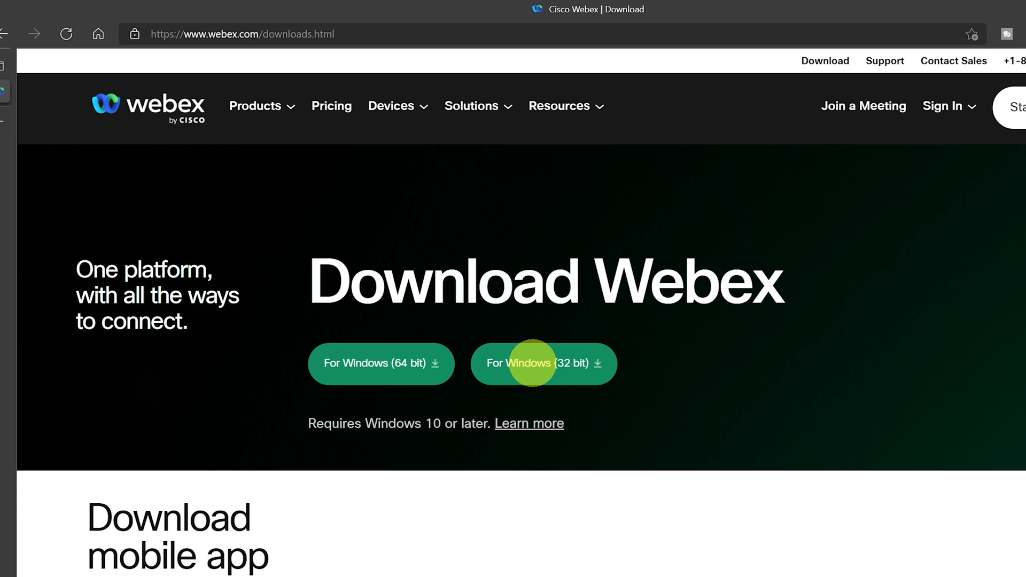
# Go to the Download Webex page with the Windows 64-bit and 32-bit installer buttons
pyautogui.click(544, 364)
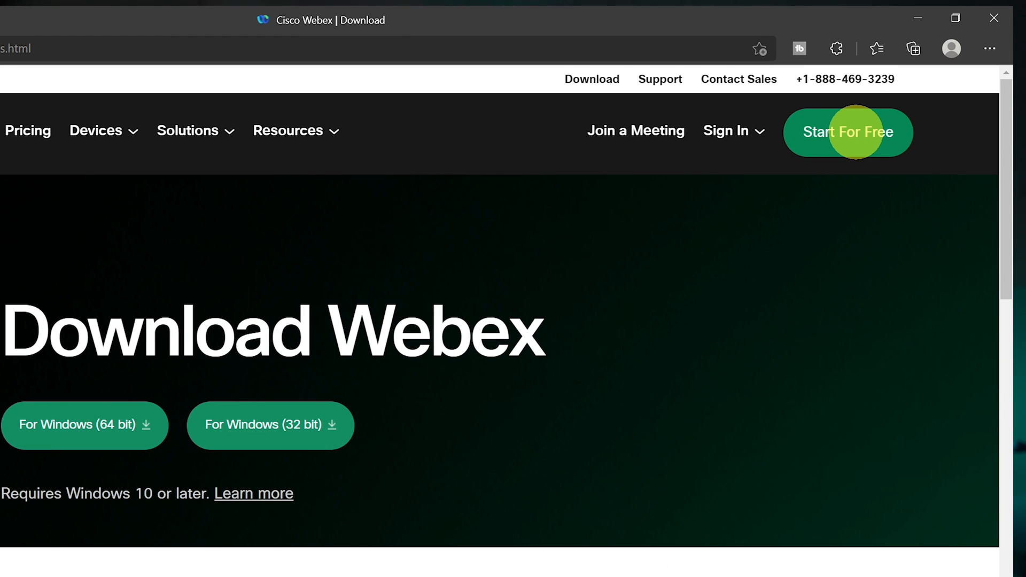
# Start the free Webex sign-up, fill a saved email address and continue to the next step
pyautogui.click(848, 132)
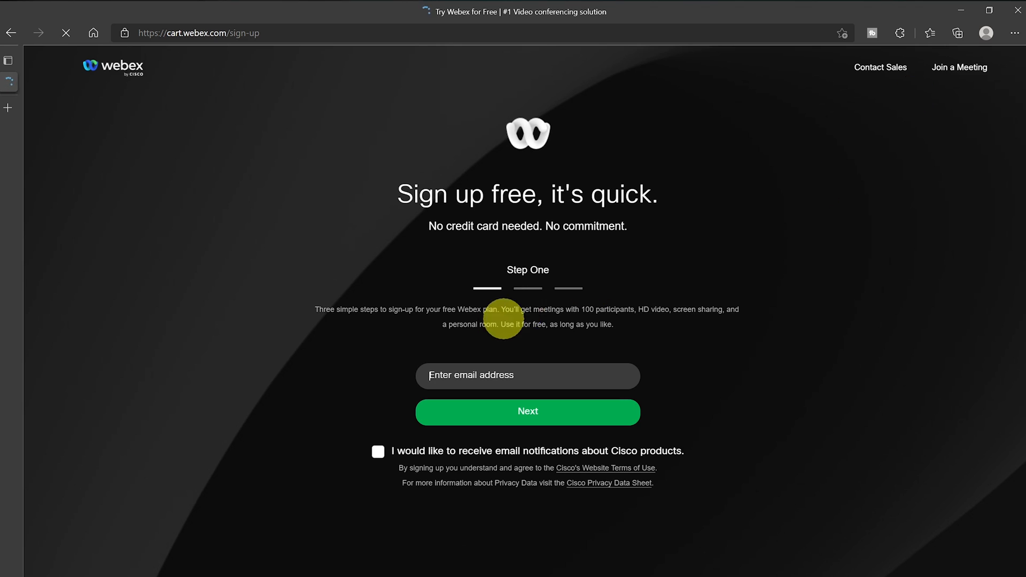
pyautogui.click(527, 375)
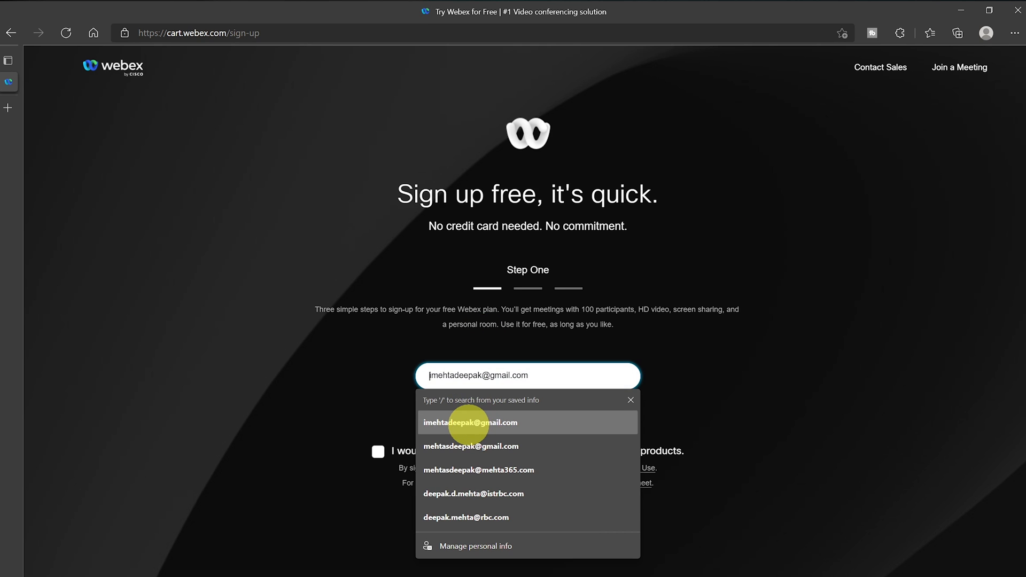
pyautogui.click(471, 422)
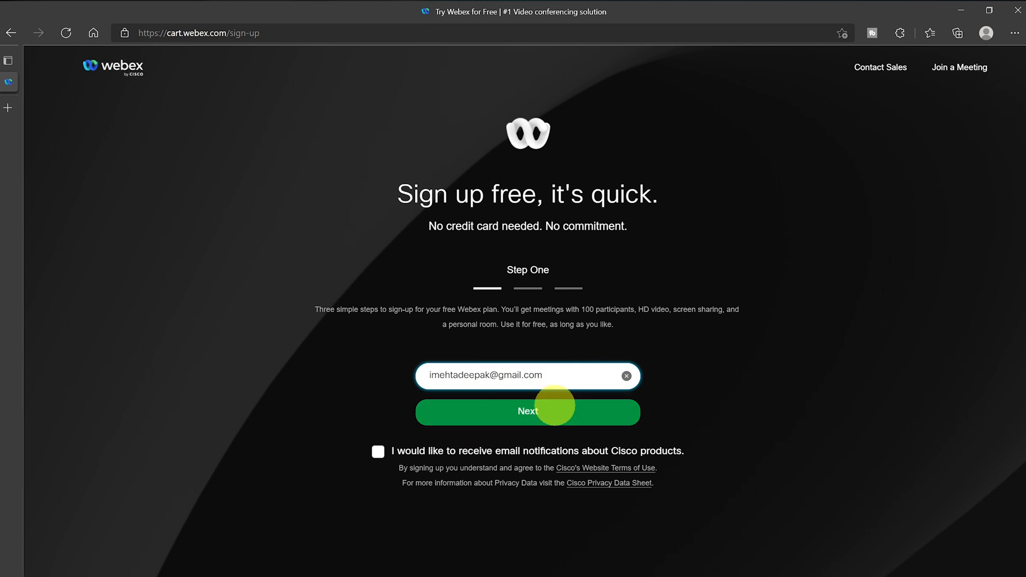
pyautogui.click(528, 411)
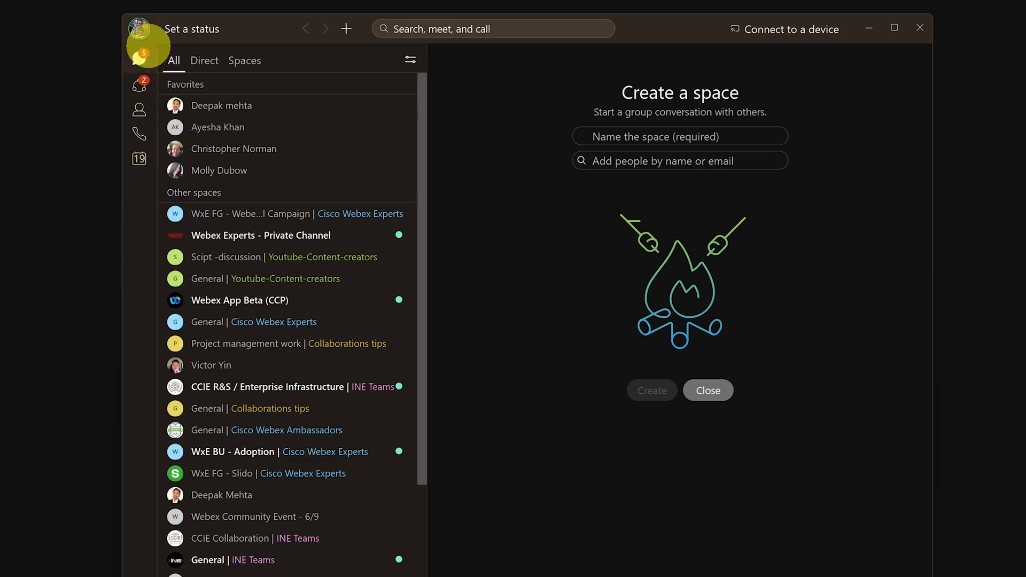
pyautogui.click(139, 27)
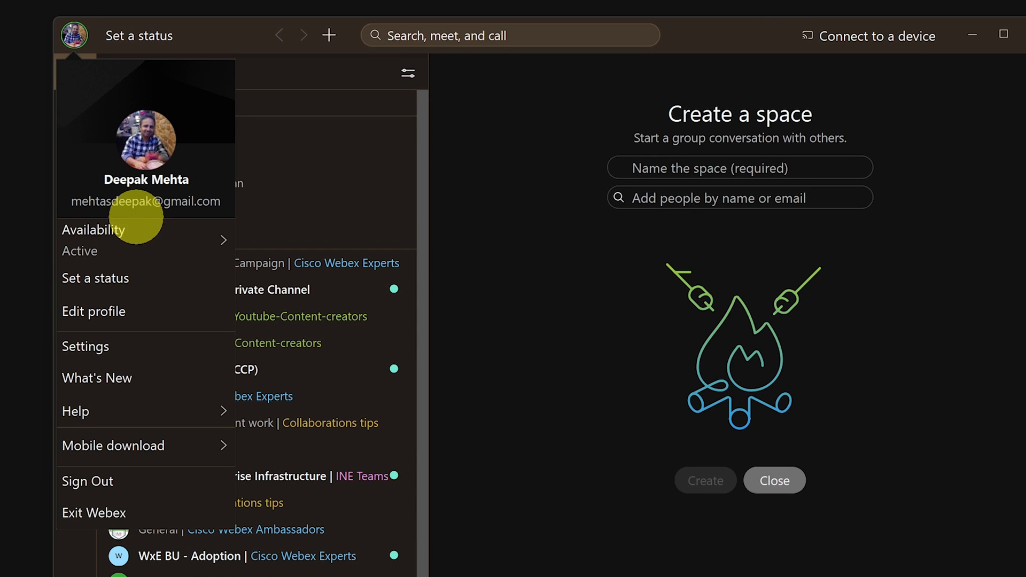
pyautogui.moveTo(95, 278)
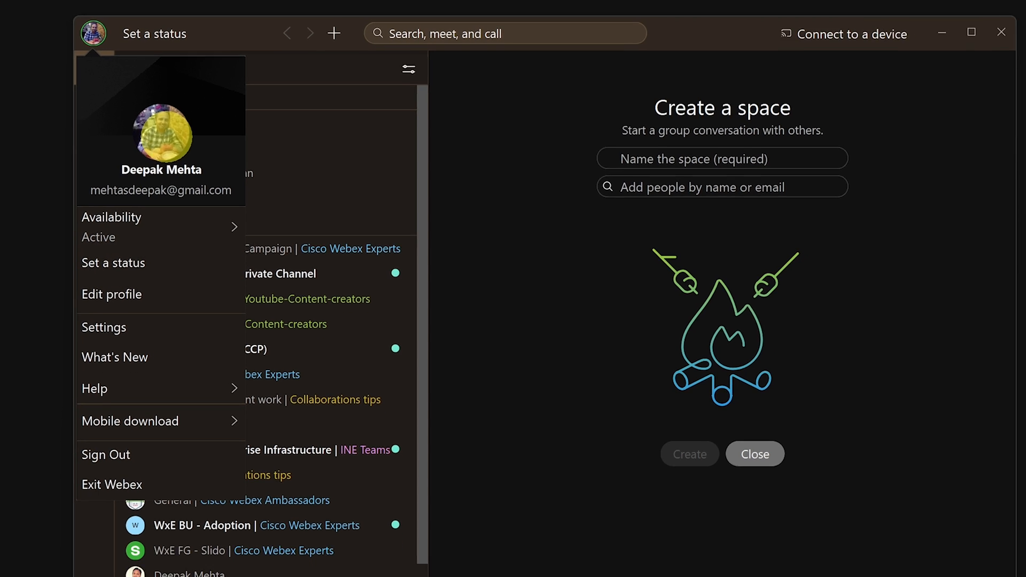
pyautogui.click(111, 295)
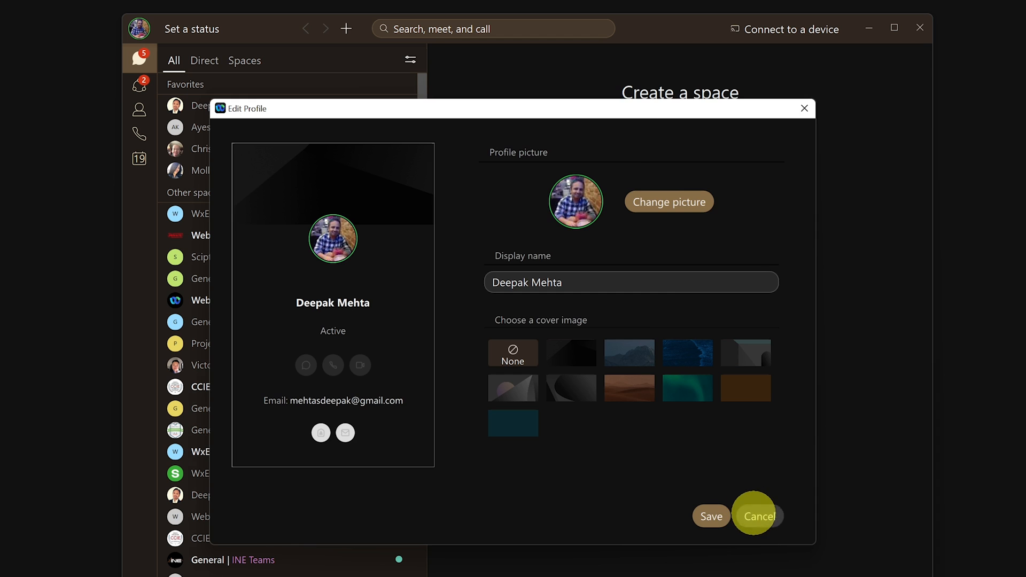
pyautogui.click(759, 517)
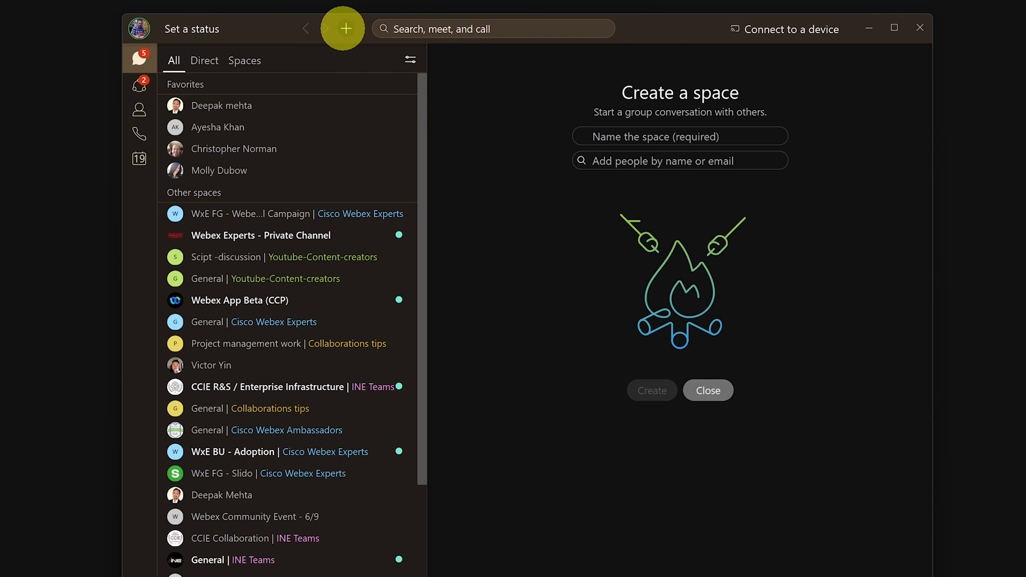
pyautogui.moveTo(345, 29)
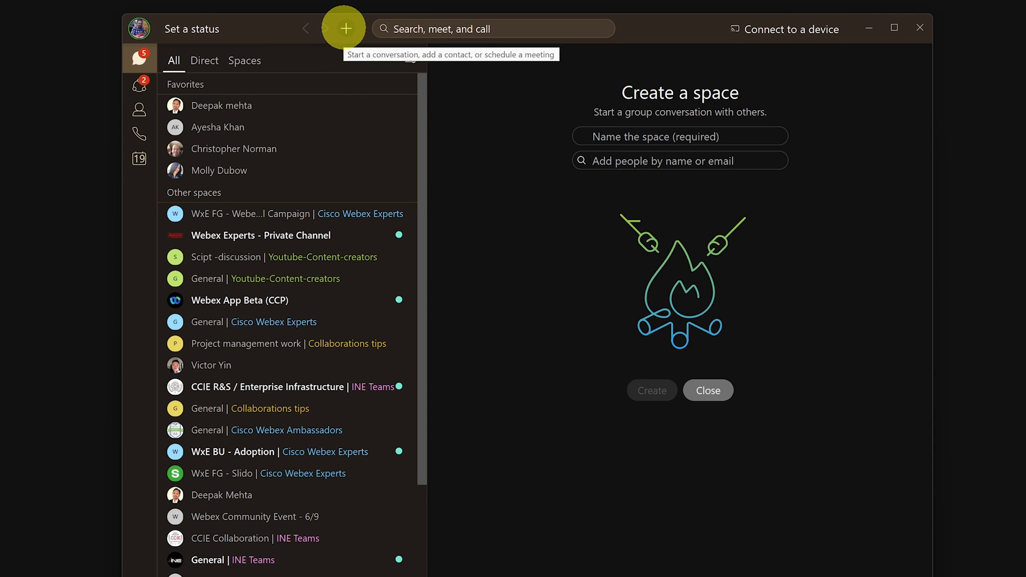
# Show the + menu for messaging, creating a space, calling, adding a contact or scheduling
pyautogui.click(345, 28)
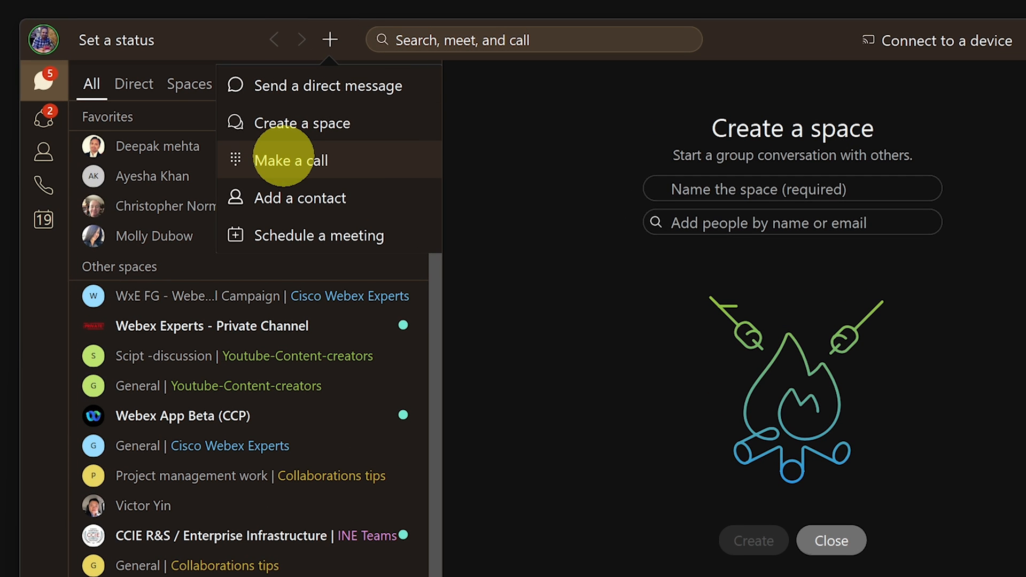
pyautogui.moveTo(299, 197)
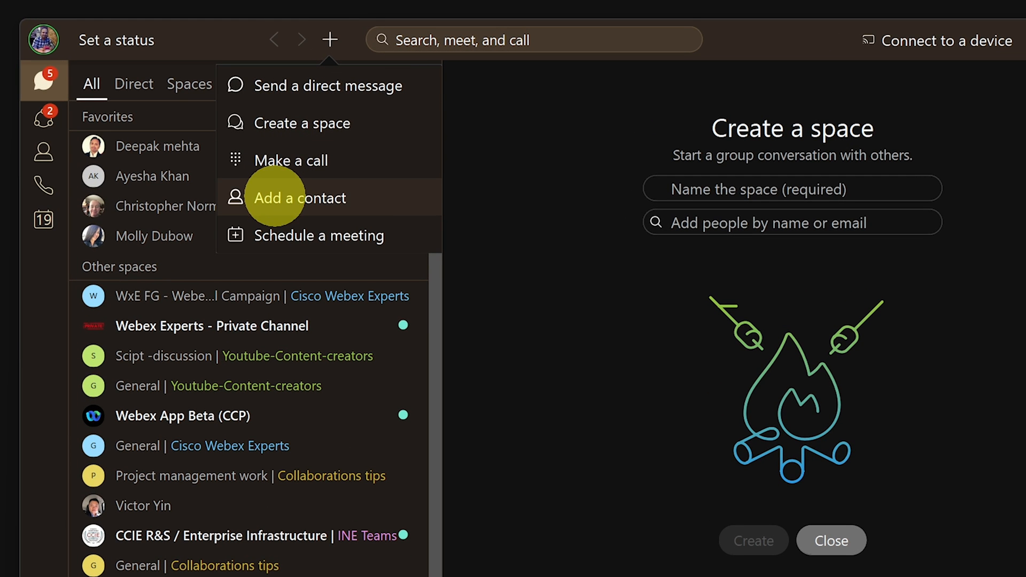
pyautogui.moveTo(318, 235)
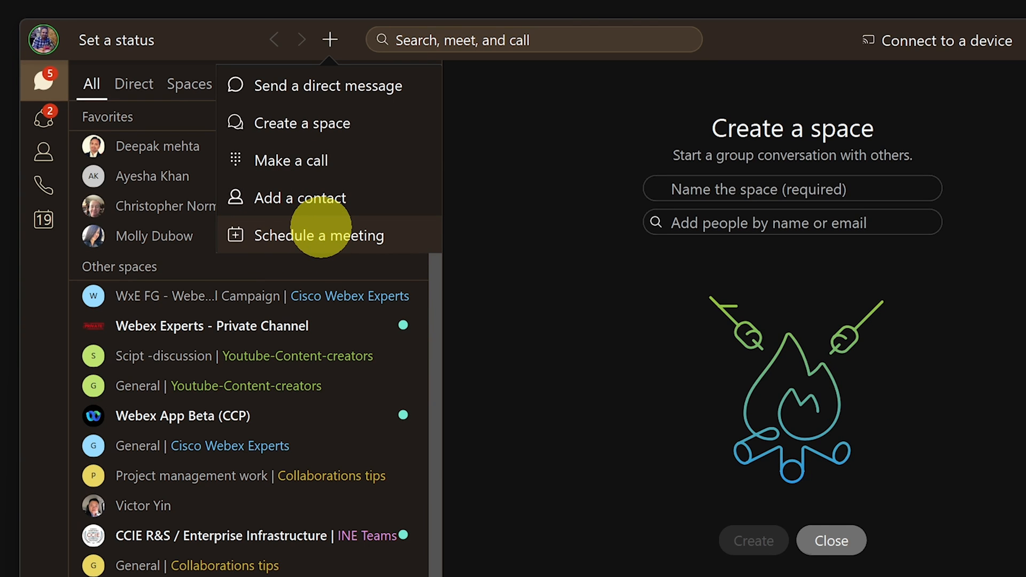
pyautogui.moveTo(290, 160)
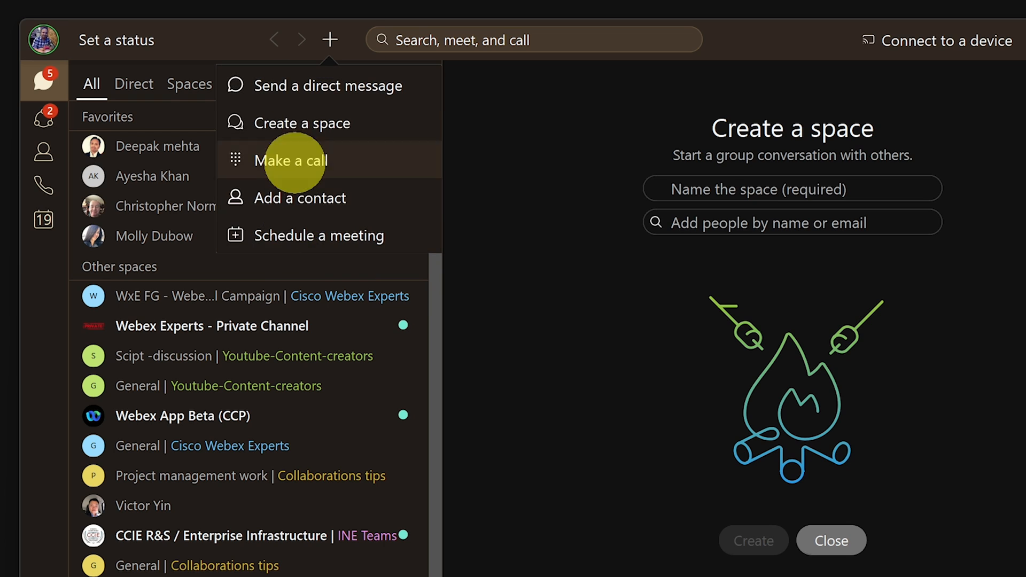
pyautogui.moveTo(326, 85)
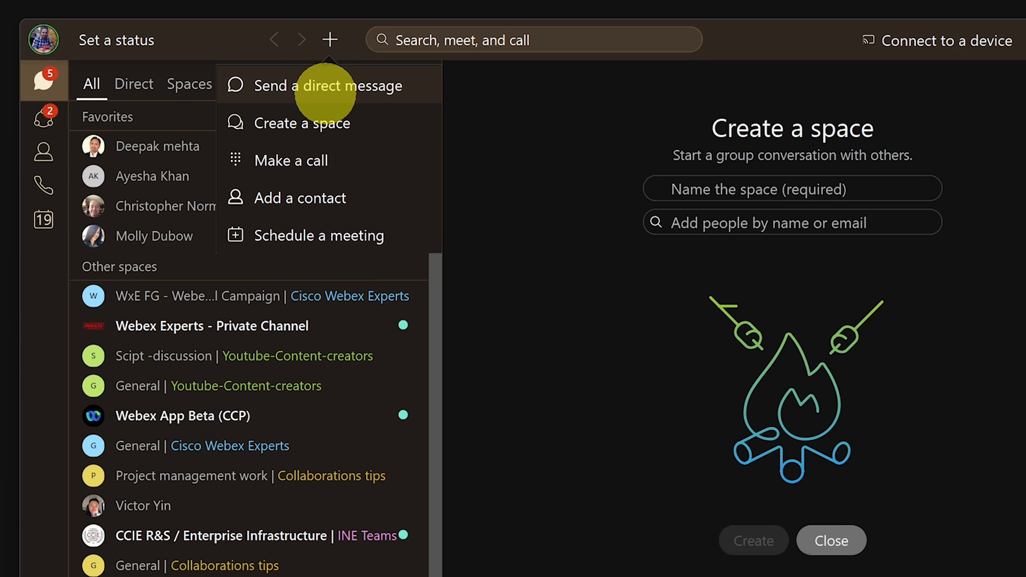
pyautogui.moveTo(320, 235)
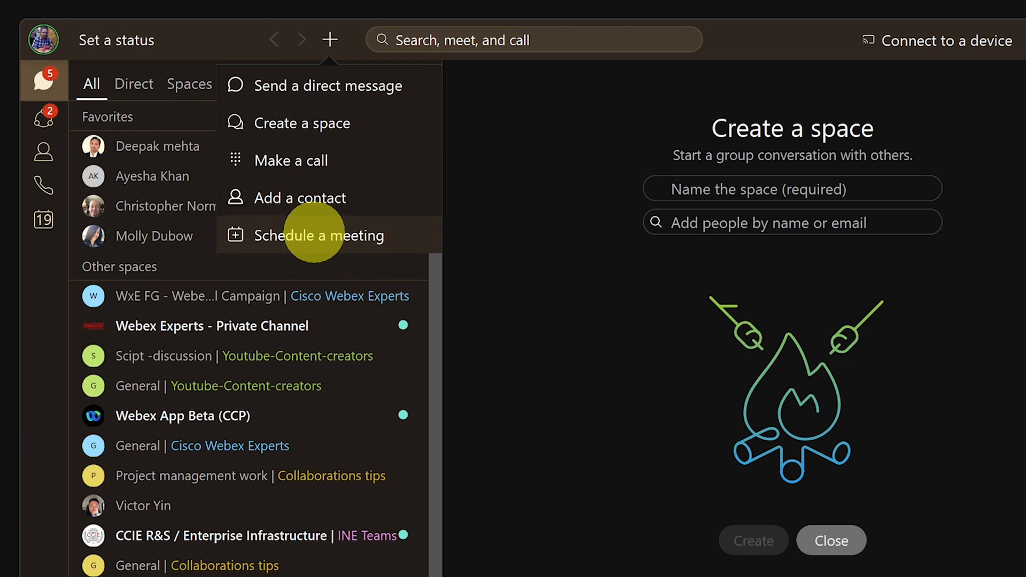
pyautogui.moveTo(432, 39)
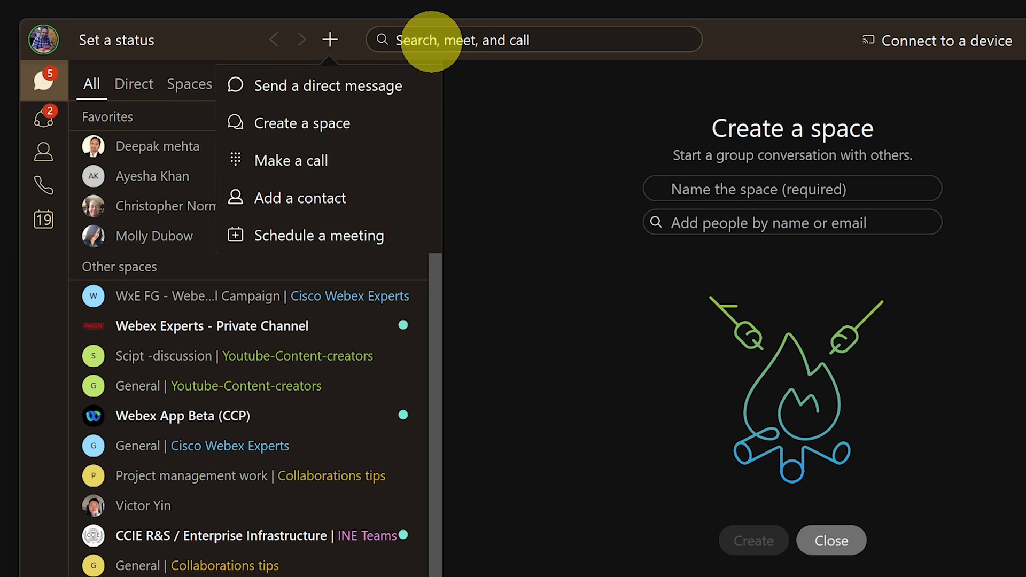
# Search for 'm' to list matching people and spaces
pyautogui.click(533, 40)
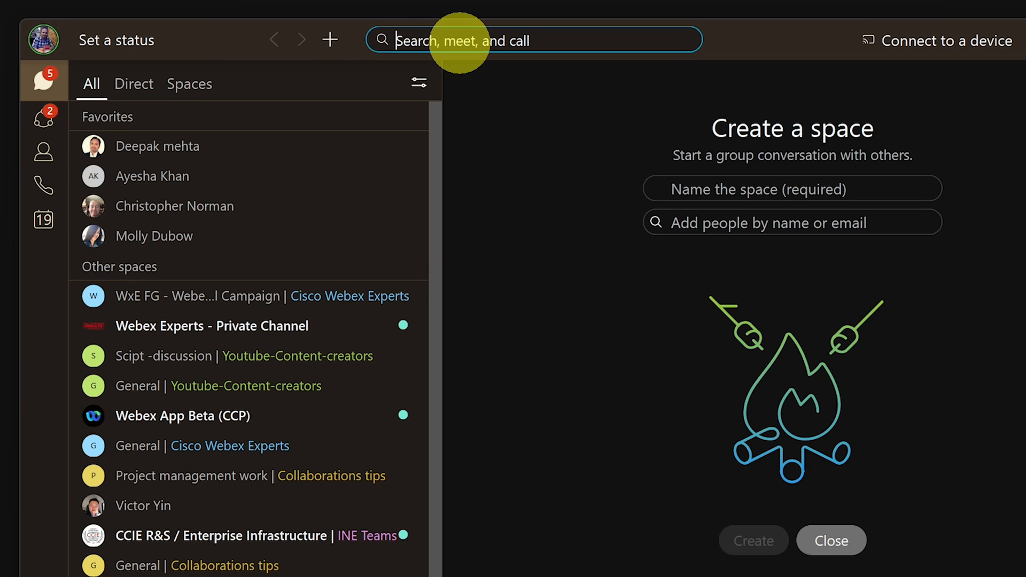
pyautogui.write('m')
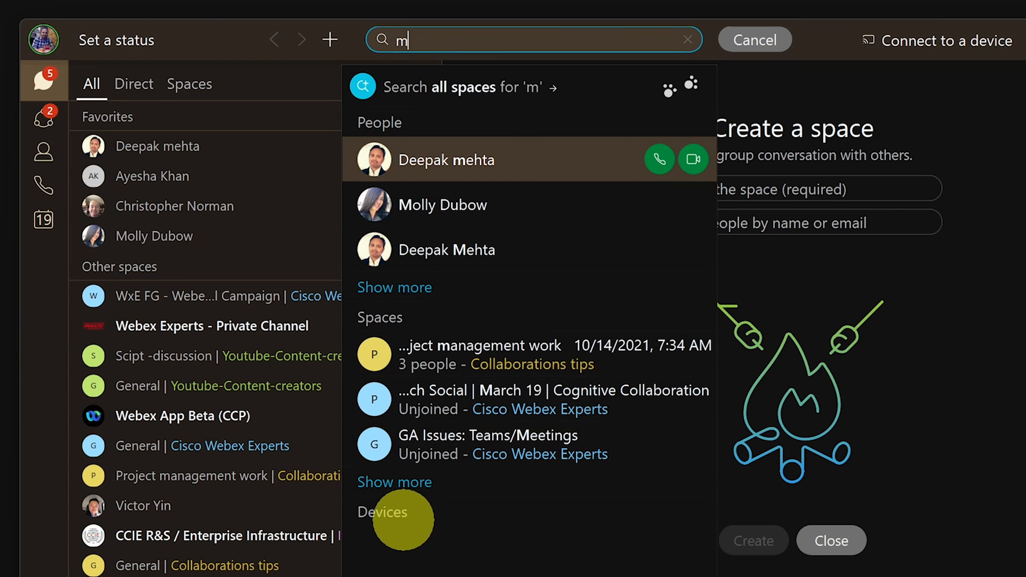
pyautogui.moveTo(659, 249)
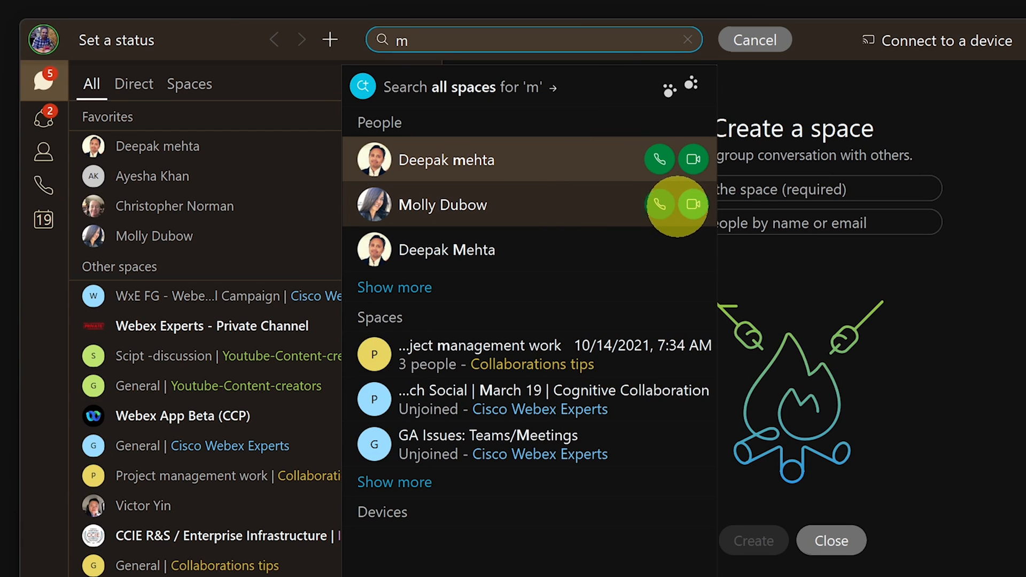
pyautogui.moveTo(693, 204)
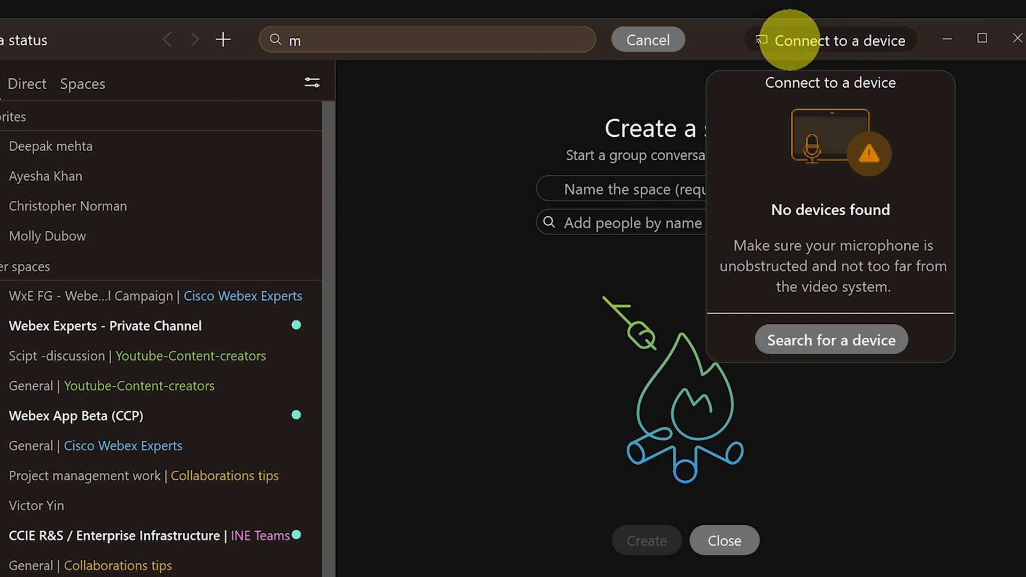
pyautogui.moveTo(864, 114)
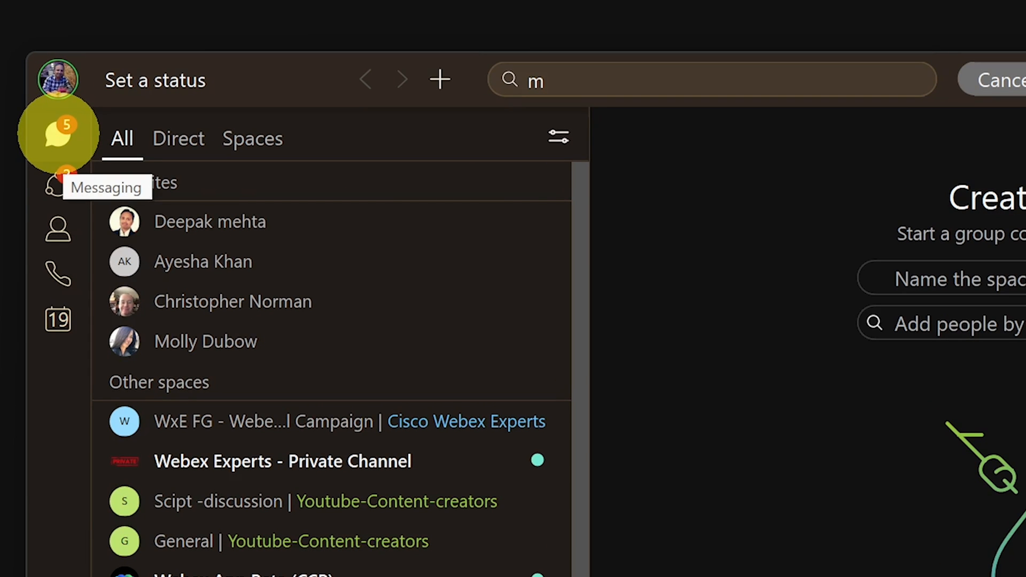
pyautogui.moveTo(58, 199)
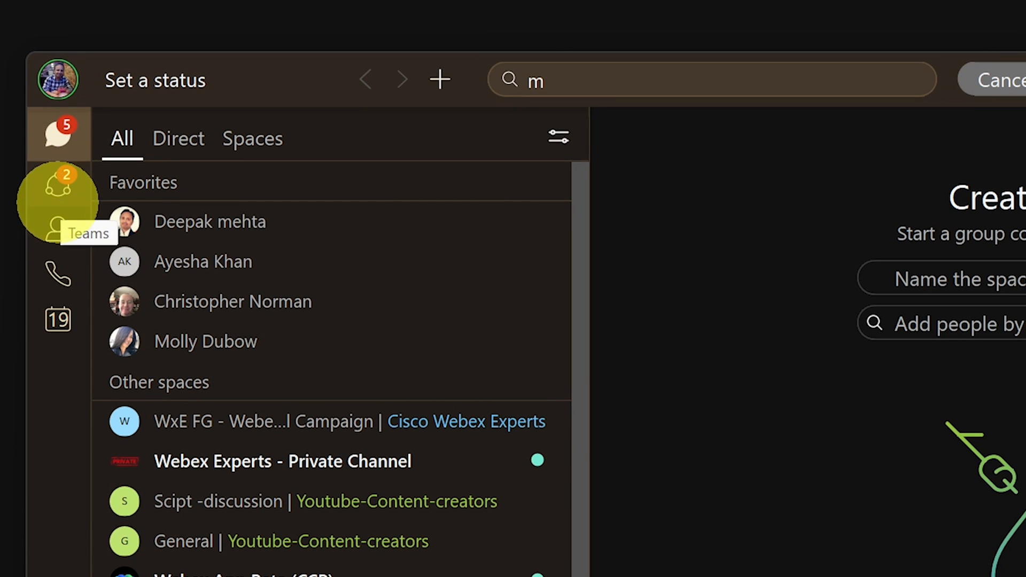
pyautogui.moveTo(57, 320)
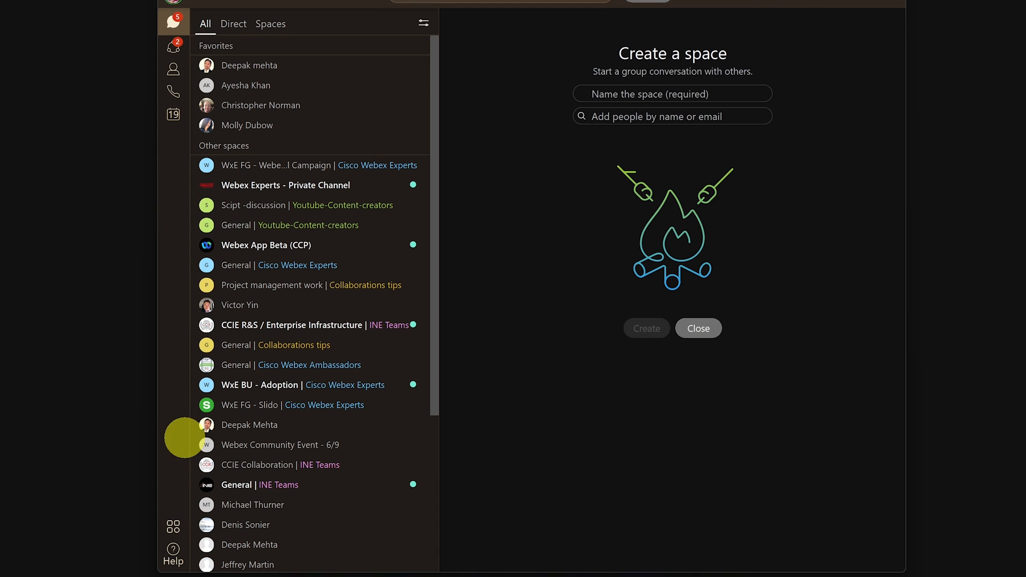
pyautogui.moveTo(173, 526)
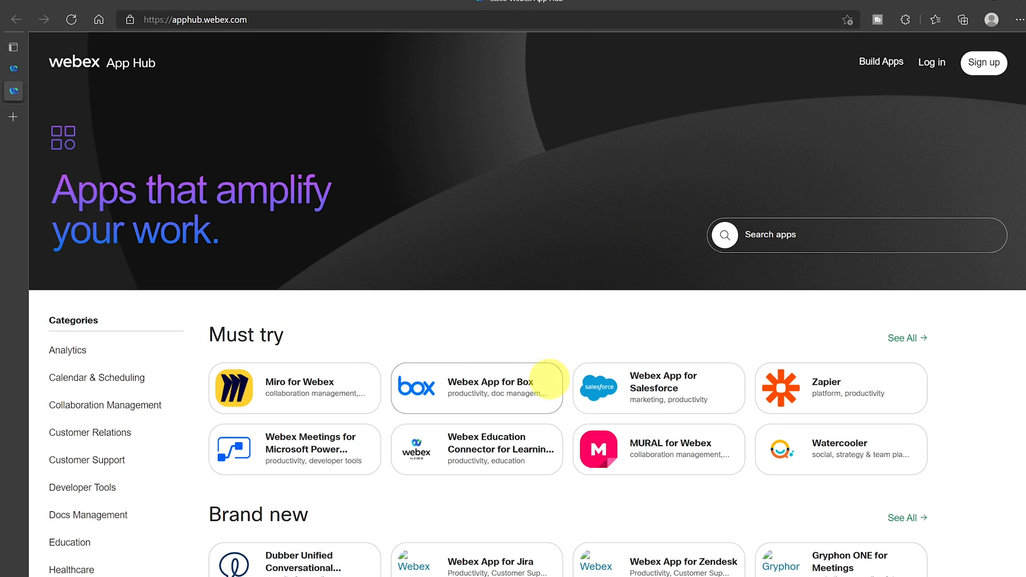
# Scroll down to reach the Teams section listing Cisco Webex Ambassadors and other teams
pyautogui.scroll(-3)
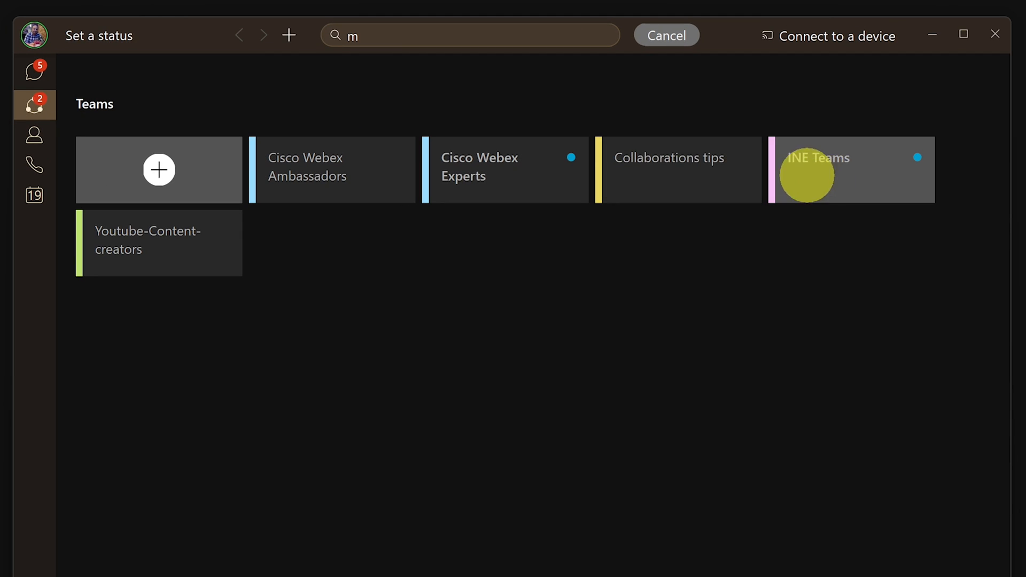
# Name the new team Youtube-content-creators with description Youtube-Cisco and create it
pyautogui.click(158, 170)
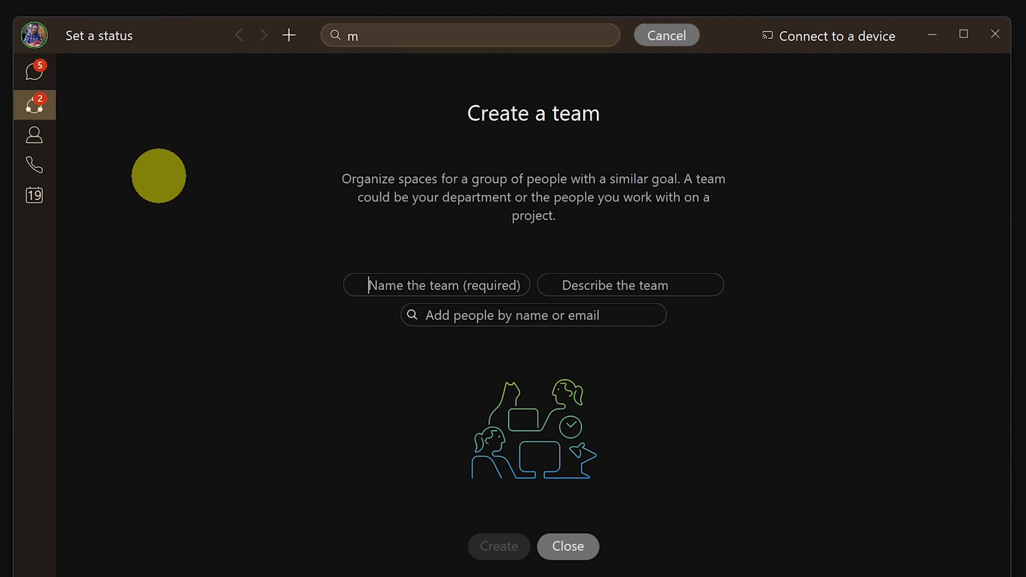
pyautogui.write('content-creators')
pyautogui.click(630, 285)
pyautogui.write('Youtube-Cisco')
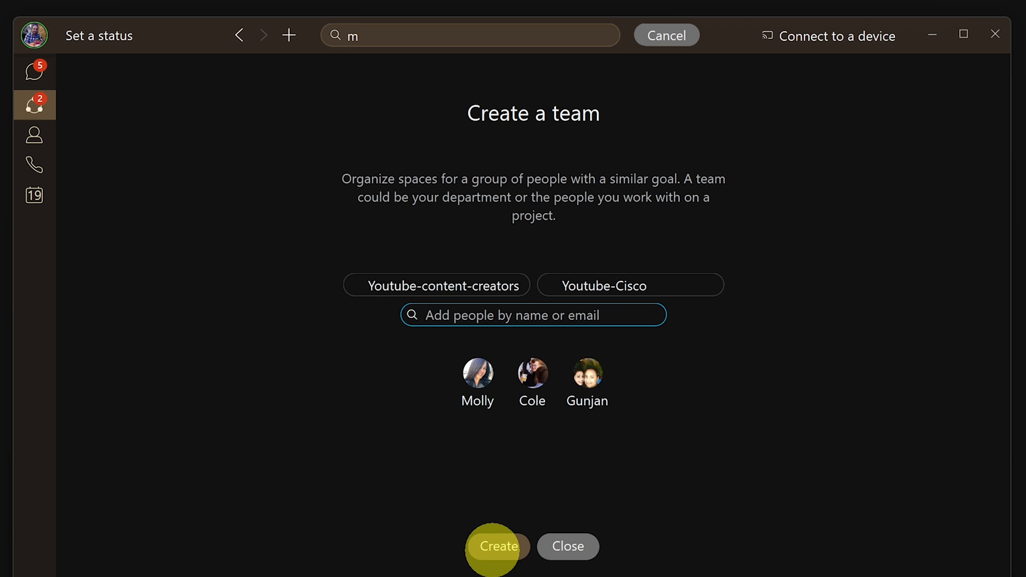
pyautogui.click(499, 546)
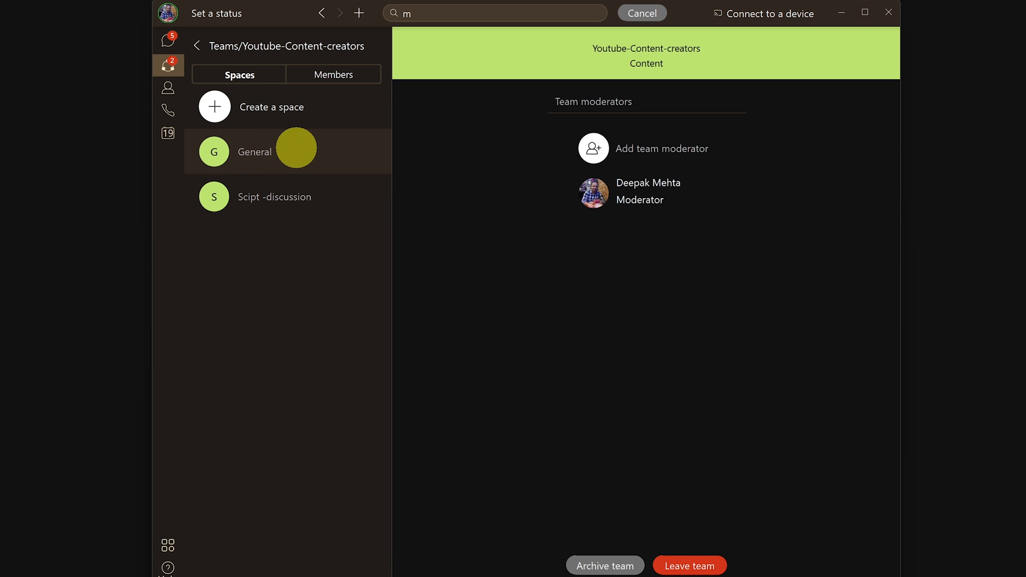
# Open the team's General space, then start the create-a-space form
pyautogui.click(254, 151)
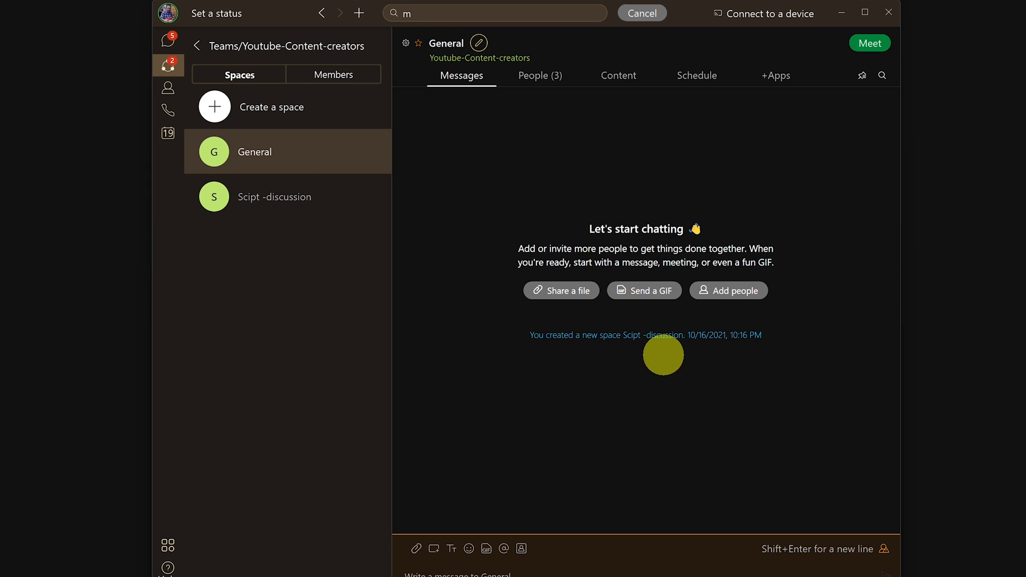
pyautogui.moveTo(446, 559)
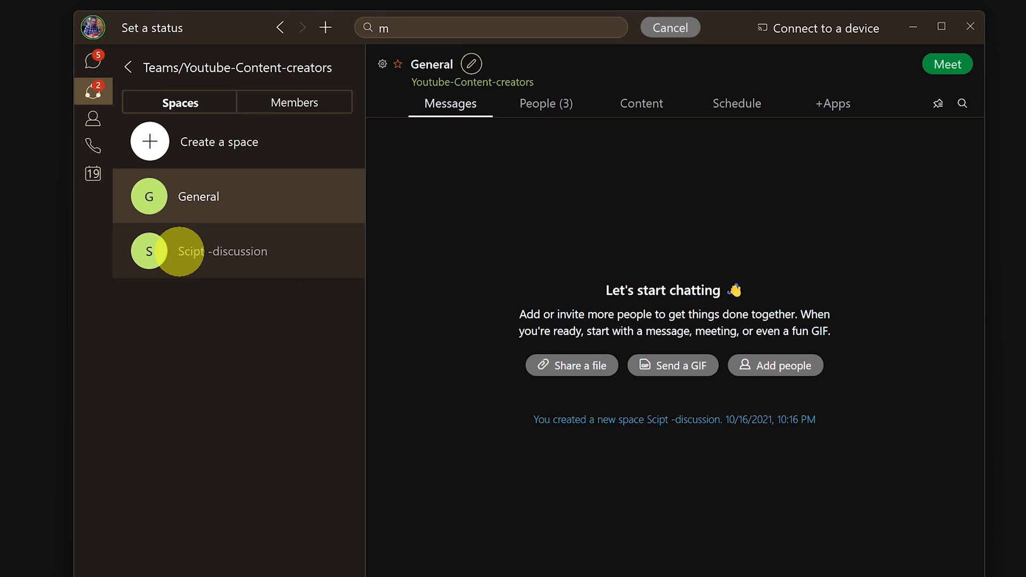
pyautogui.click(150, 141)
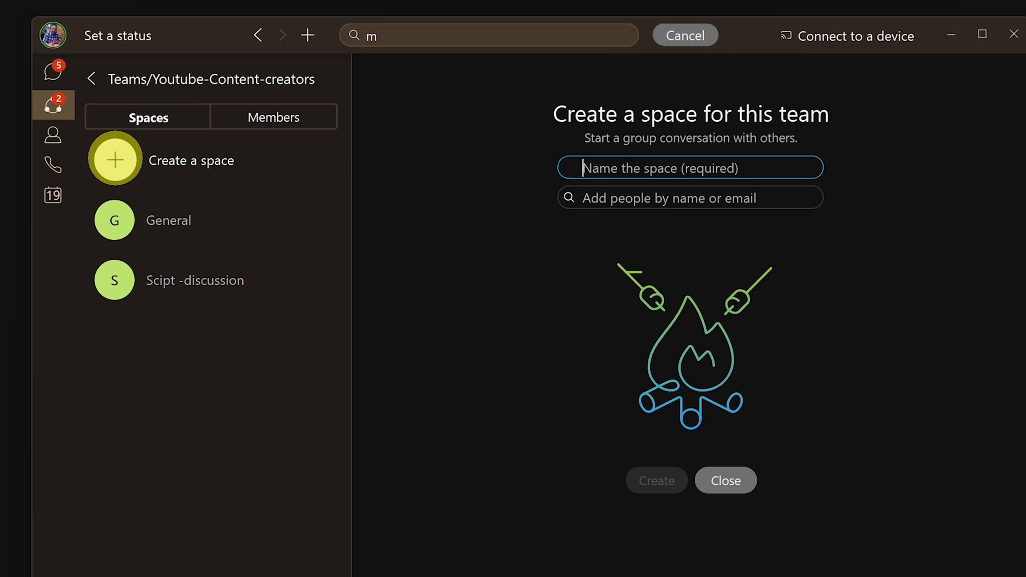
pyautogui.moveTo(668, 163)
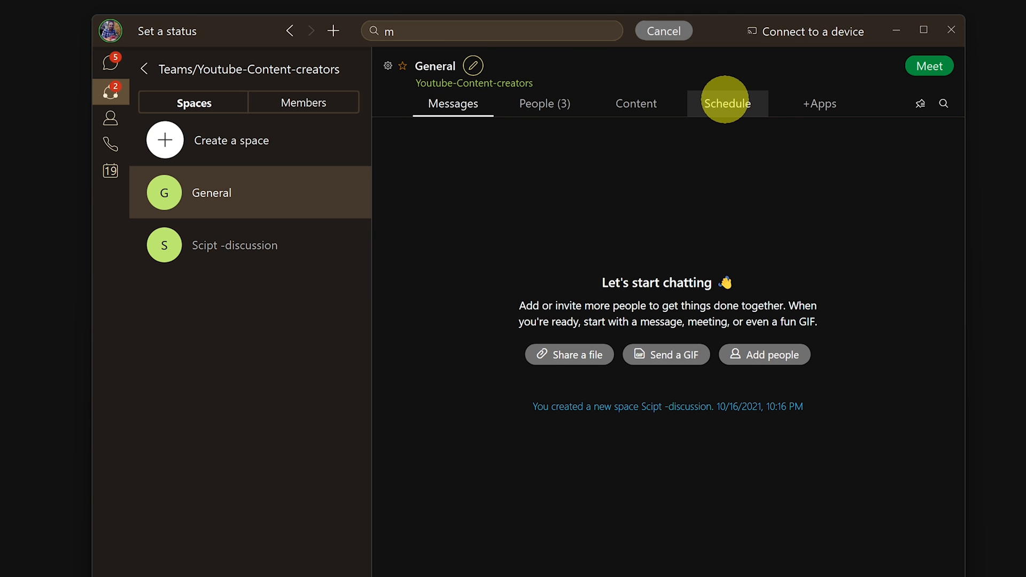
pyautogui.moveTo(819, 103)
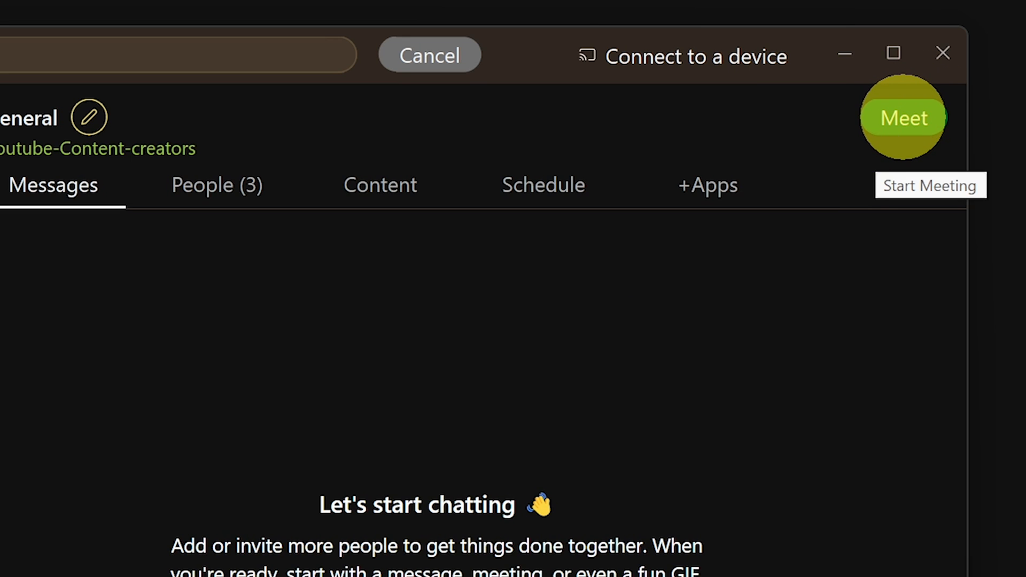
# Start a meeting from the General space's green Meet button
pyautogui.click(902, 118)
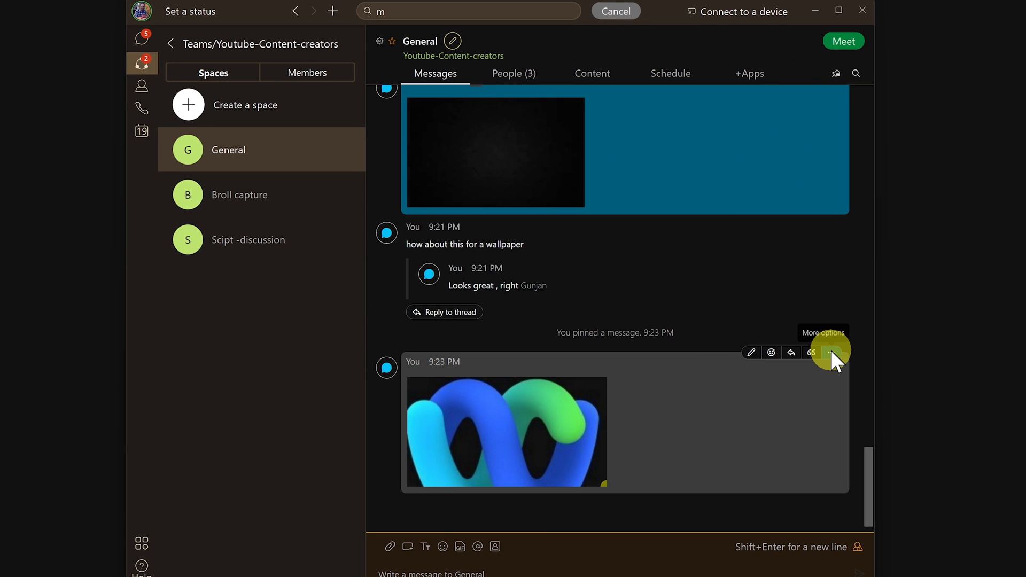
# Pin the Webex logo image message for everyone and view the space's pinned messages
pyautogui.click(832, 352)
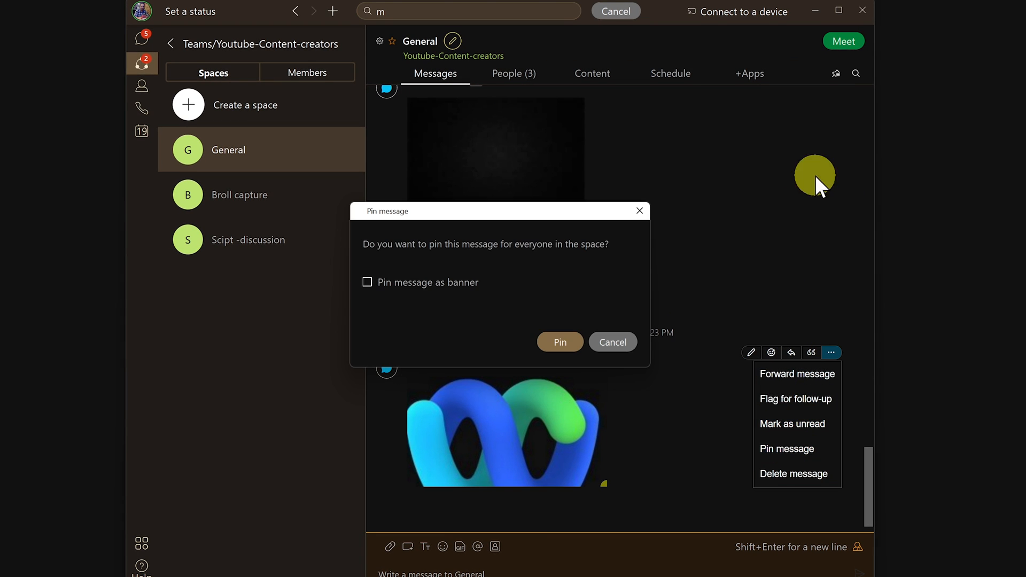
pyautogui.click(559, 342)
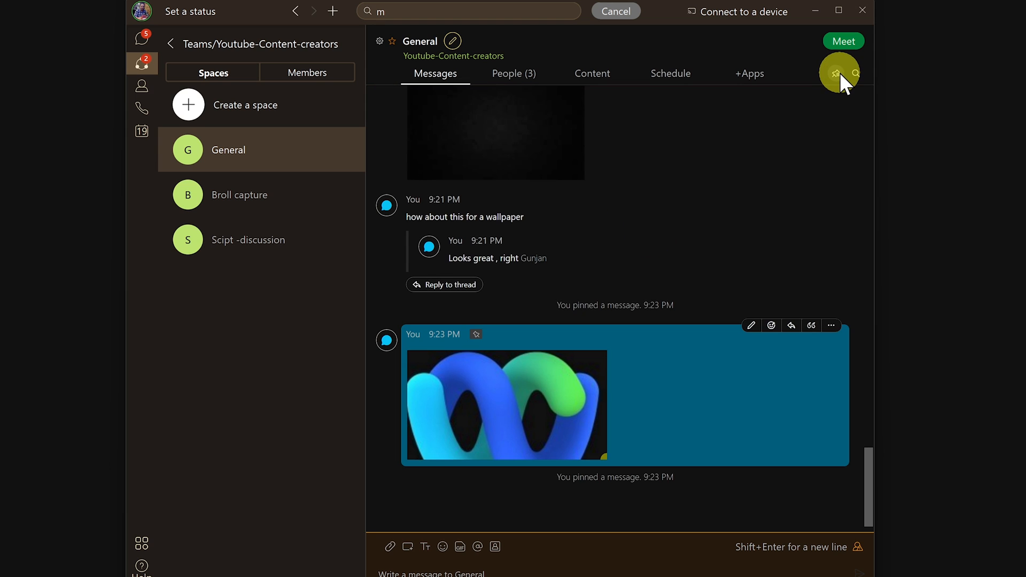
pyautogui.click(836, 74)
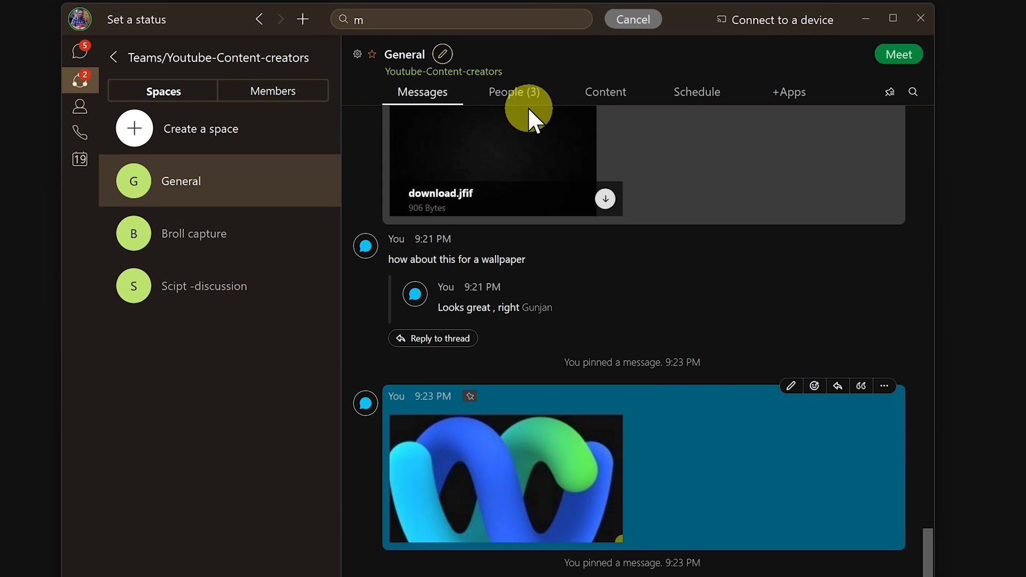
# List the General space's three people and bring up moderator actions for participant batman Mehta
pyautogui.click(514, 92)
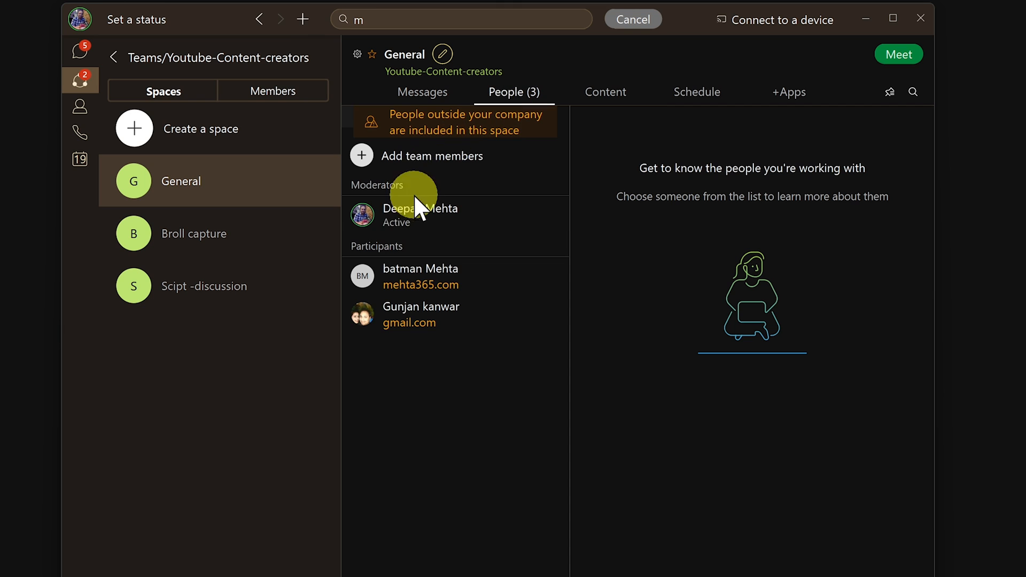
pyautogui.rightClick(421, 276)
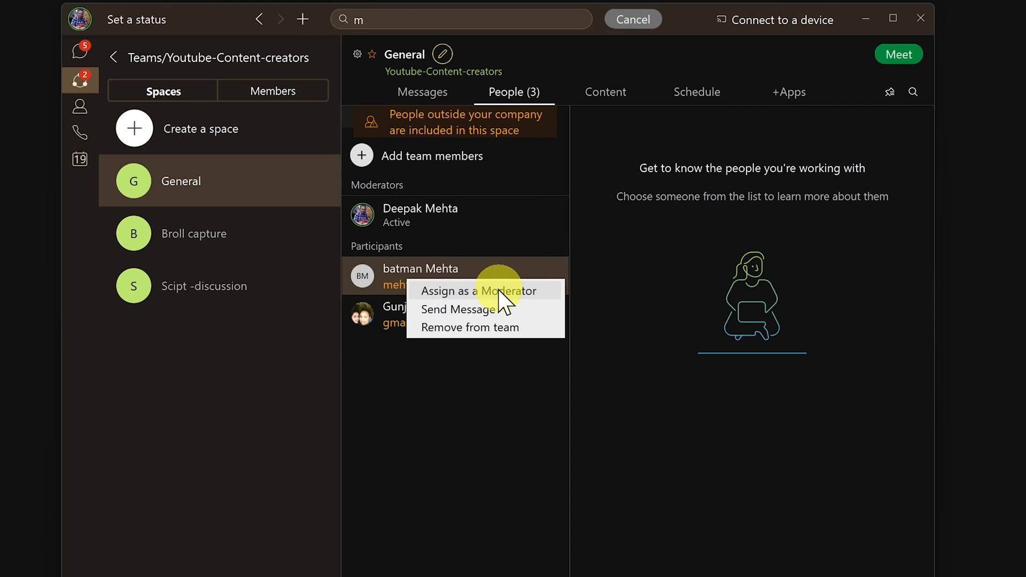
pyautogui.moveTo(500, 337)
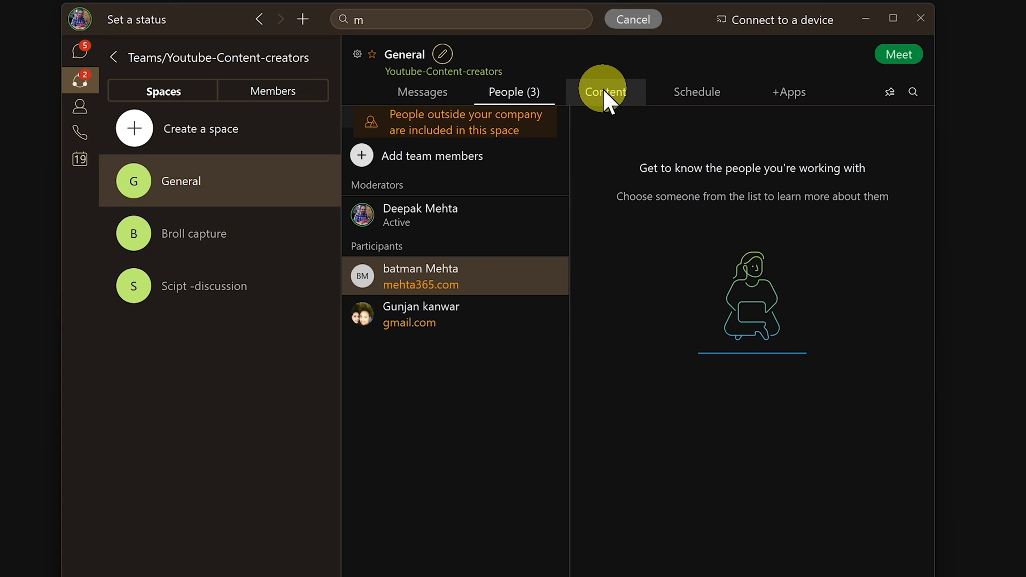
# Browse the space's shared content — files, links, whiteboards — then its Schedule of upcoming meetings
pyautogui.click(605, 92)
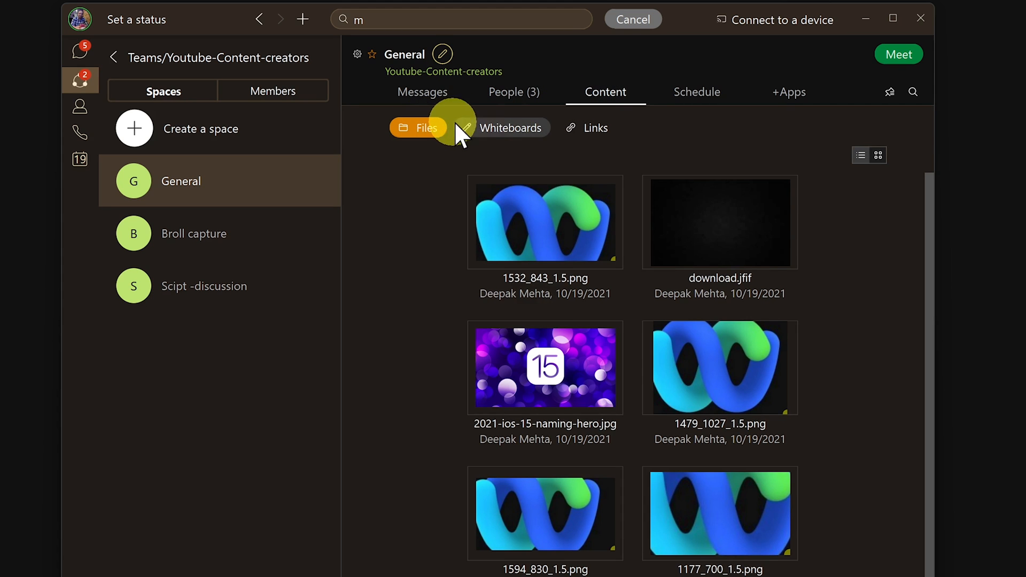
pyautogui.click(587, 128)
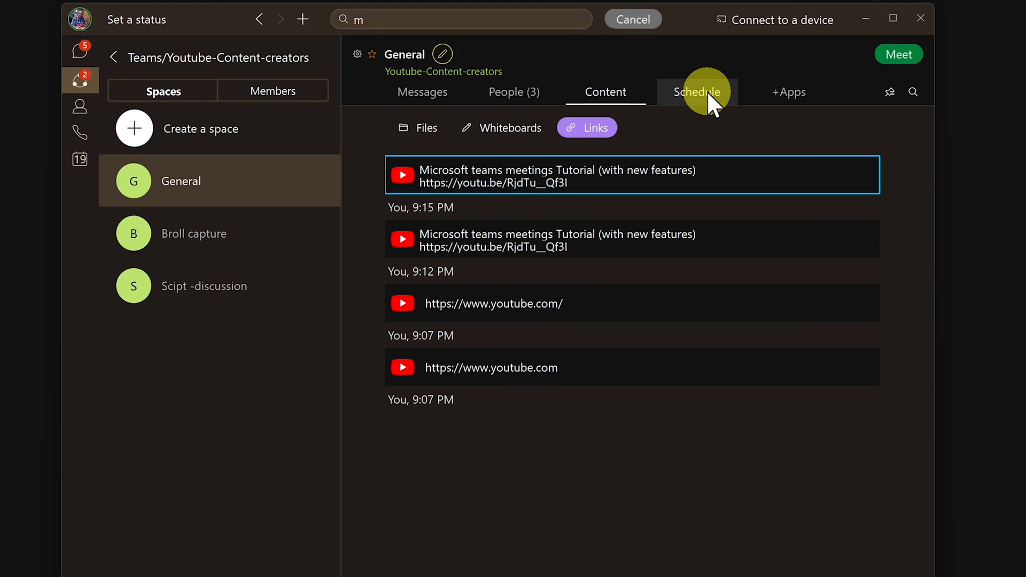
pyautogui.click(502, 127)
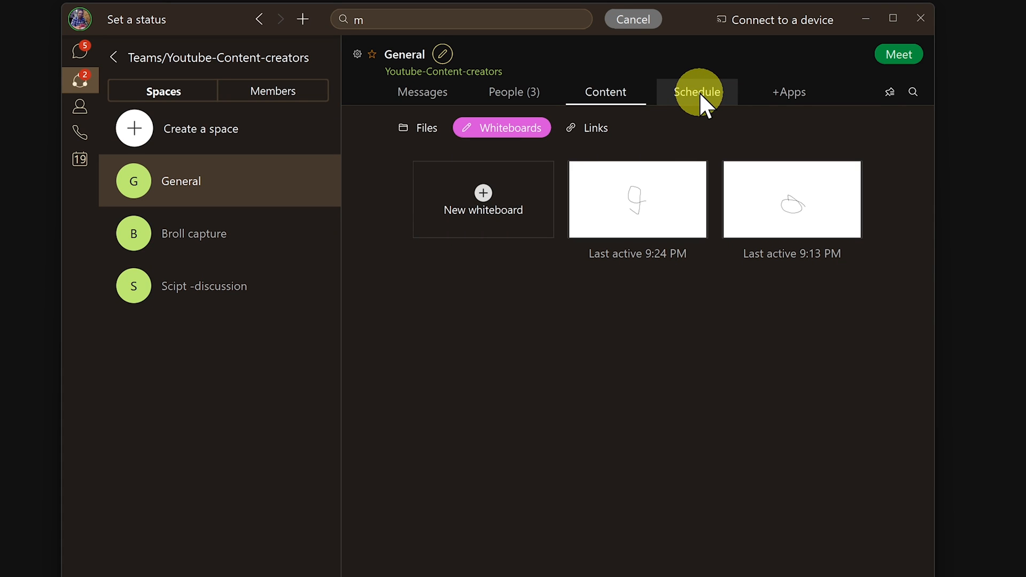
pyautogui.click(696, 92)
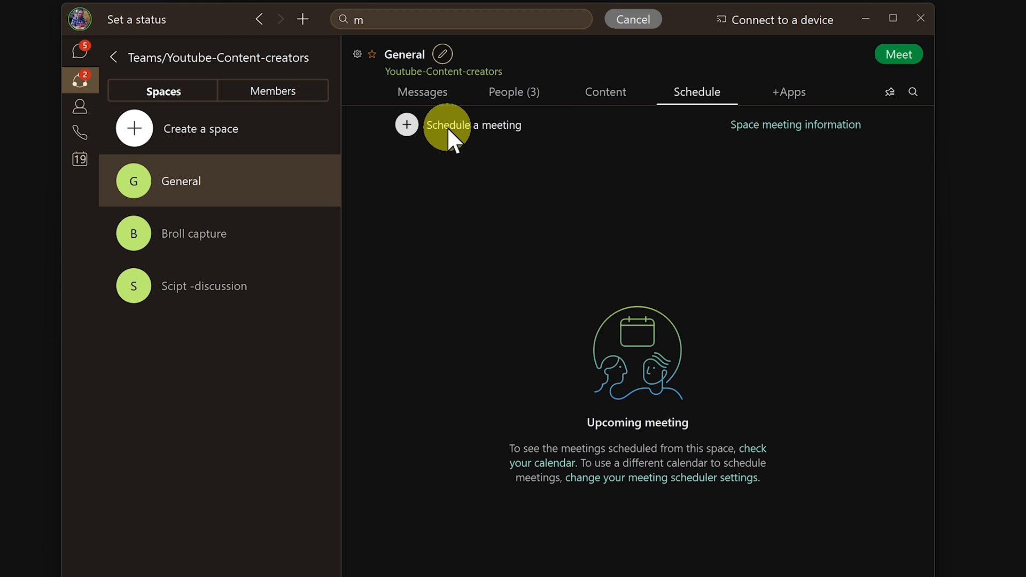
pyautogui.moveTo(789, 92)
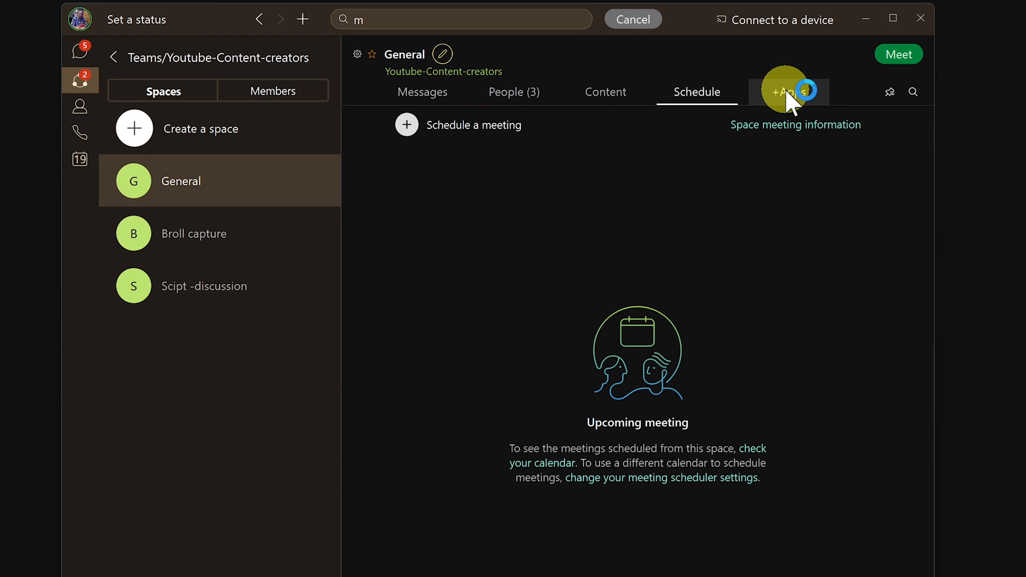
# Bring up the Add an App dialog offering a website, Miro, Mural and App Hub
pyautogui.click(787, 92)
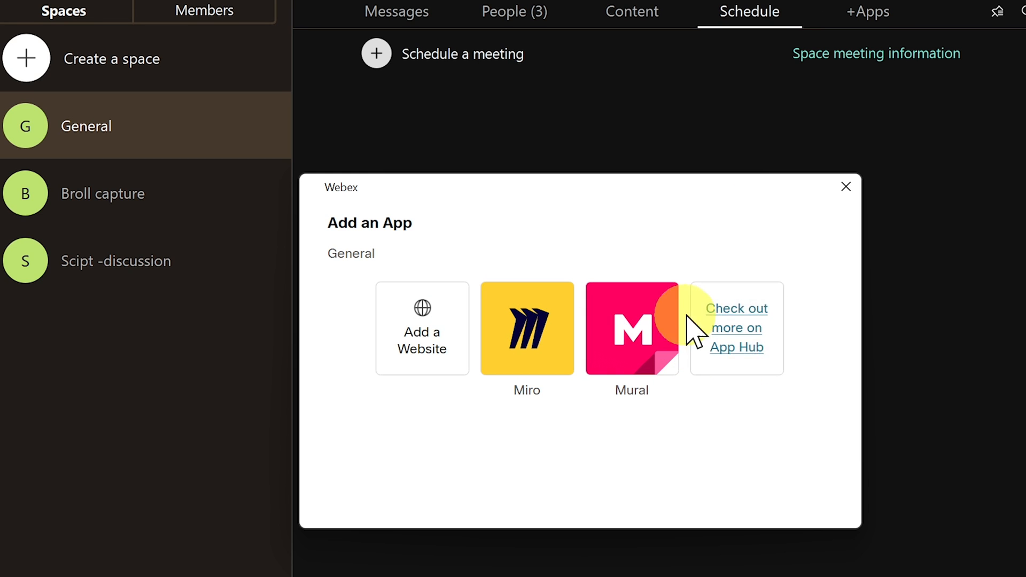
pyautogui.moveTo(759, 367)
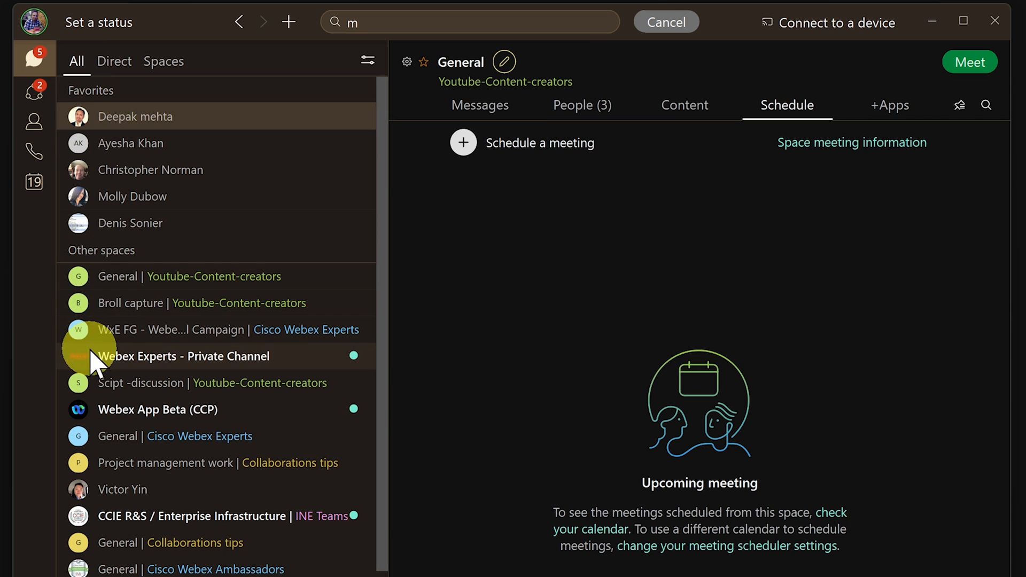
pyautogui.moveTo(111, 490)
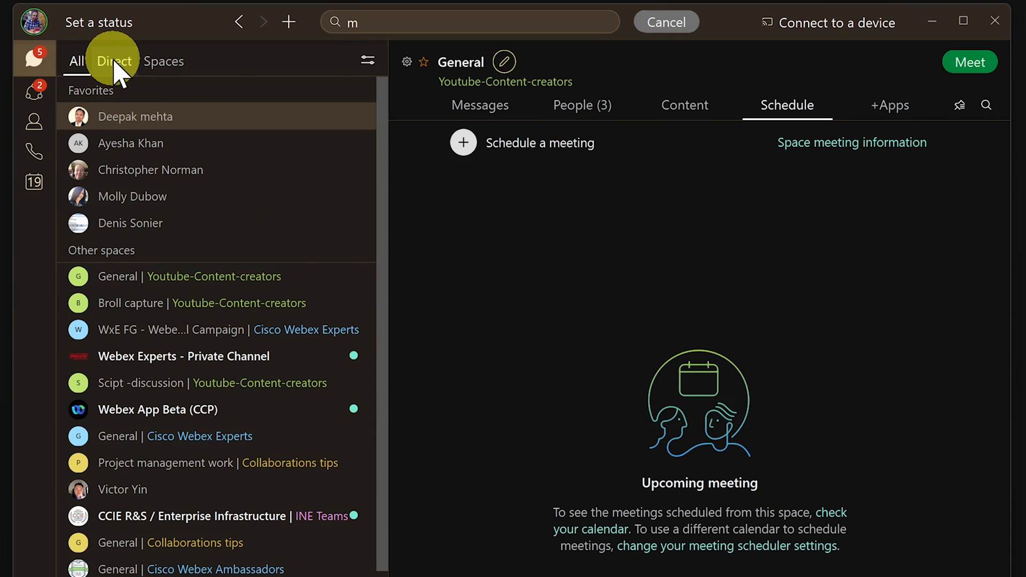
# Switch the conversation list between direct people and group spaces, ending on direct conversations
pyautogui.click(113, 61)
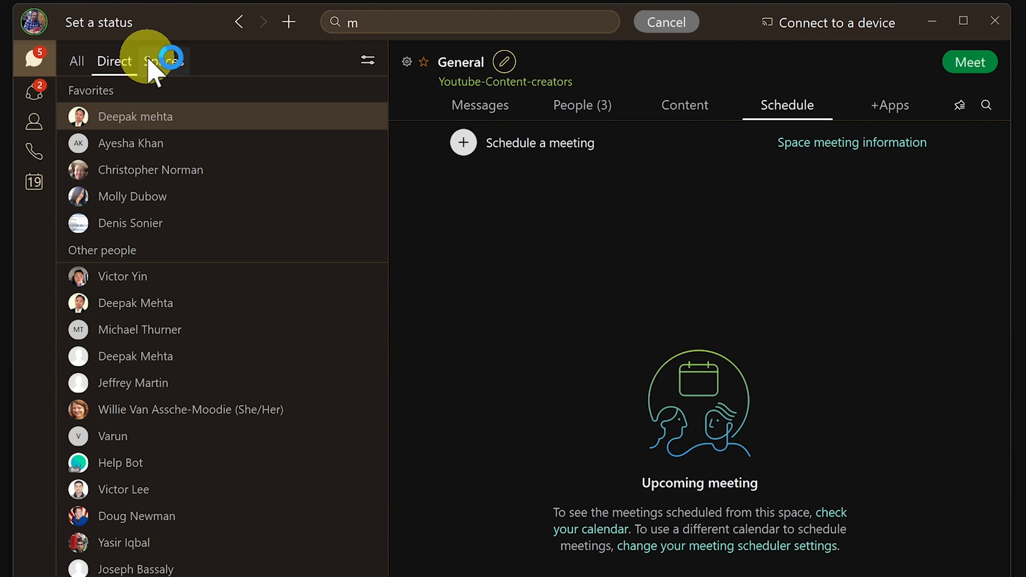
pyautogui.click(164, 61)
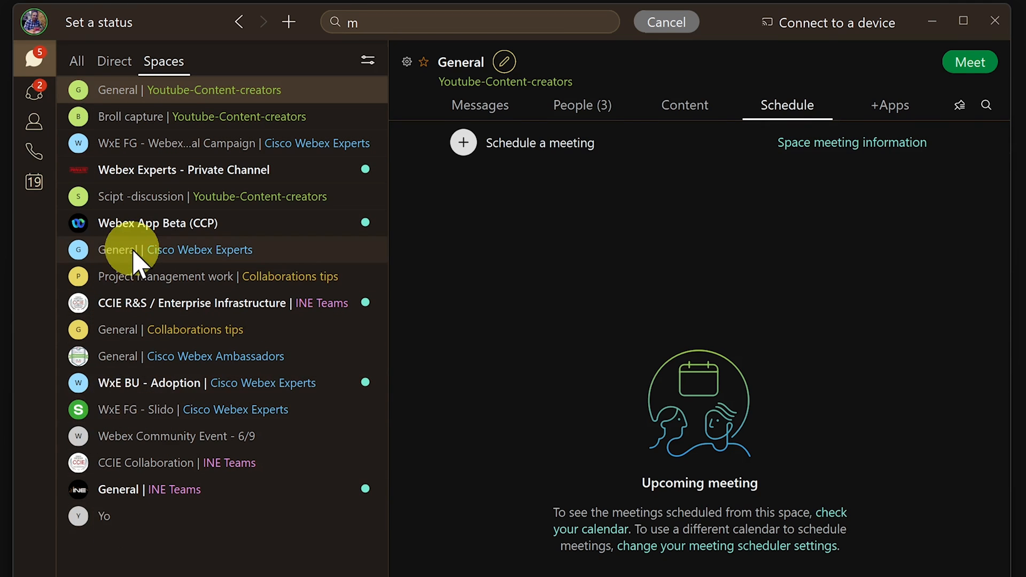
pyautogui.click(114, 61)
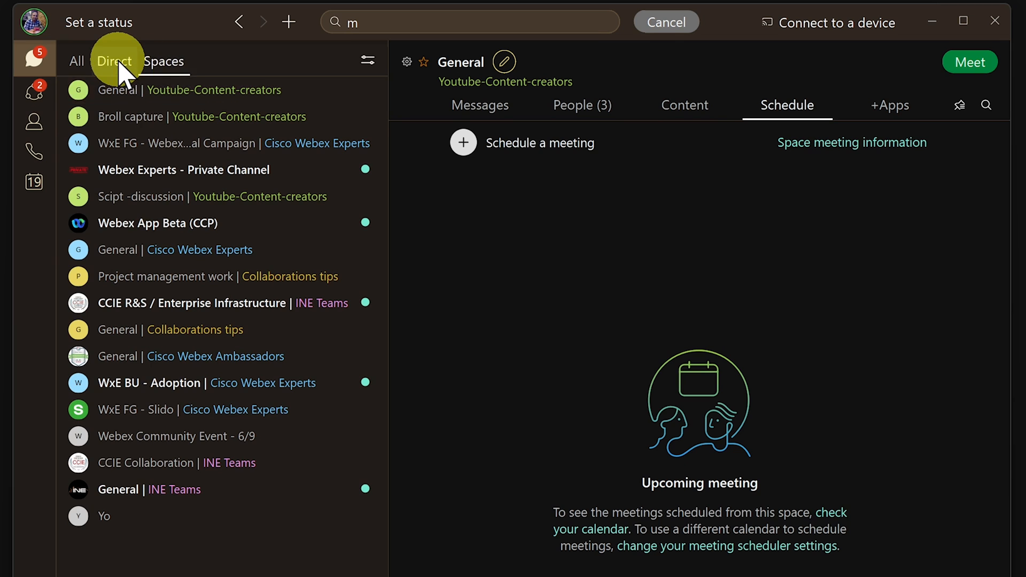
pyautogui.click(112, 61)
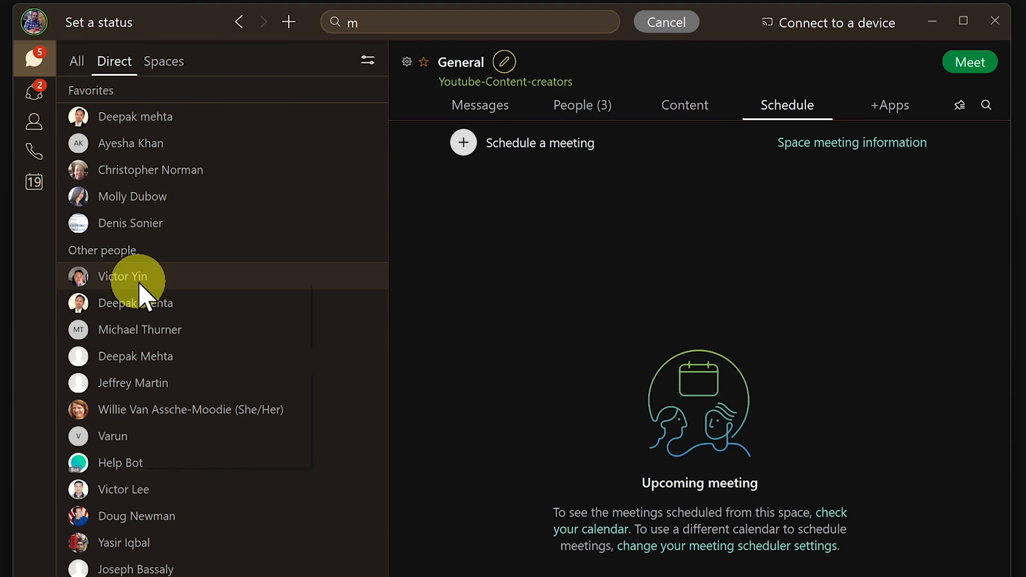
pyautogui.rightClick(124, 276)
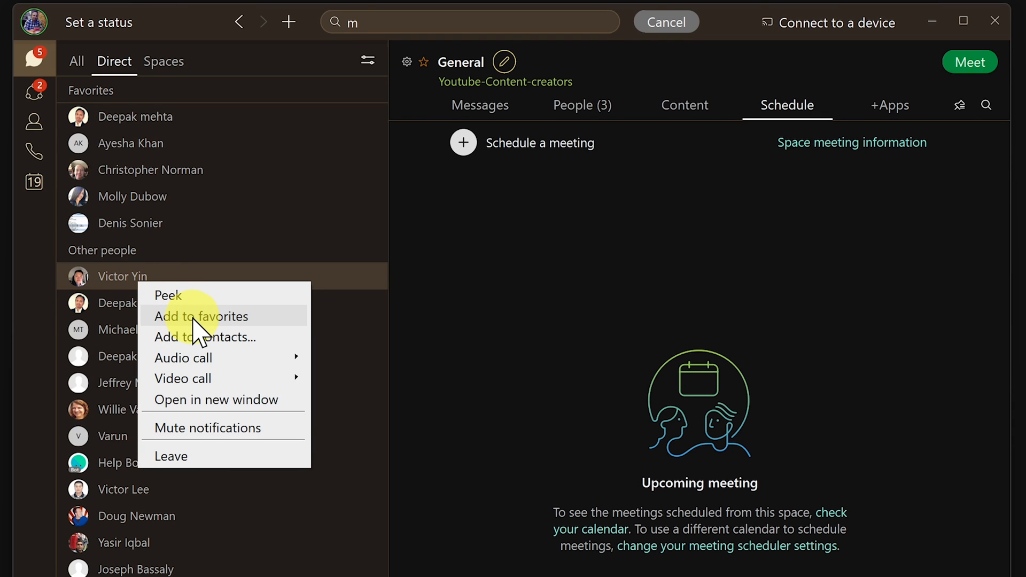
pyautogui.click(201, 316)
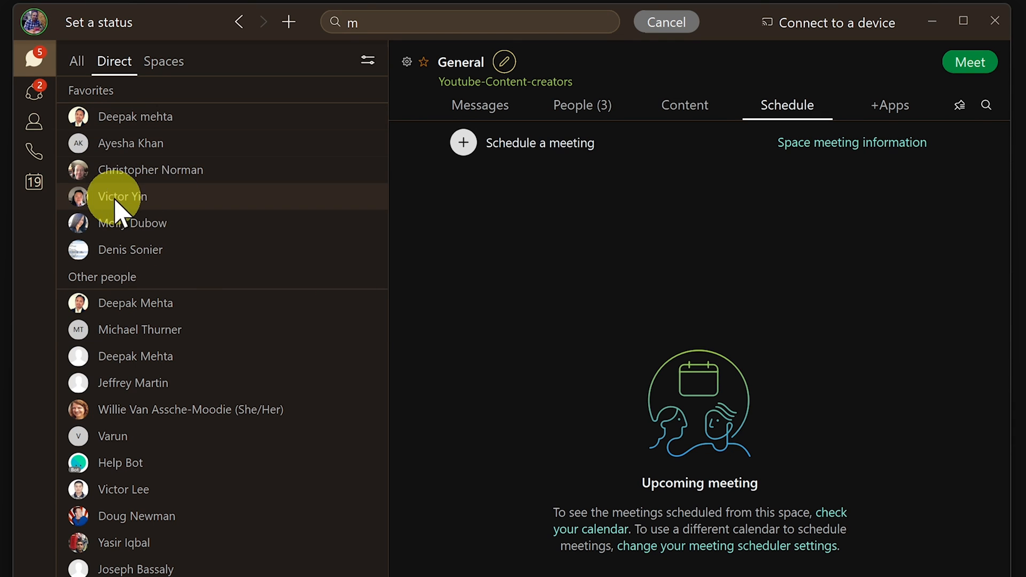
pyautogui.click(367, 59)
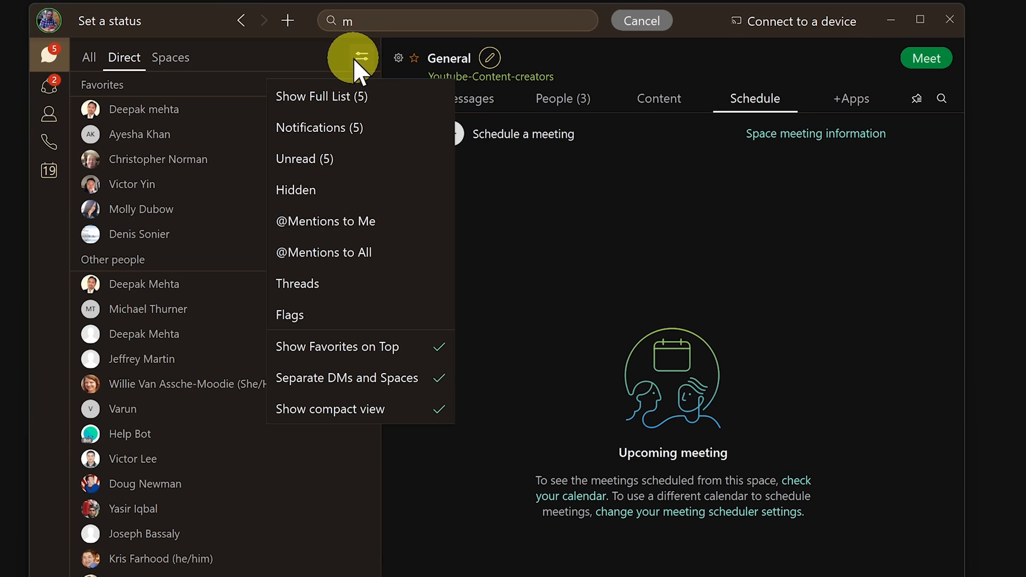
pyautogui.moveTo(343, 96)
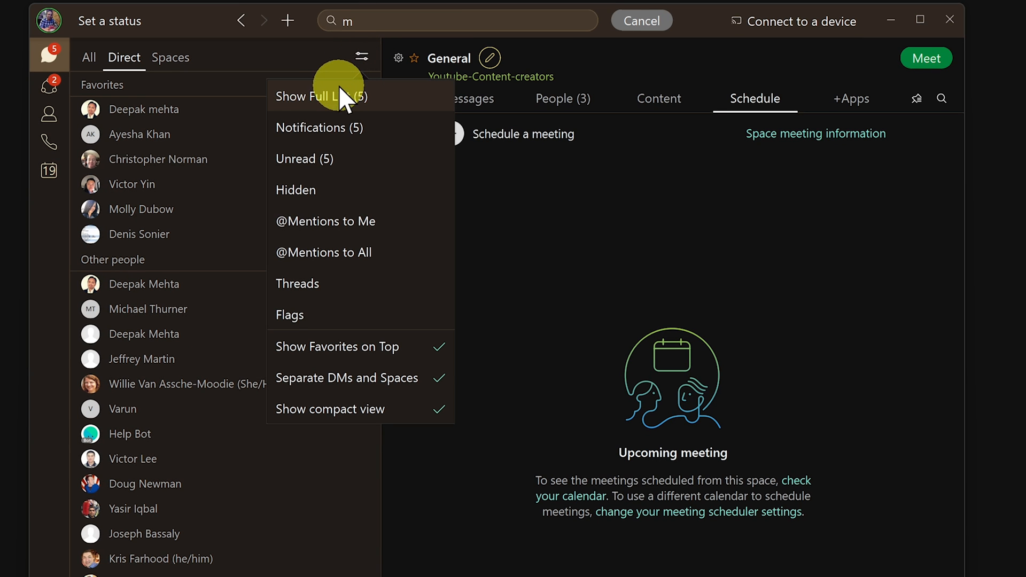
pyautogui.moveTo(310, 127)
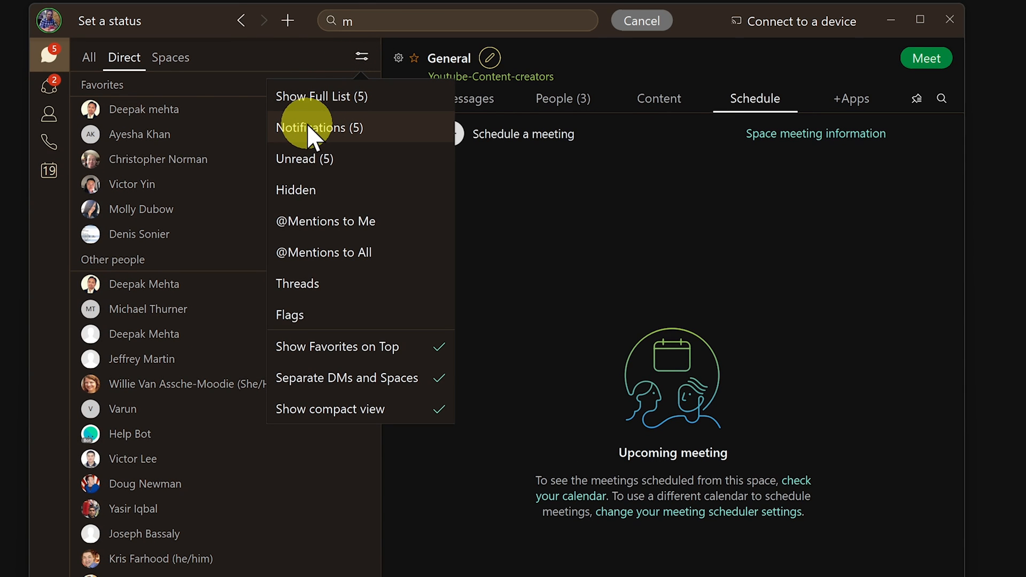
pyautogui.moveTo(306, 191)
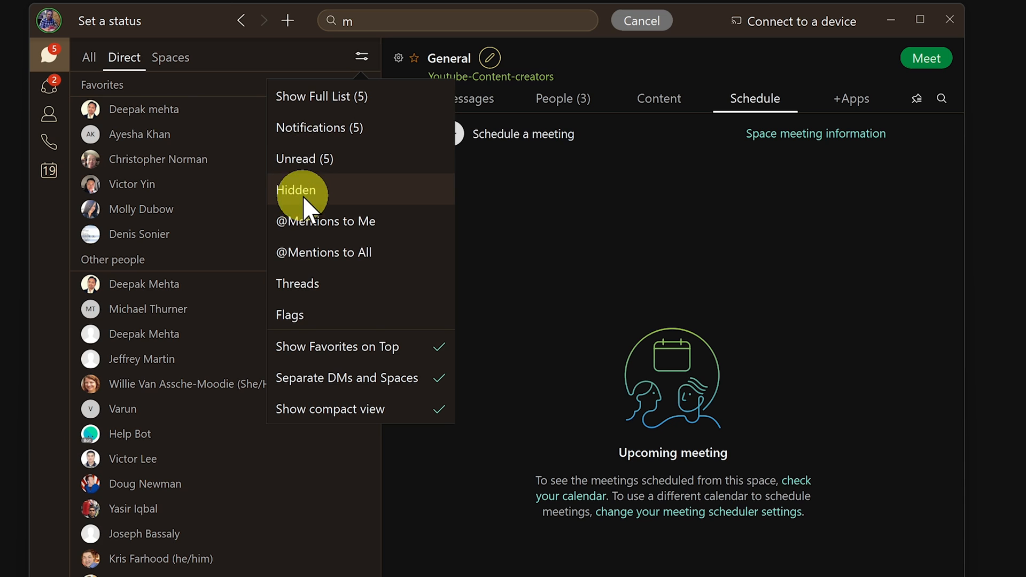
pyautogui.moveTo(291, 346)
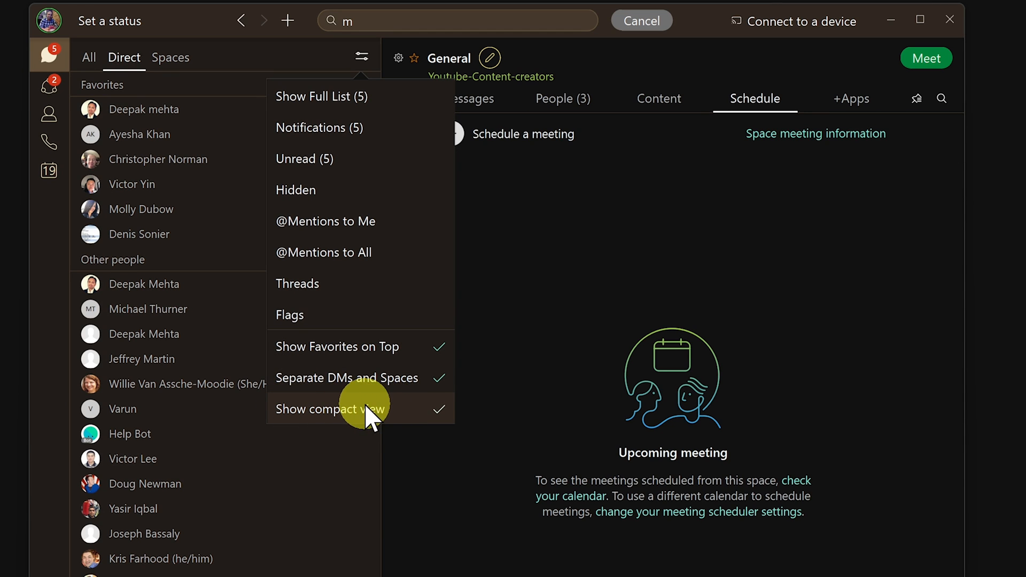
pyautogui.moveTo(399, 419)
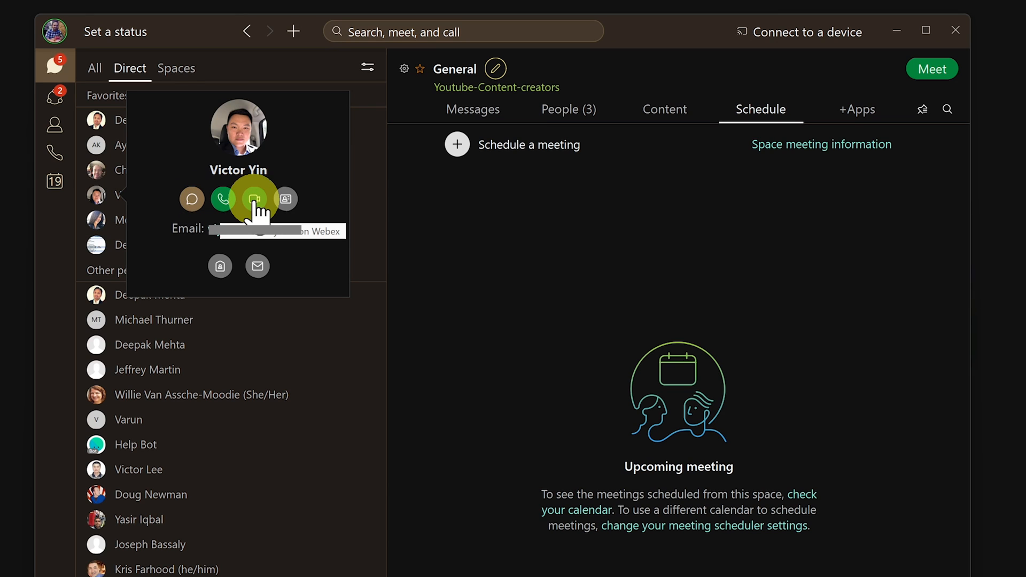
pyautogui.moveTo(286, 198)
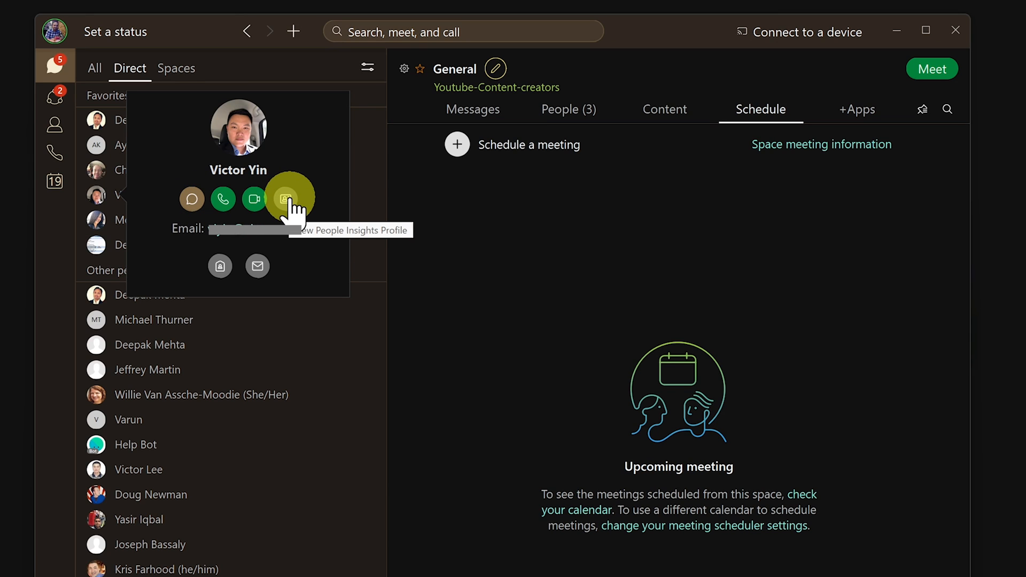
pyautogui.click(284, 199)
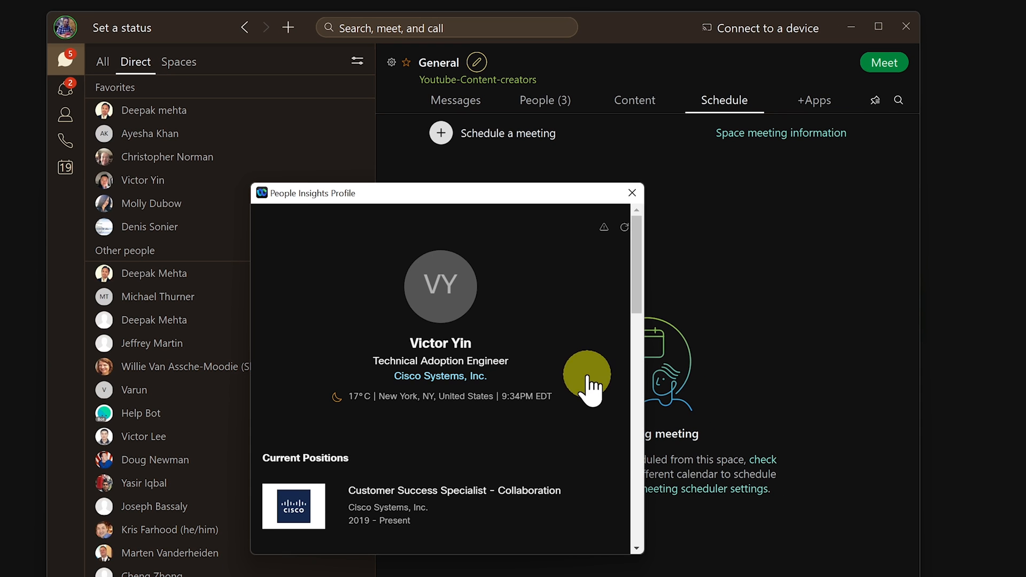
pyautogui.scroll(-3)
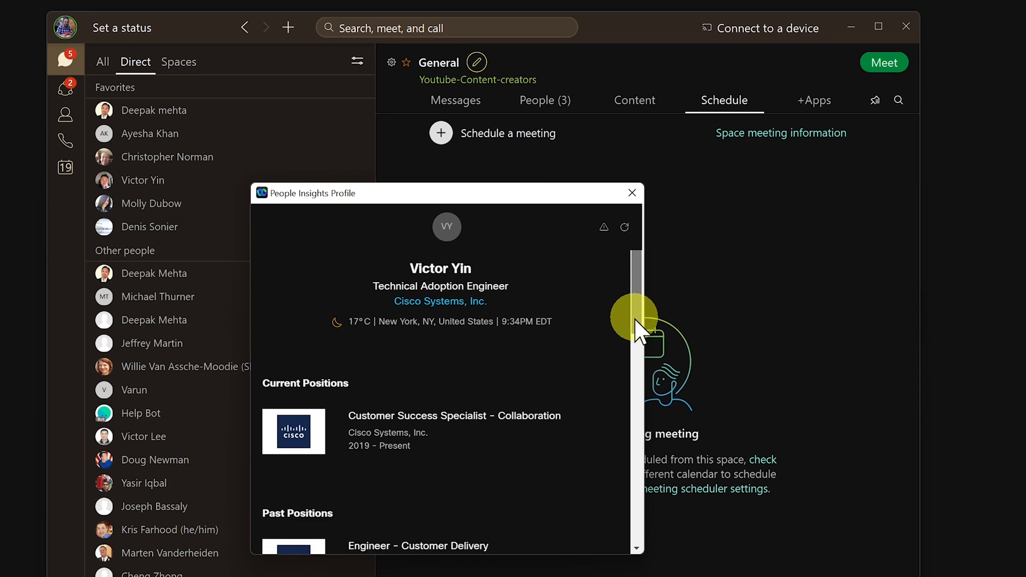
pyautogui.scroll(-3)
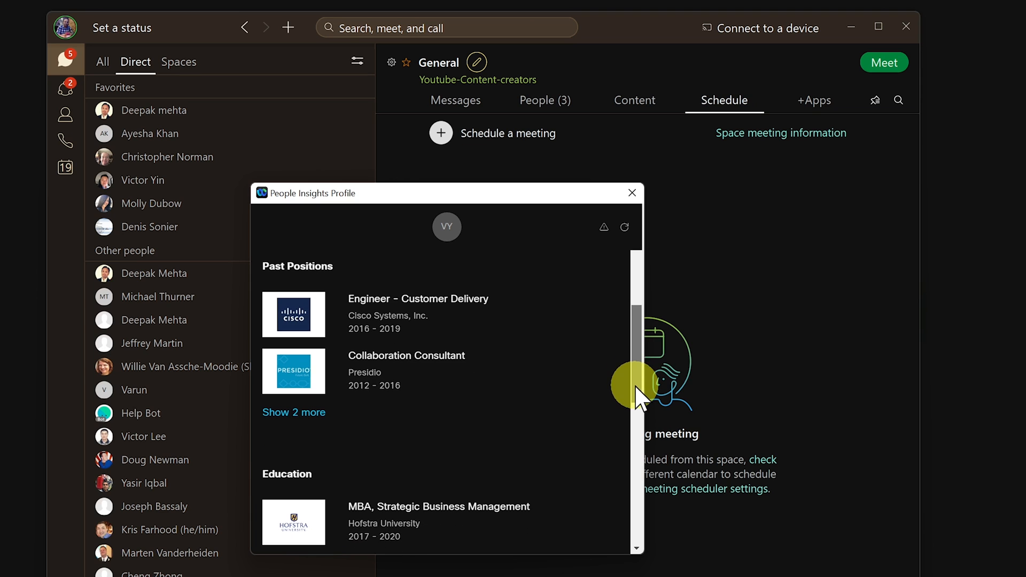
pyautogui.scroll(-3)
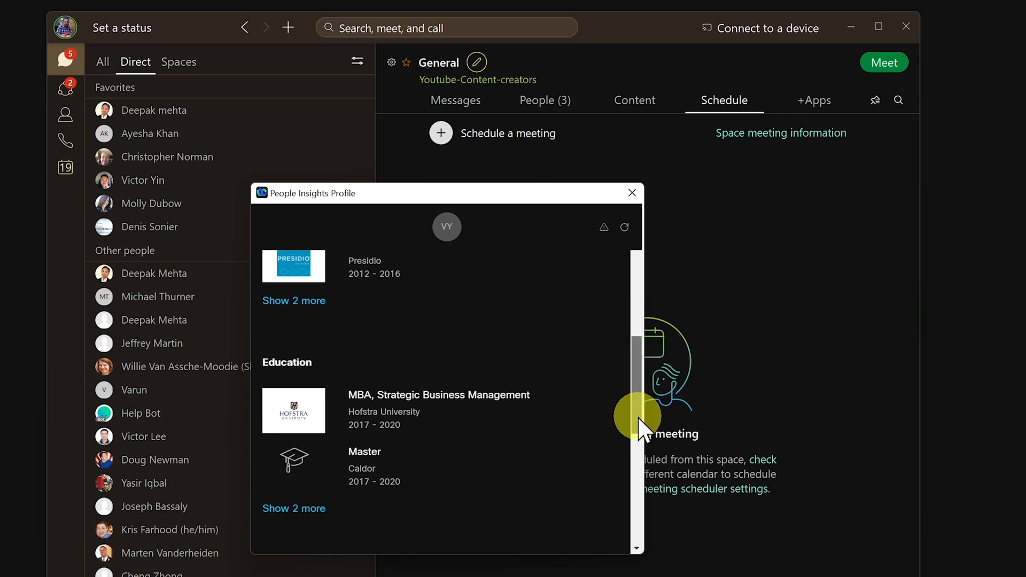
pyautogui.scroll(3)
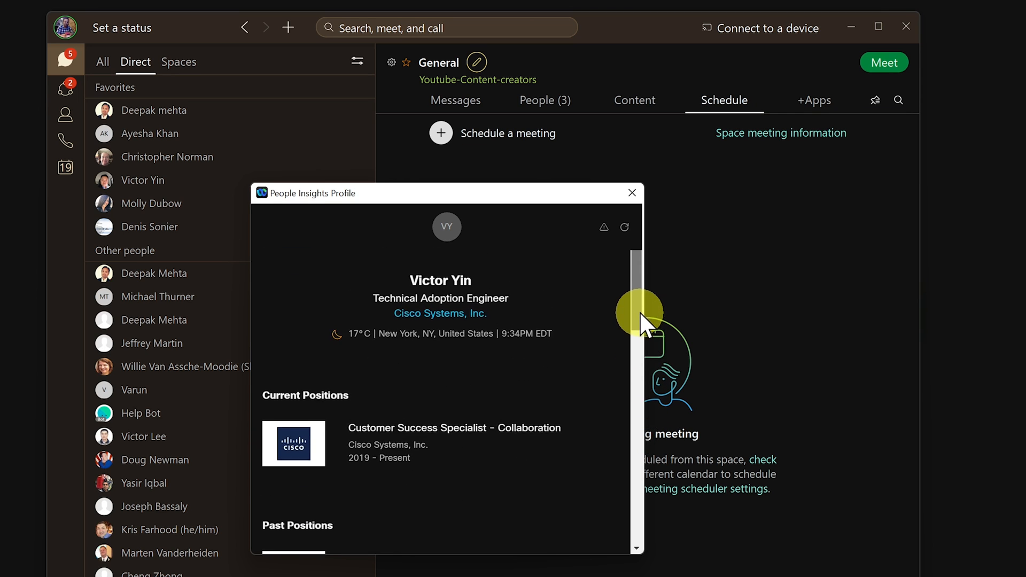
pyautogui.click(631, 193)
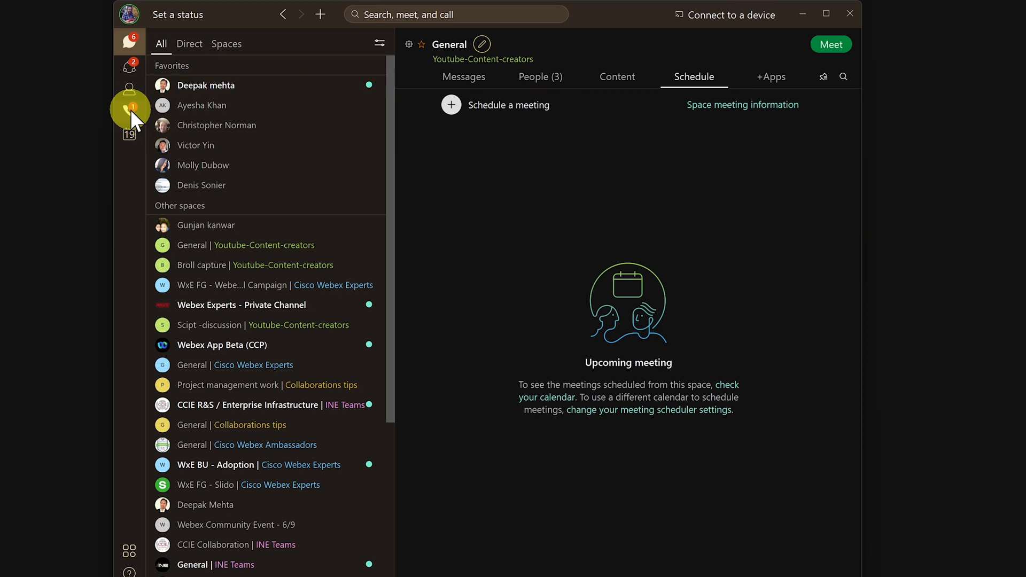
pyautogui.click(129, 111)
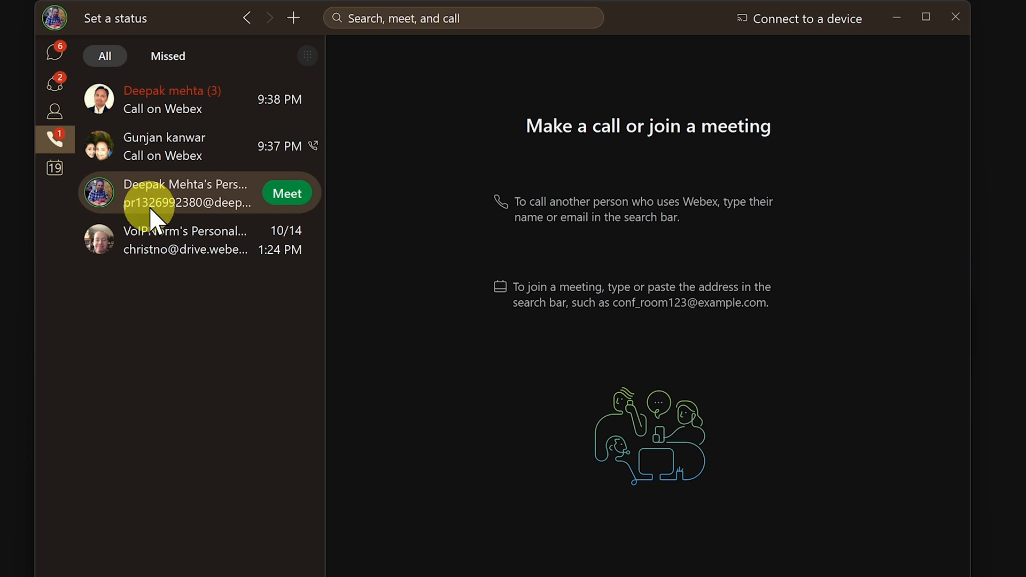
pyautogui.click(167, 55)
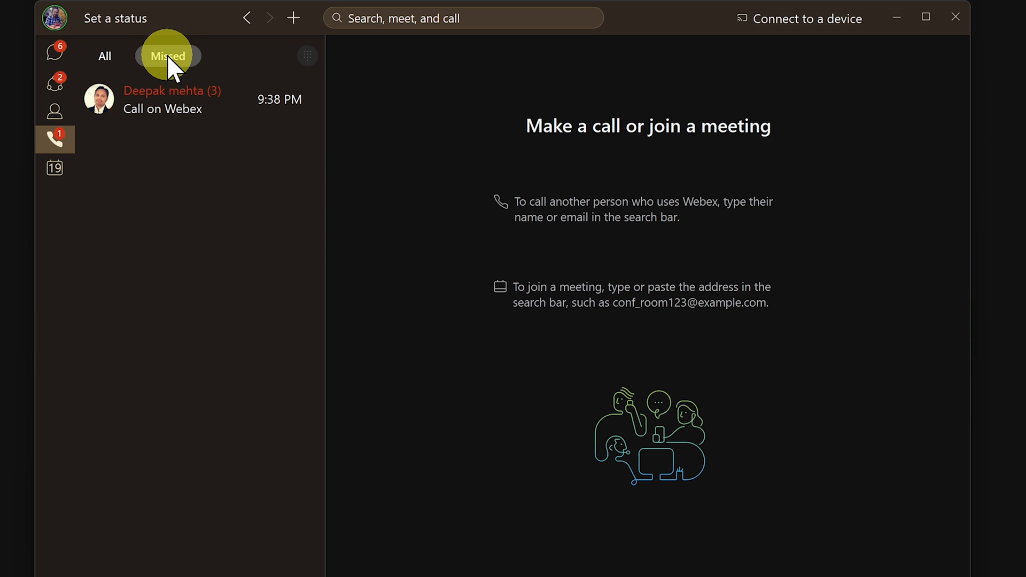
pyautogui.click(104, 56)
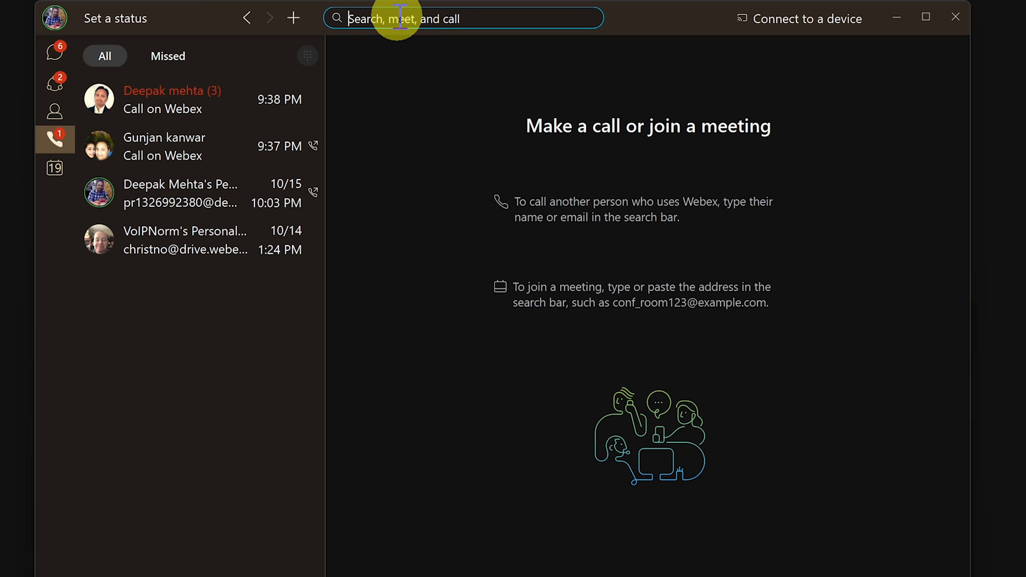
pyautogui.write('gun')
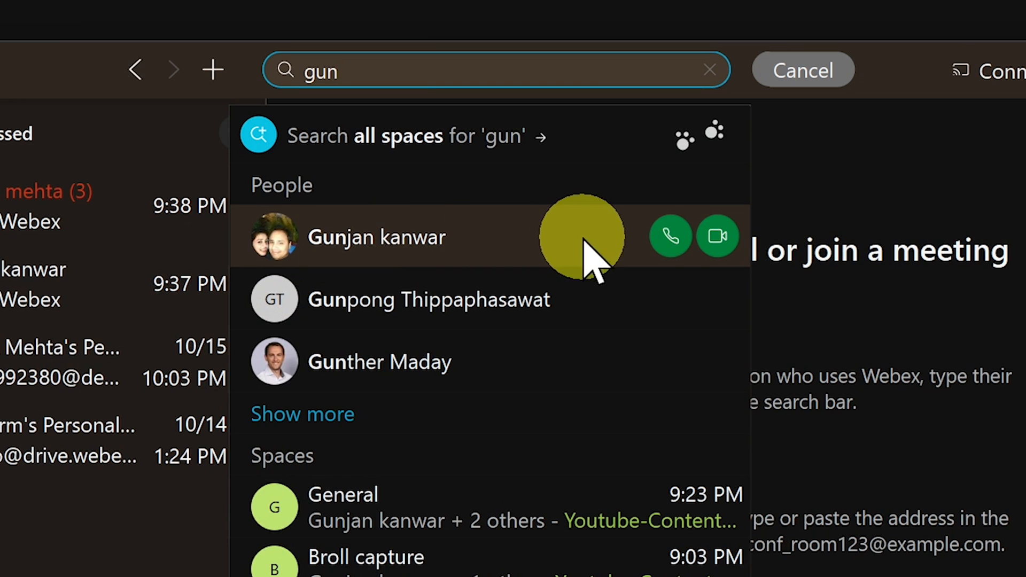
pyautogui.moveTo(669, 237)
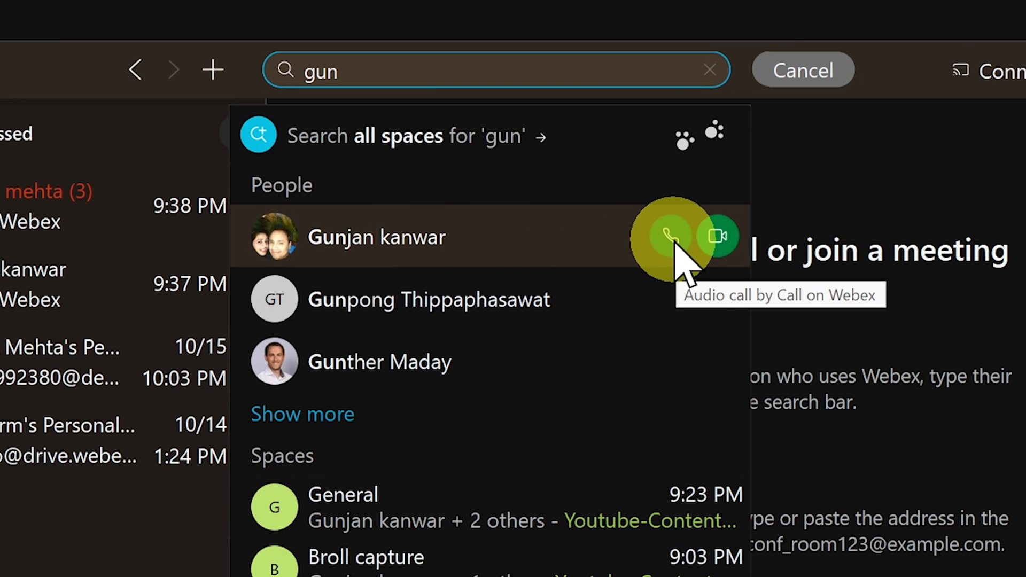
pyautogui.moveTo(716, 237)
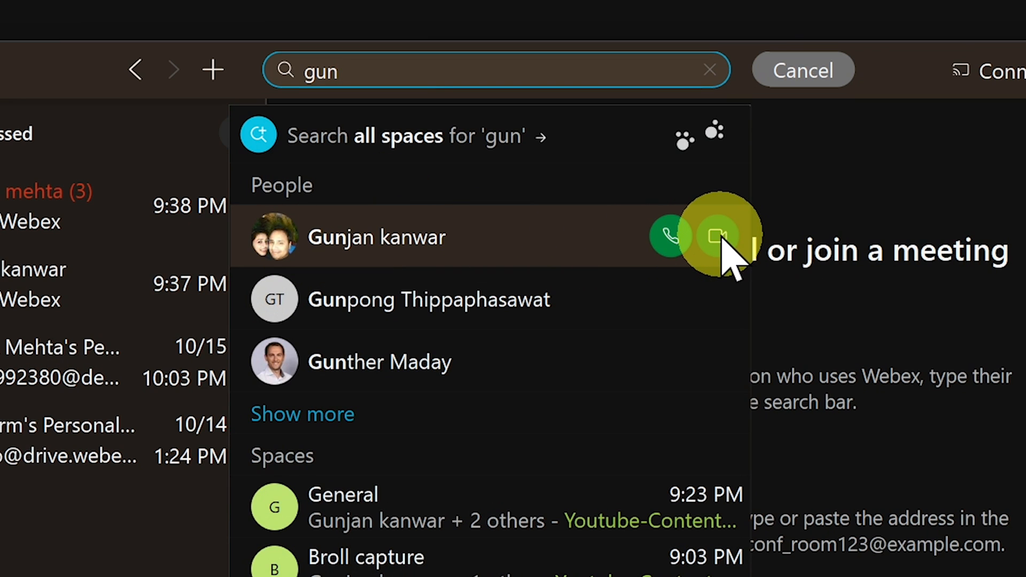
pyautogui.click(159, 143)
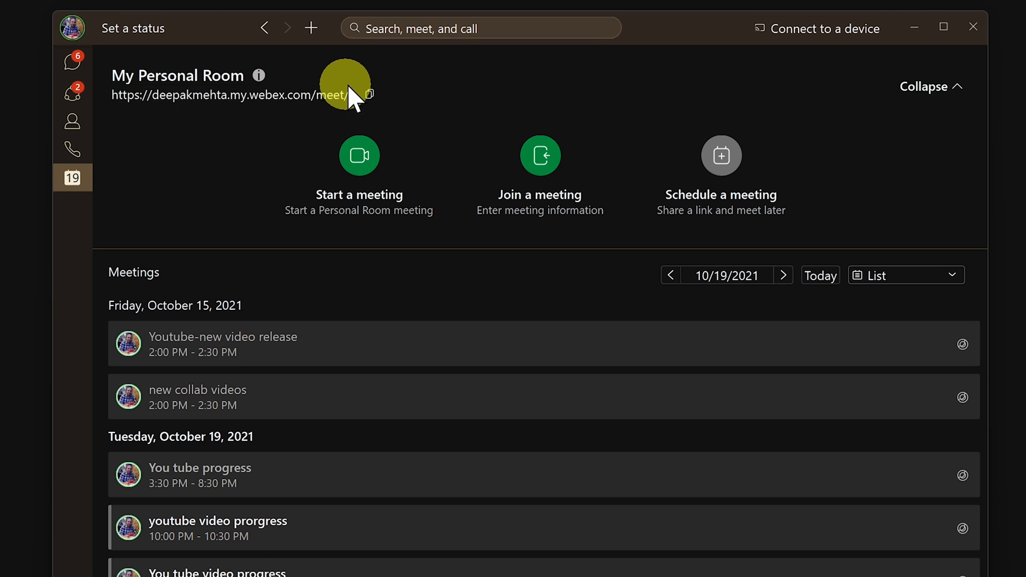
# Copy the Personal Room meeting link for sharing
pyautogui.click(369, 94)
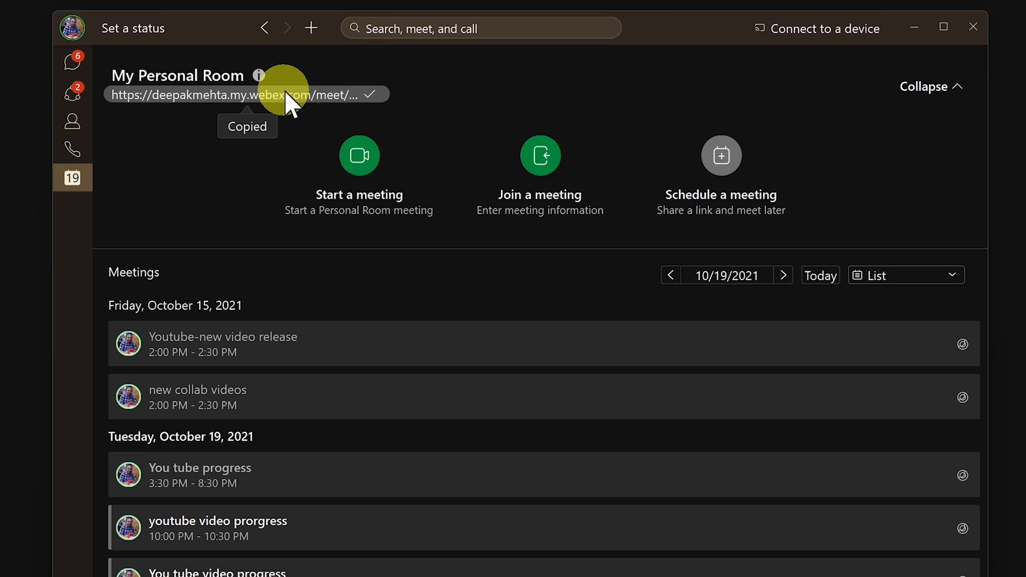
pyautogui.moveTo(333, 167)
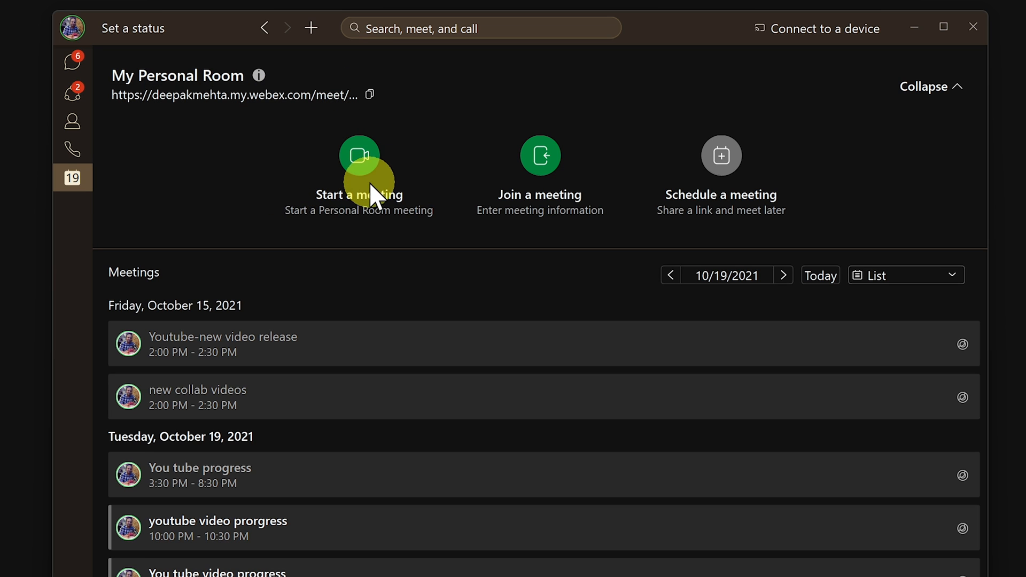
pyautogui.moveTo(722, 156)
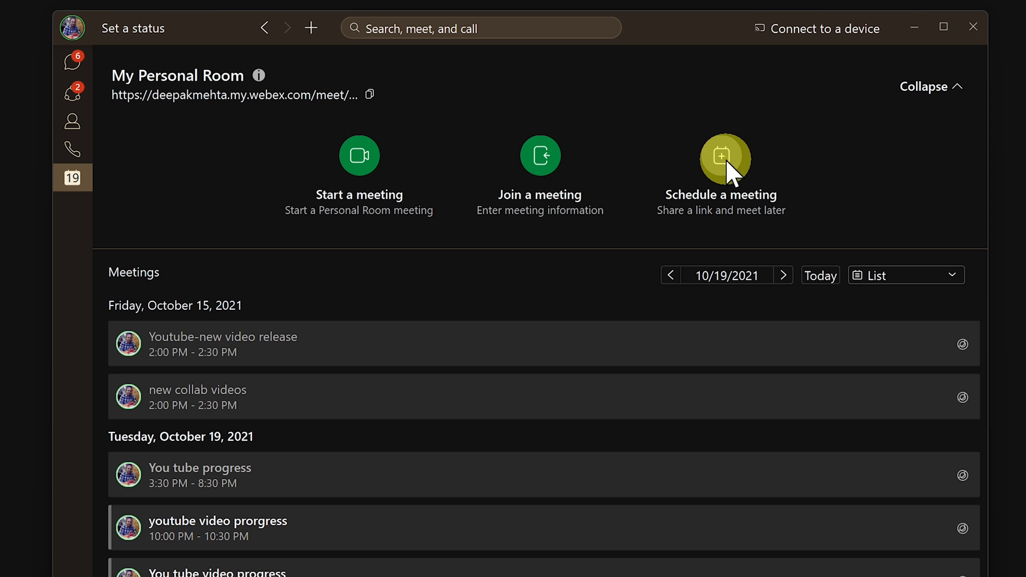
pyautogui.moveTo(169, 333)
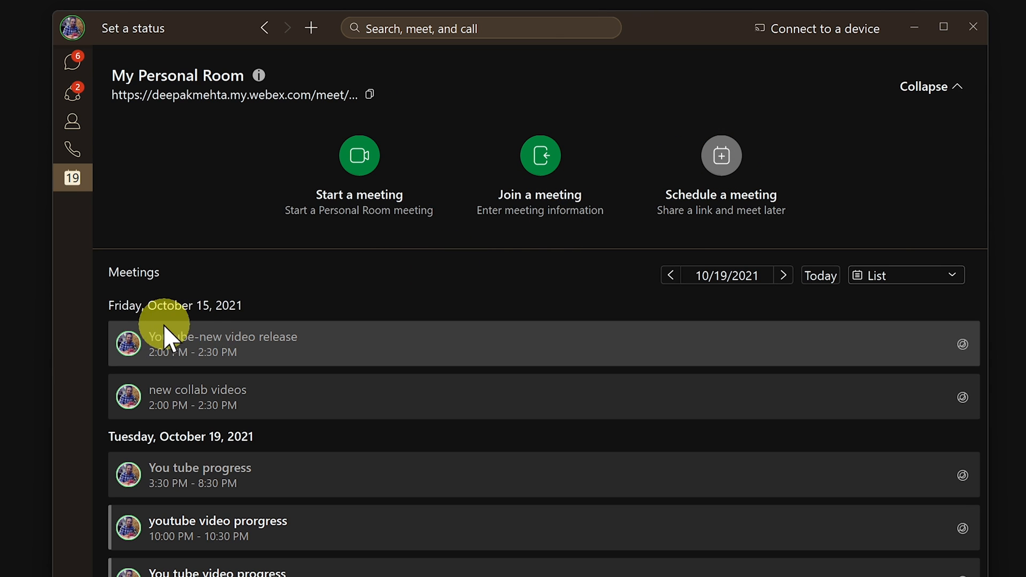
pyautogui.moveTo(200, 363)
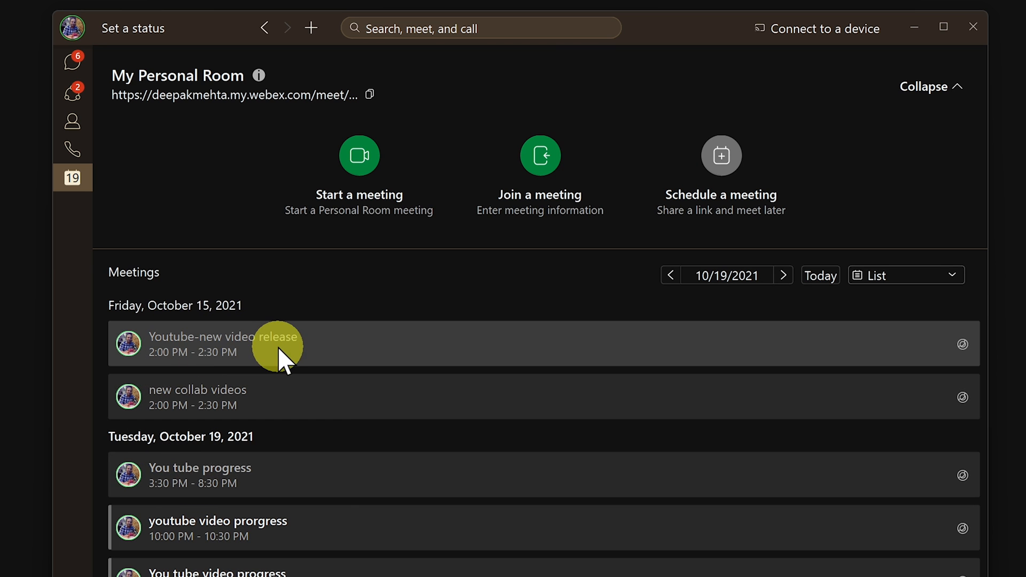
pyautogui.moveTo(385, 455)
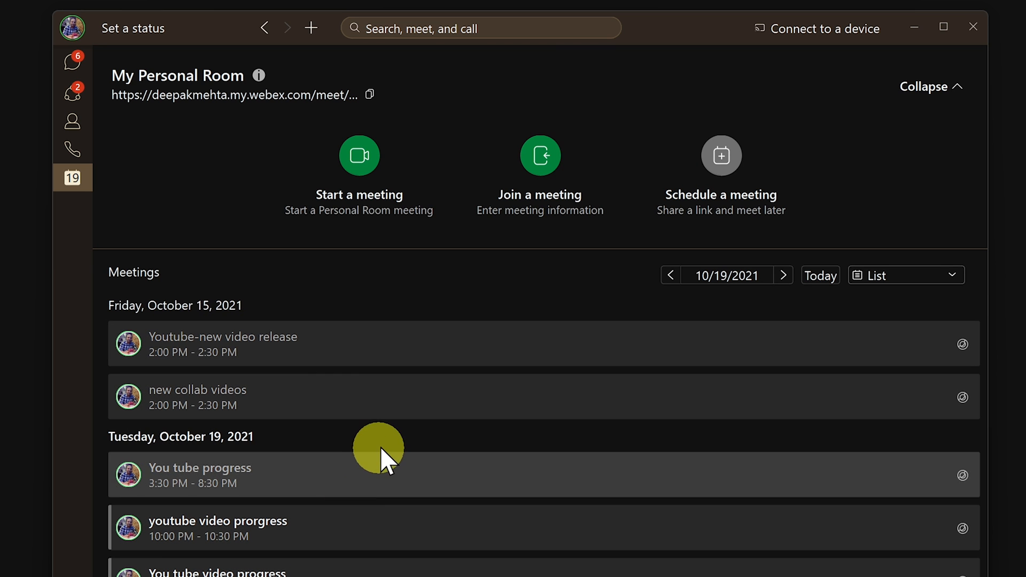
pyautogui.moveTo(531, 343)
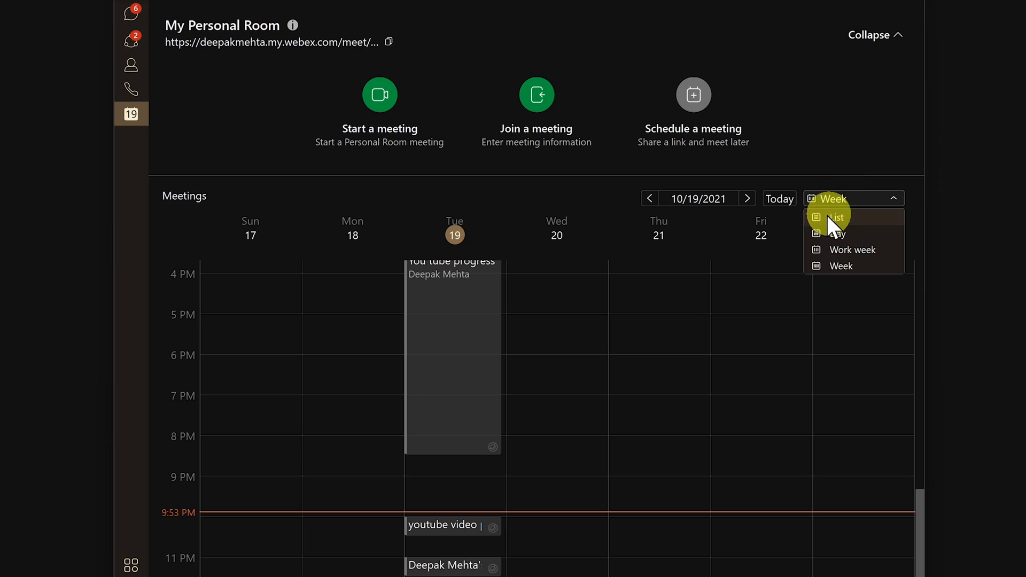
pyautogui.moveTo(848, 229)
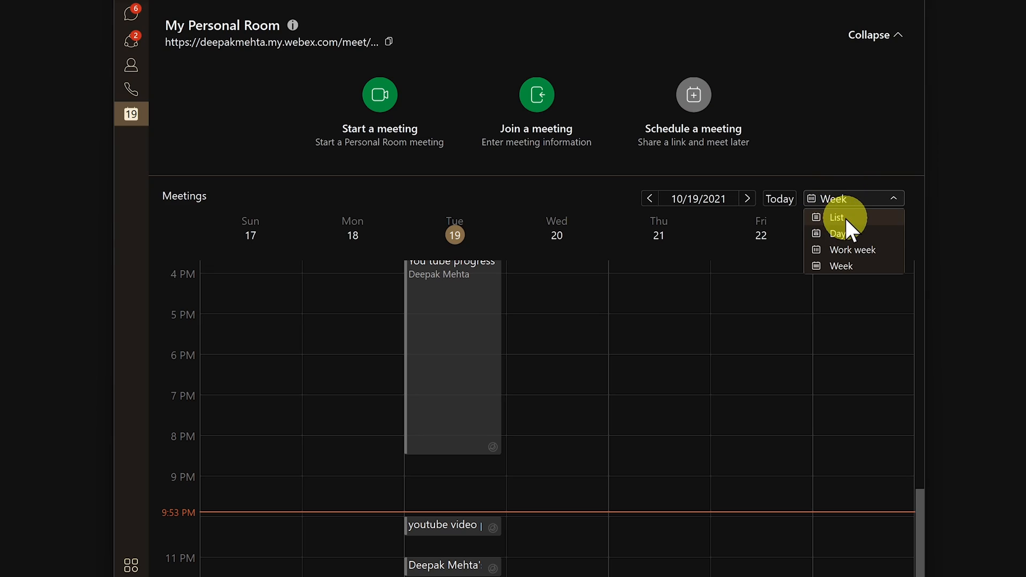
pyautogui.moveTo(839, 234)
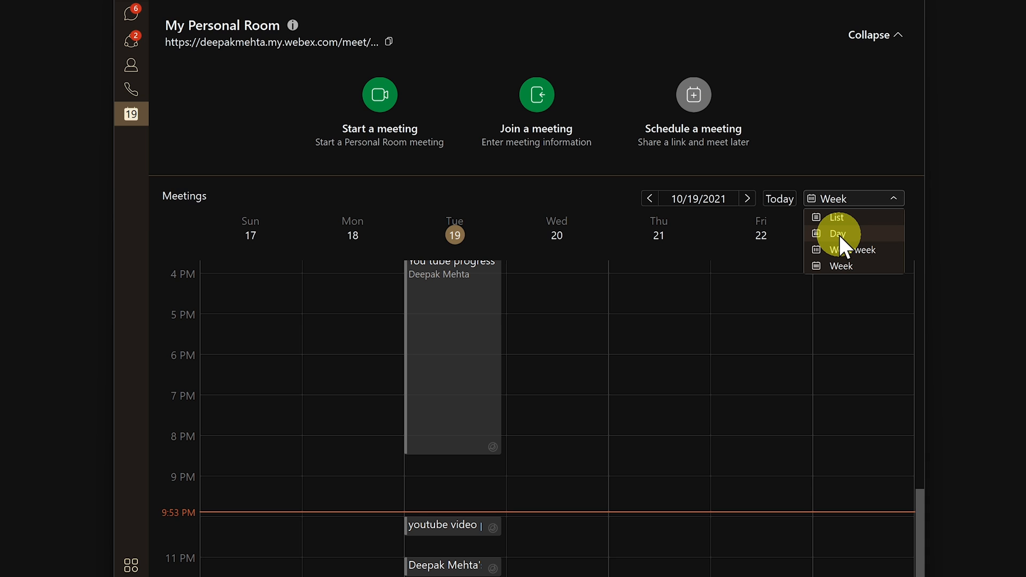
# Switch the calendar to a single day and back to the week, viewing Tuesday's hourly meetings
pyautogui.click(838, 234)
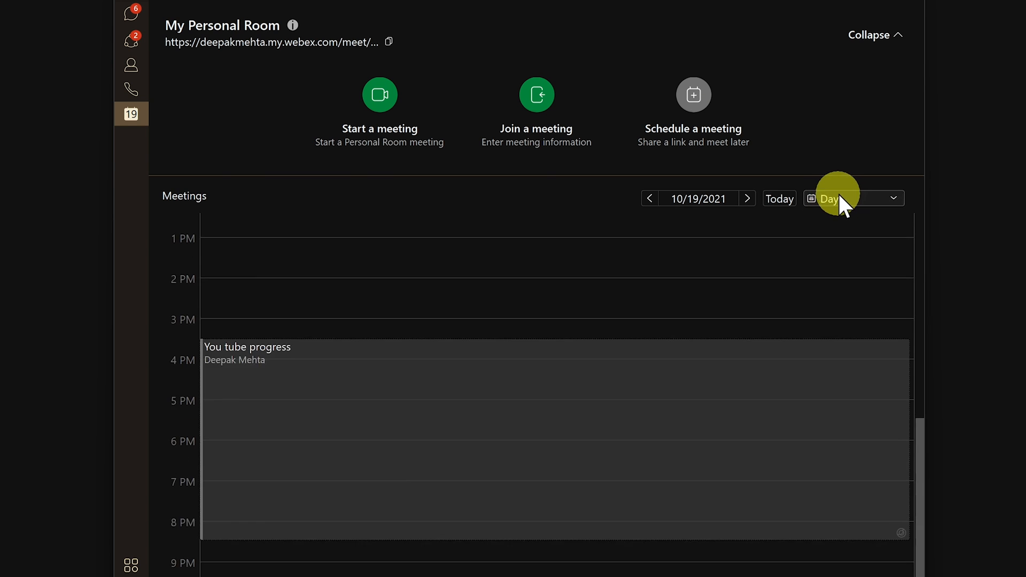
pyautogui.click(848, 199)
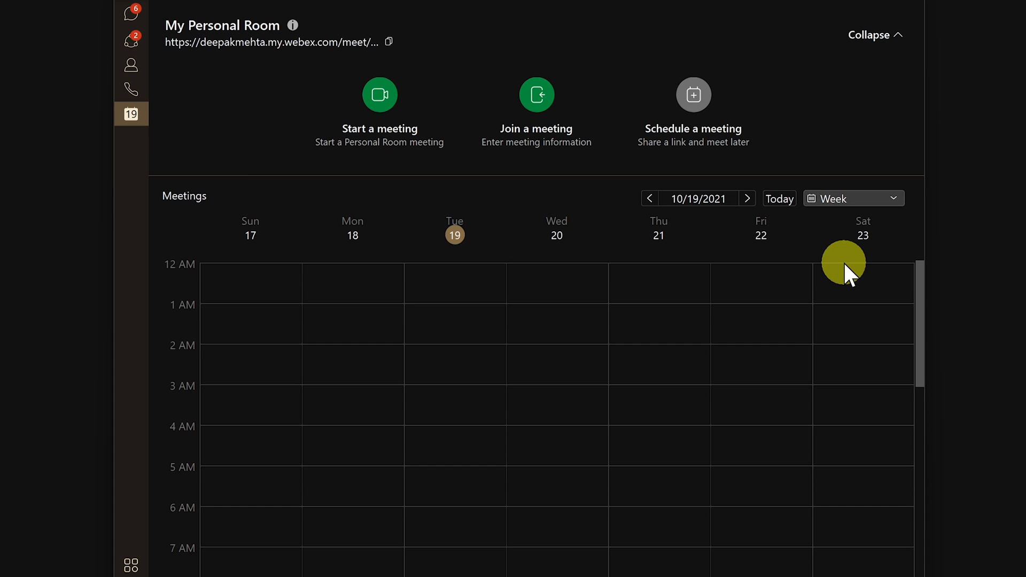
pyautogui.scroll(-3)
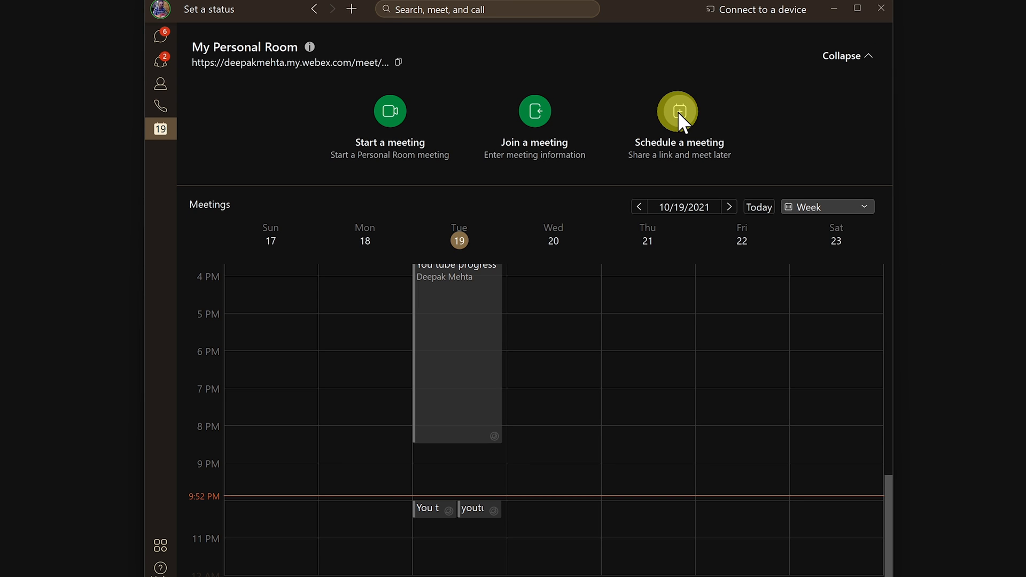
# Schedule a new 10:00–10:30 PM meeting on 10/19/2021 inviting 'gun'
pyautogui.click(678, 110)
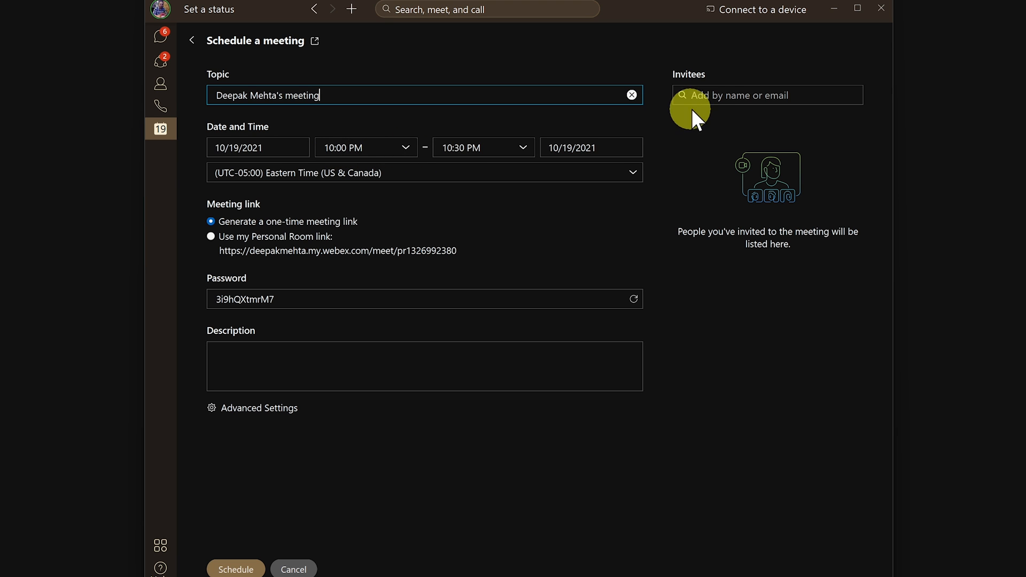
pyautogui.write('gun')
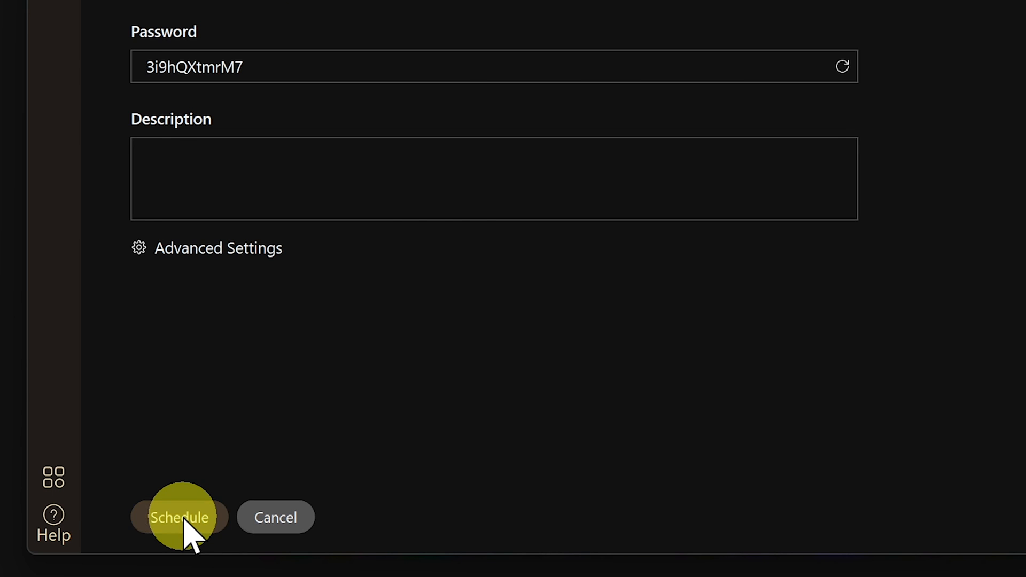
pyautogui.click(179, 517)
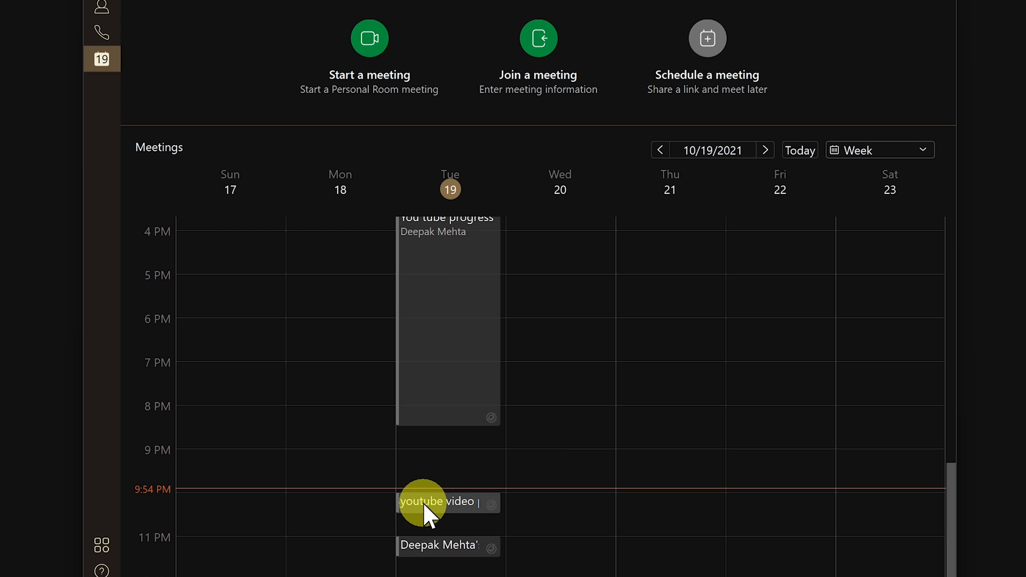
pyautogui.moveTo(468, 507)
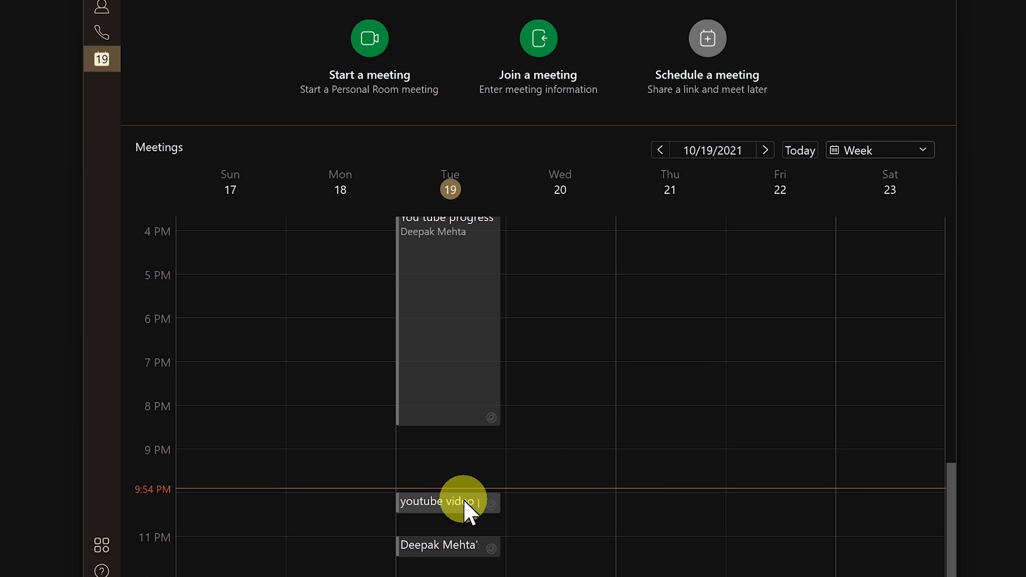
pyautogui.click(448, 503)
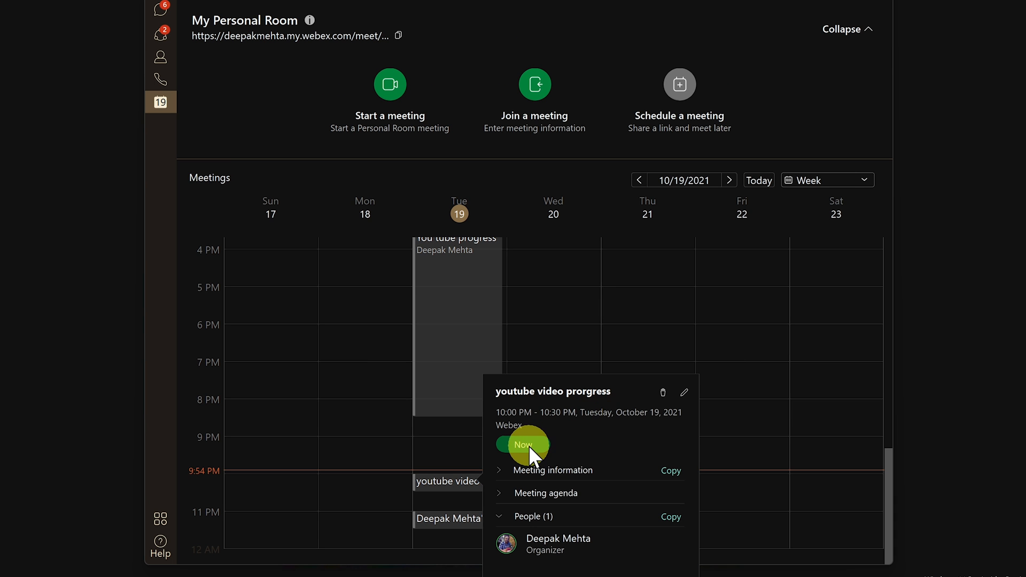
pyautogui.moveTo(685, 338)
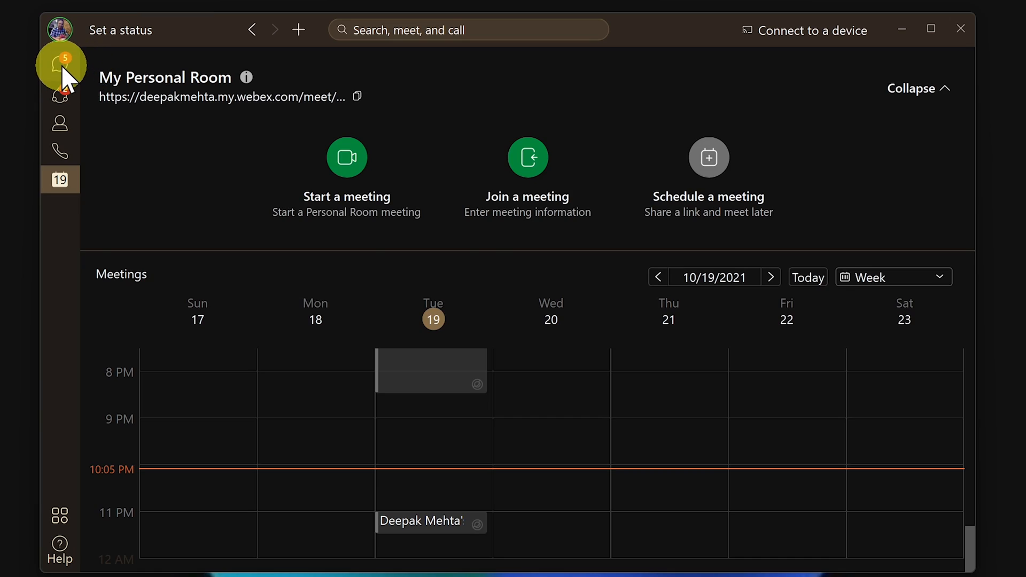
# Join the You tube progress meeting to reach its pre-join preview, muted with video off
pyautogui.click(60, 63)
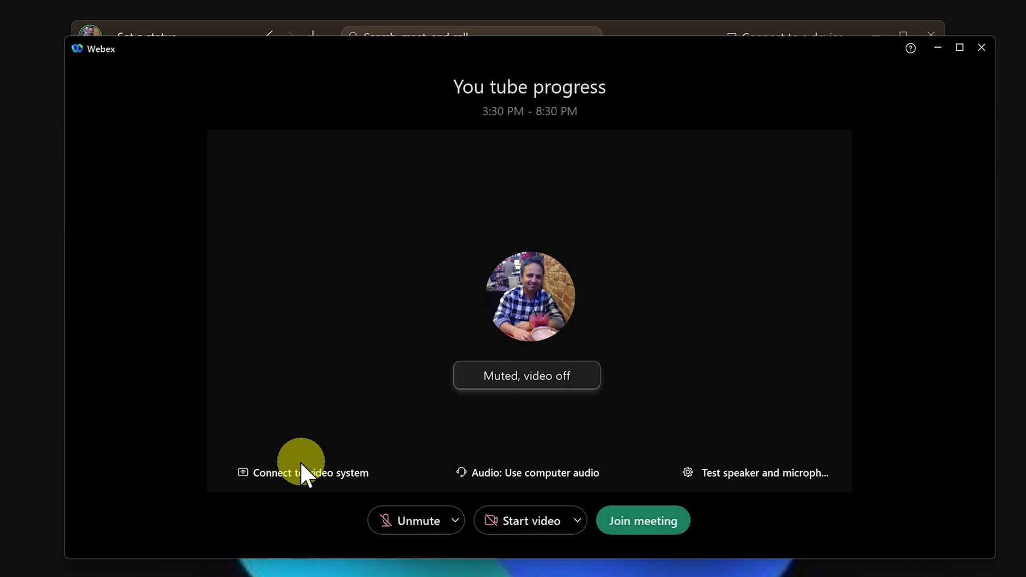
# Review video-system and computer-audio options, then reach the speaker and microphone test settings
pyautogui.click(303, 472)
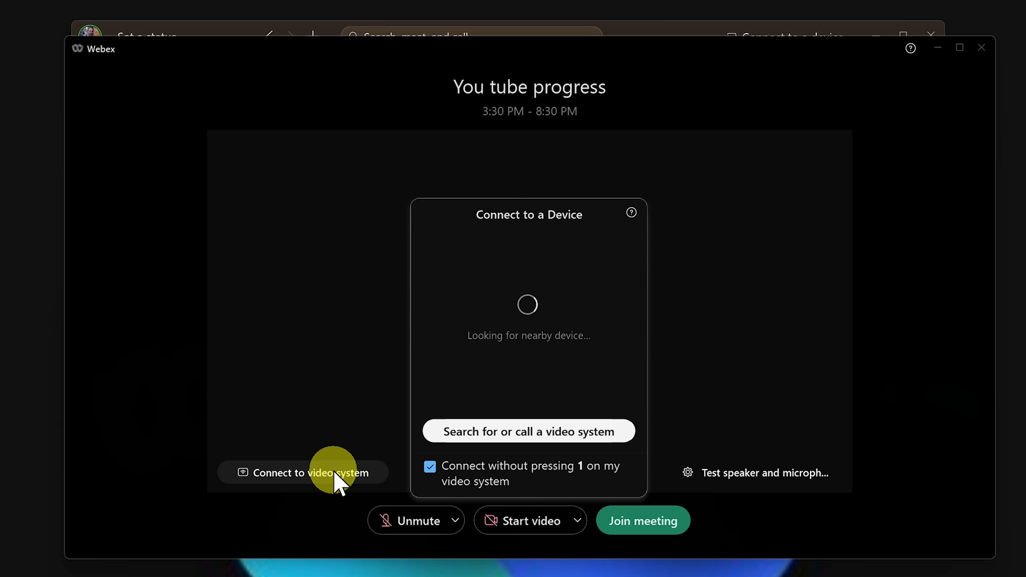
pyautogui.moveTo(547, 308)
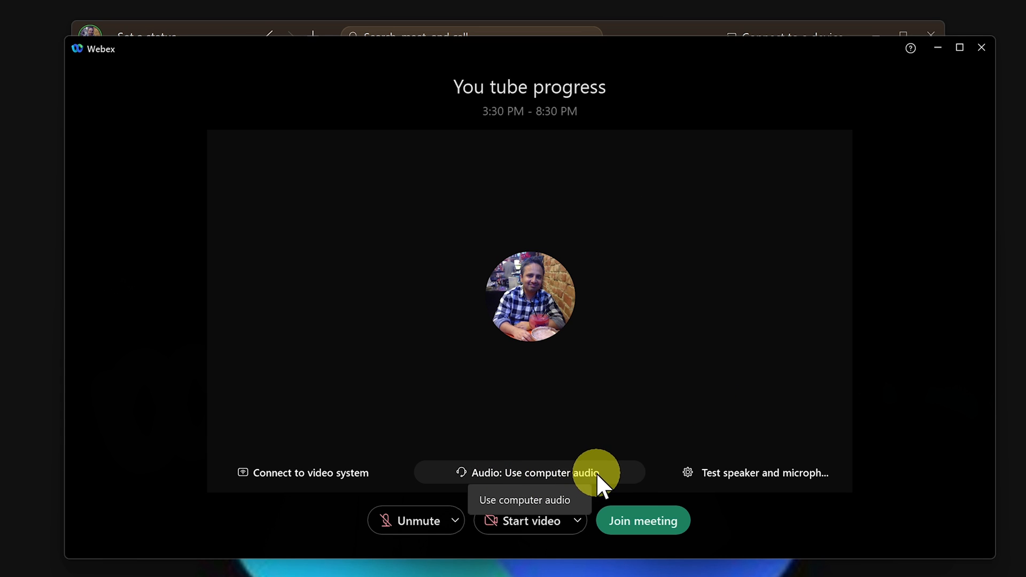
pyautogui.click(518, 473)
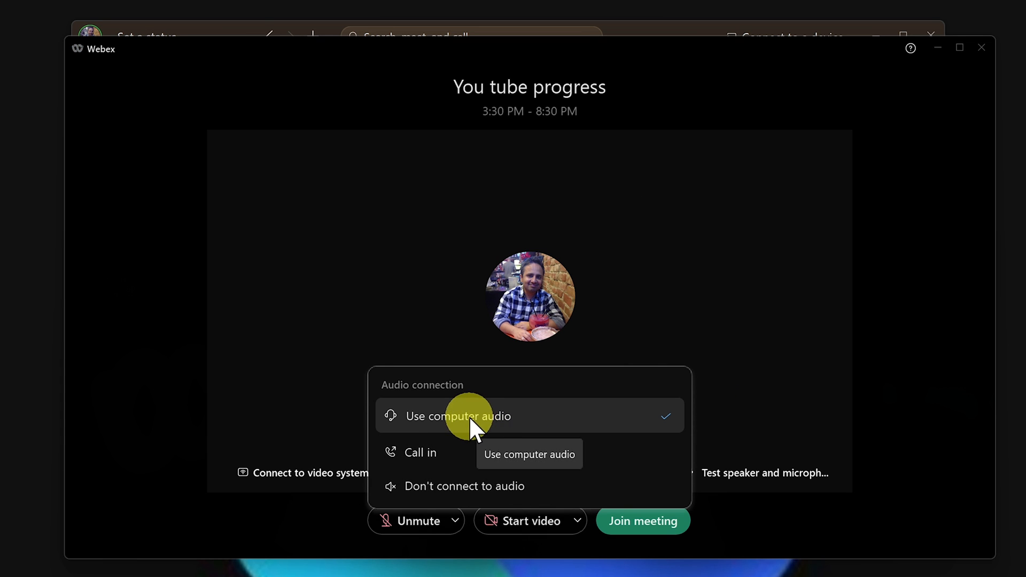
pyautogui.moveTo(432, 491)
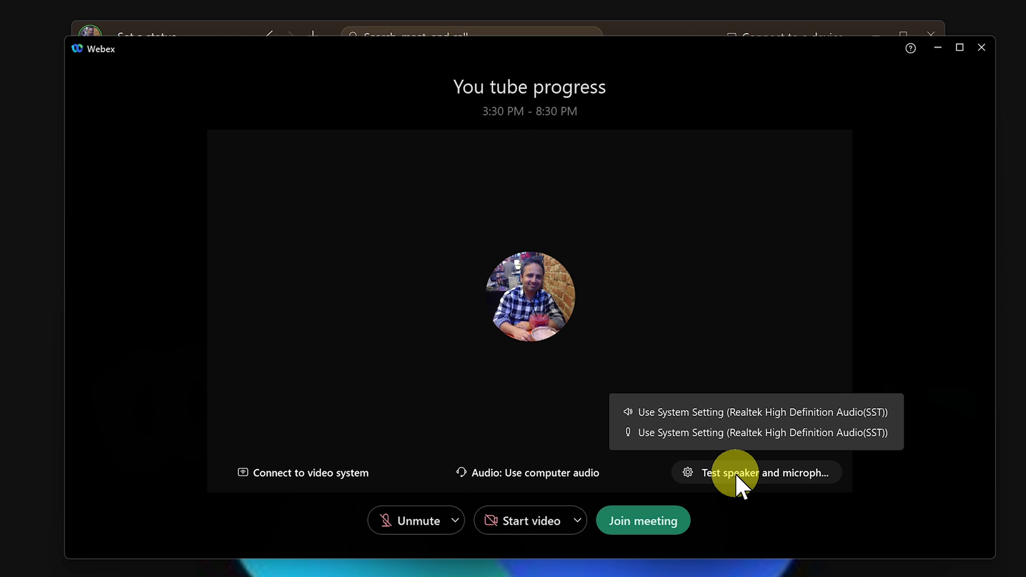
pyautogui.click(757, 472)
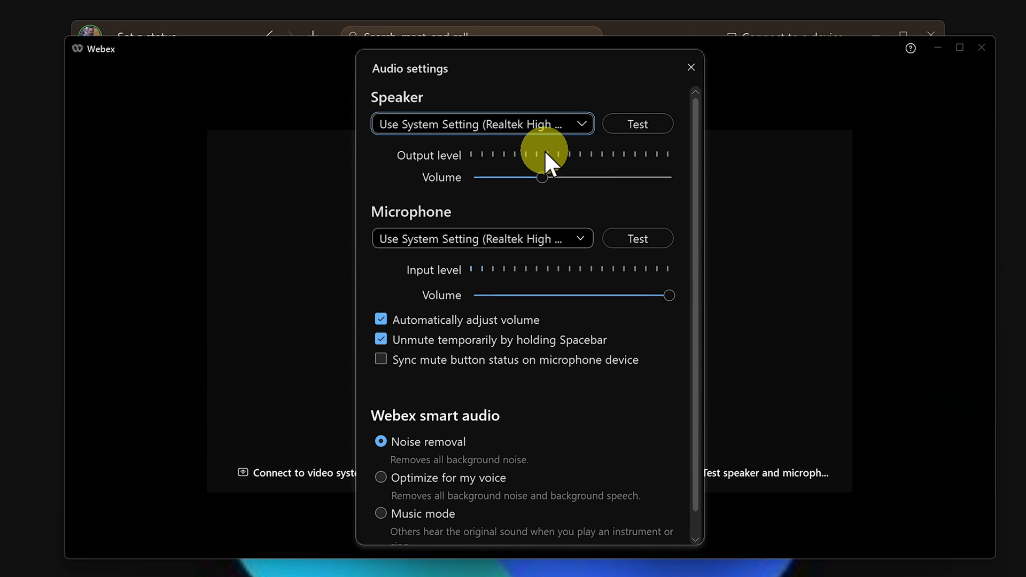
pyautogui.moveTo(576, 157)
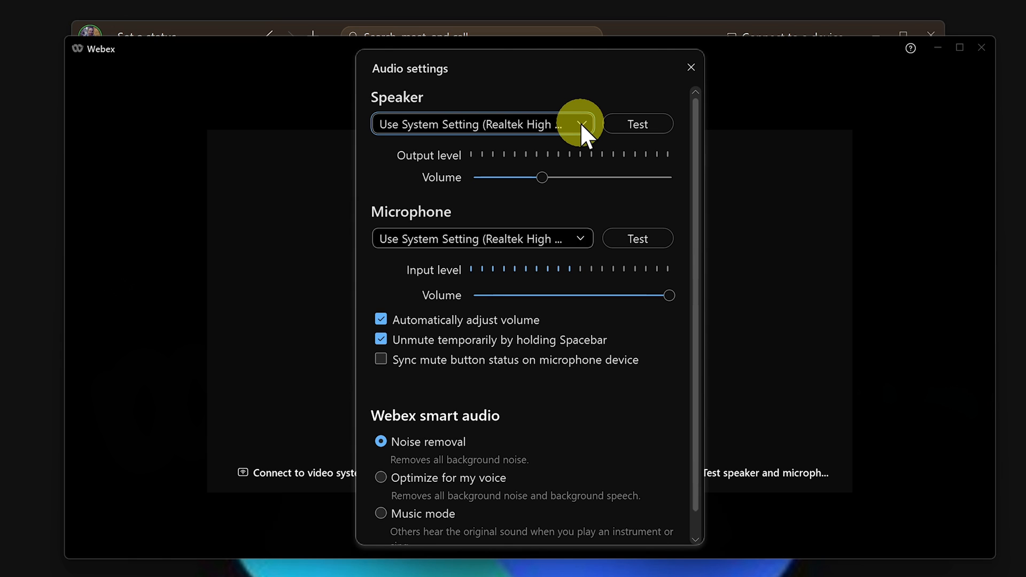
pyautogui.click(578, 124)
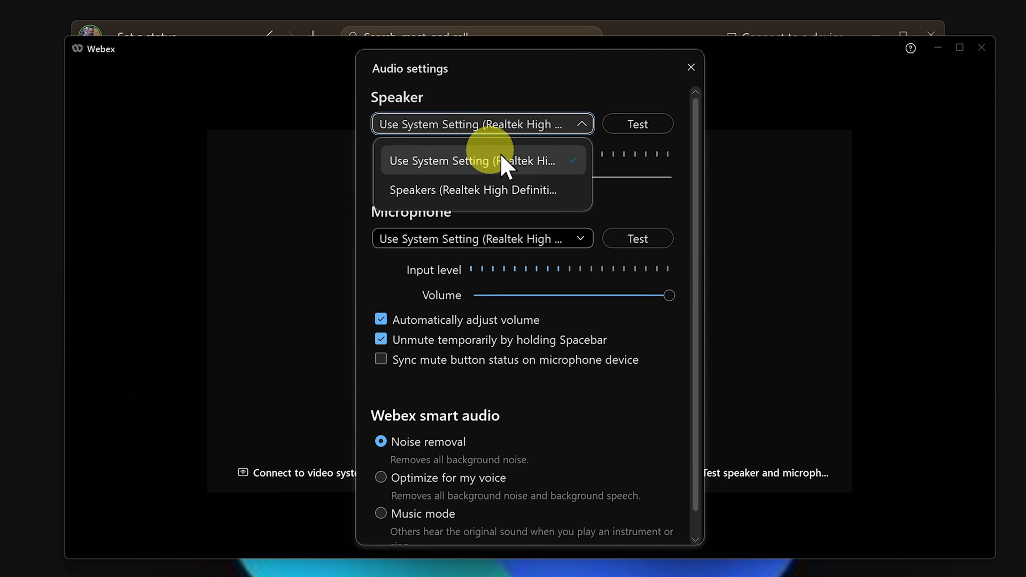
pyautogui.click(482, 162)
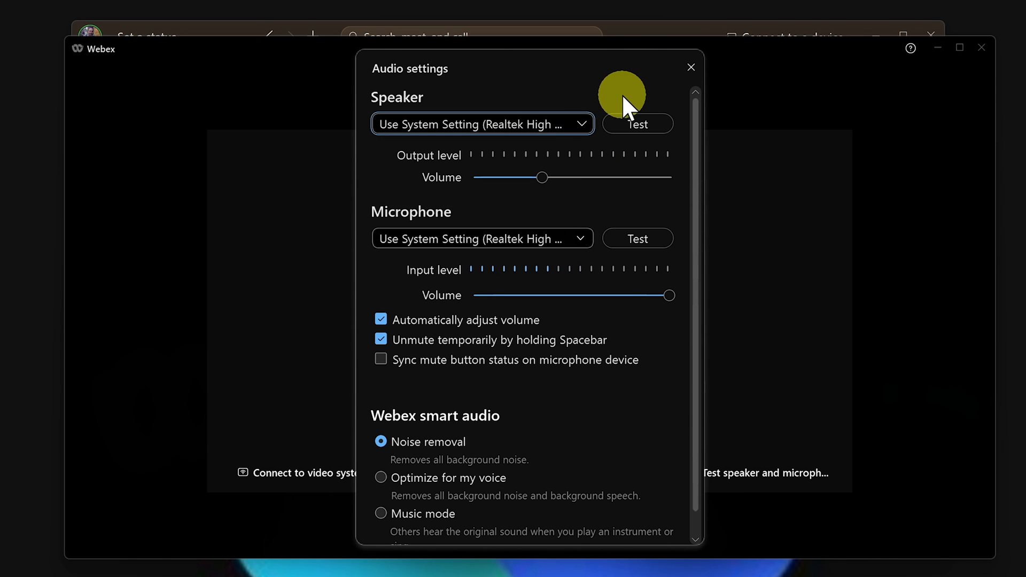
pyautogui.click(481, 237)
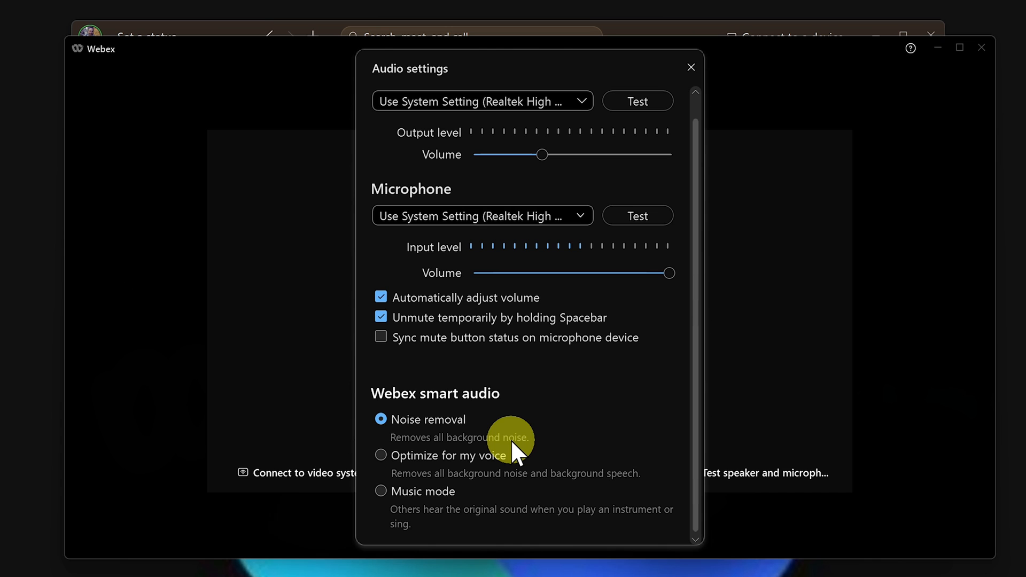
pyautogui.moveTo(445, 413)
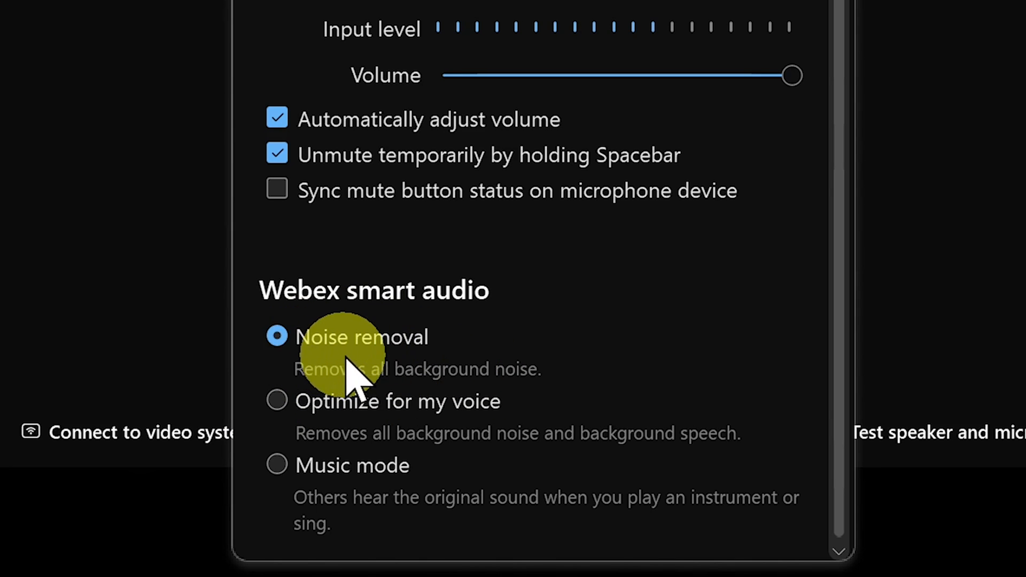
pyautogui.moveTo(275, 401)
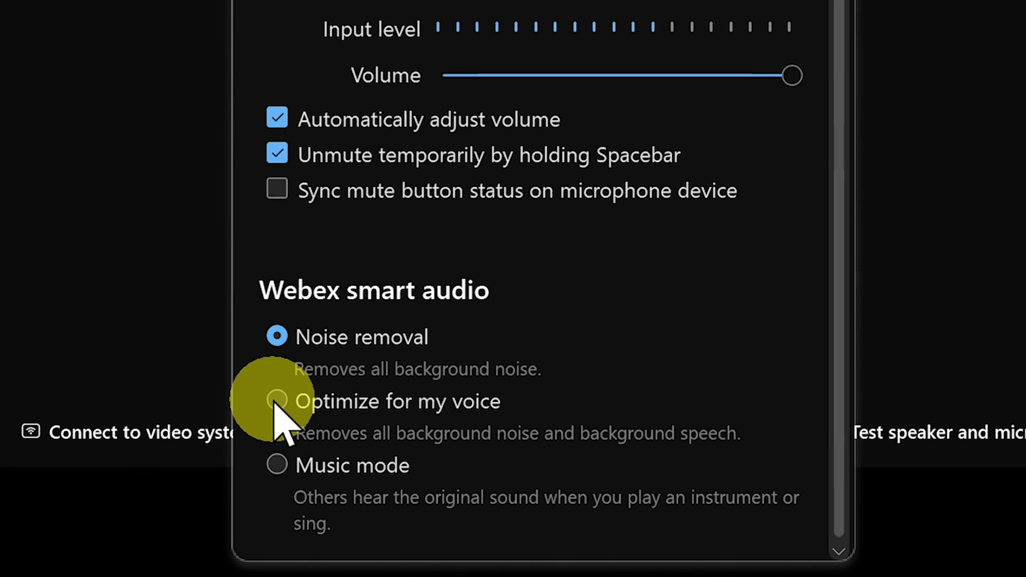
# Set Webex smart audio to Optimize for my voice instead of Noise removal
pyautogui.click(276, 401)
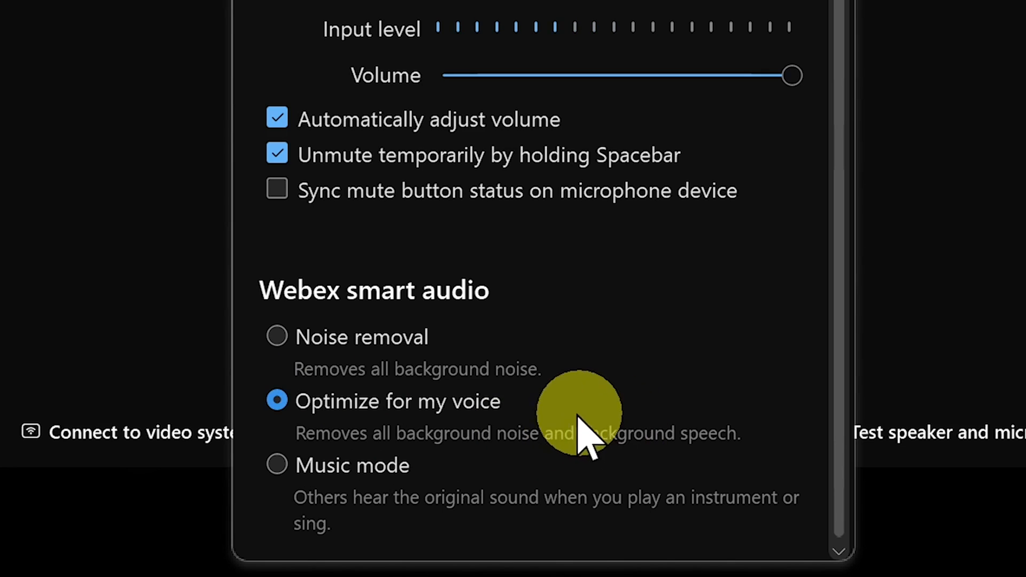
pyautogui.moveTo(660, 465)
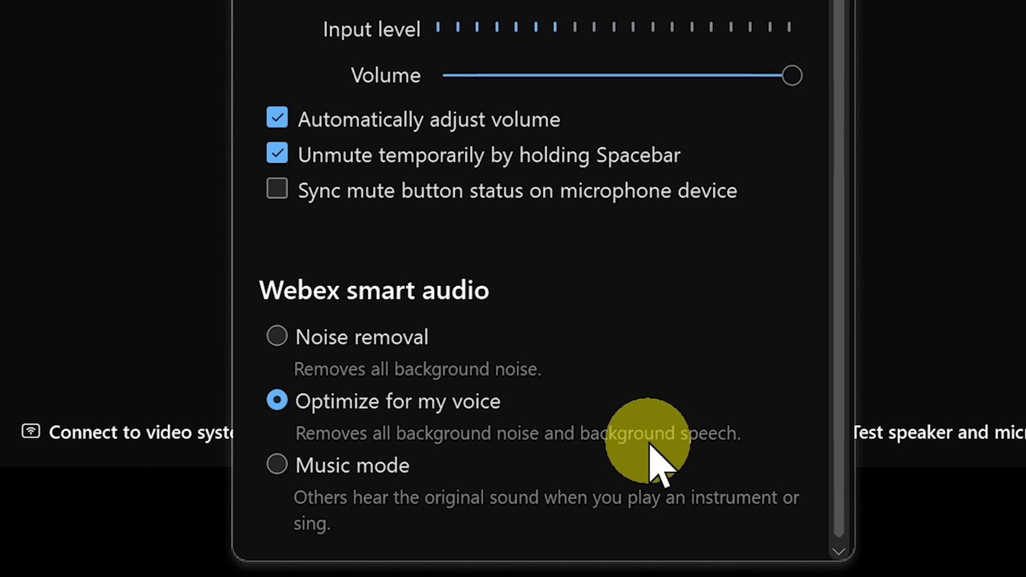
pyautogui.moveTo(499, 398)
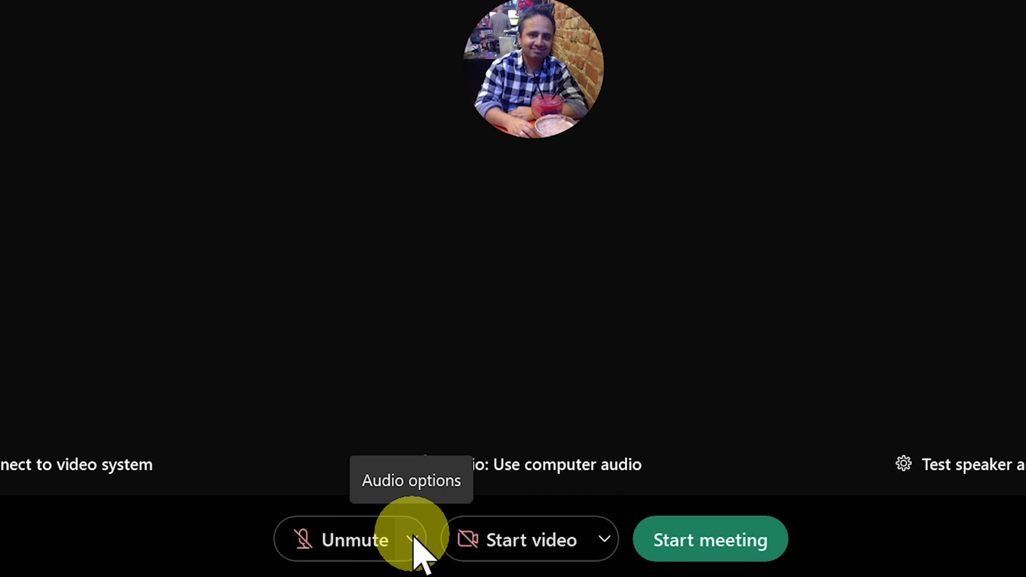
# Choose Music mode from the smart audio modes in the quick audio options
pyautogui.click(416, 540)
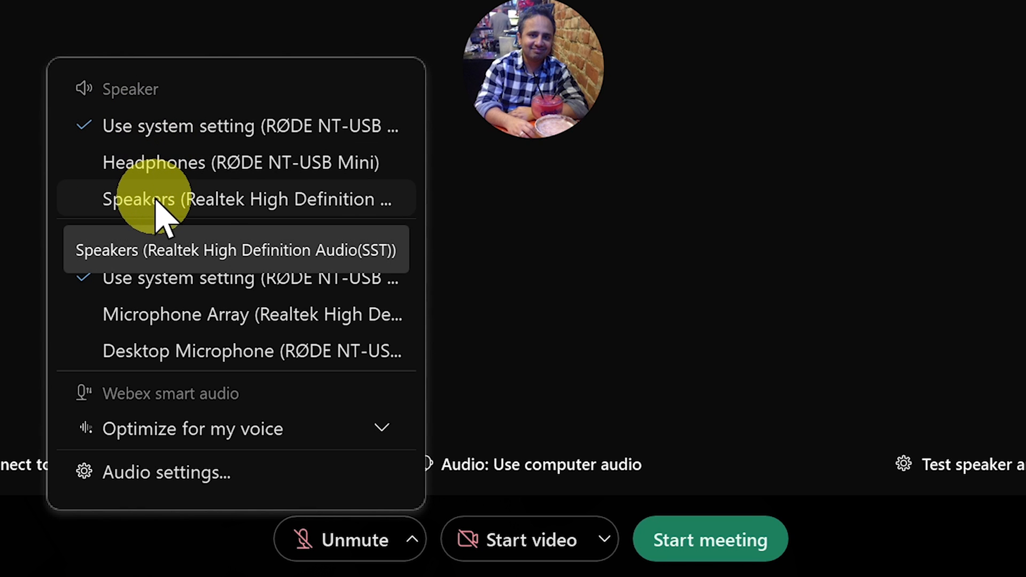
pyautogui.moveTo(105, 428)
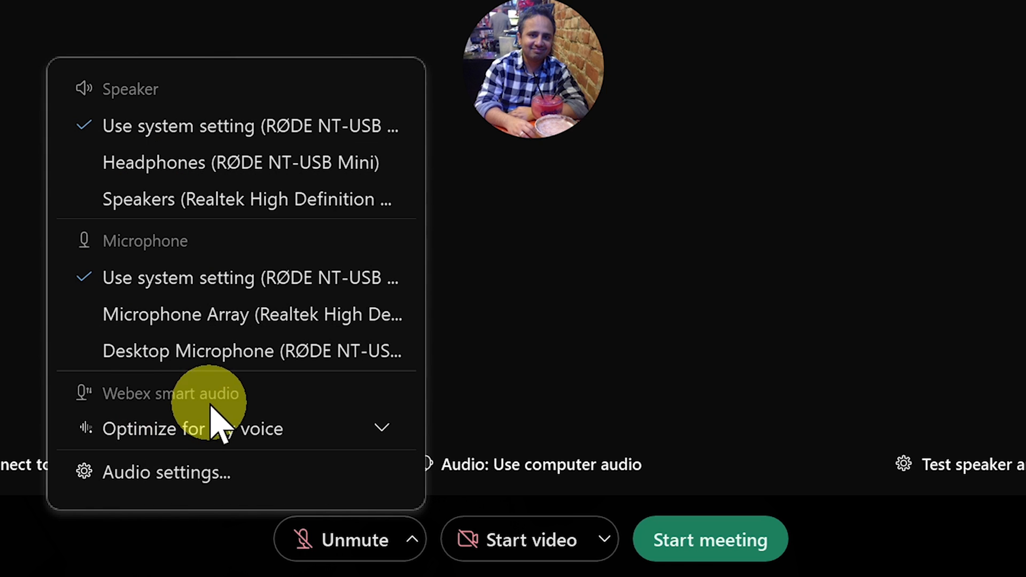
pyautogui.click(192, 429)
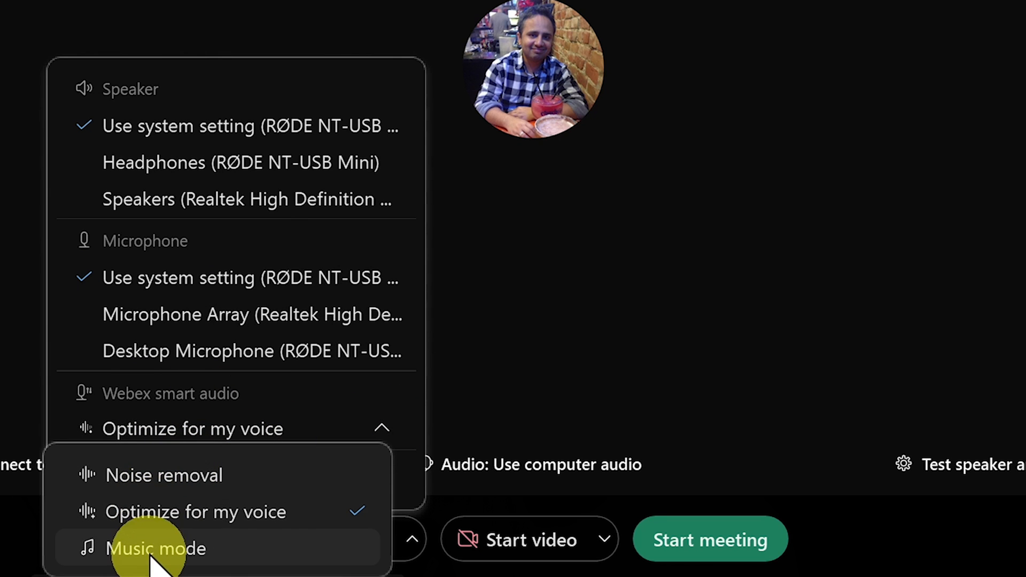
pyautogui.click(156, 548)
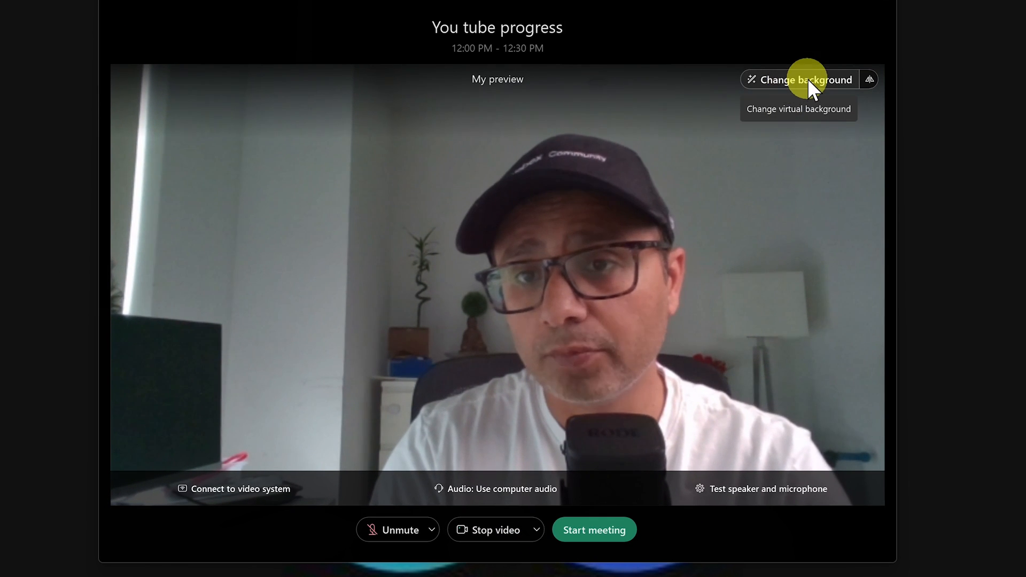
# Apply the Blur virtual background to the camera preview
pyautogui.click(806, 79)
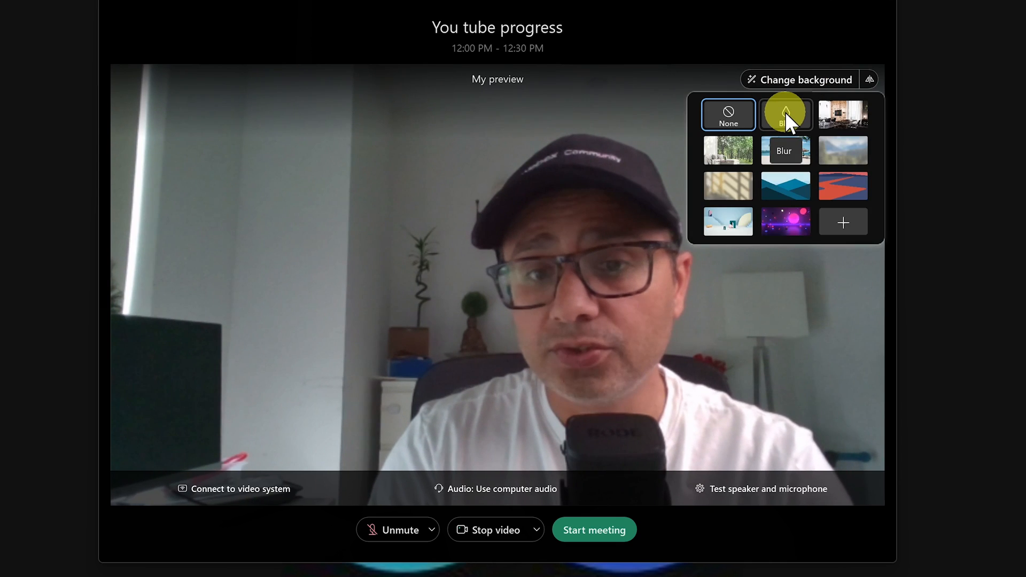
pyautogui.click(786, 114)
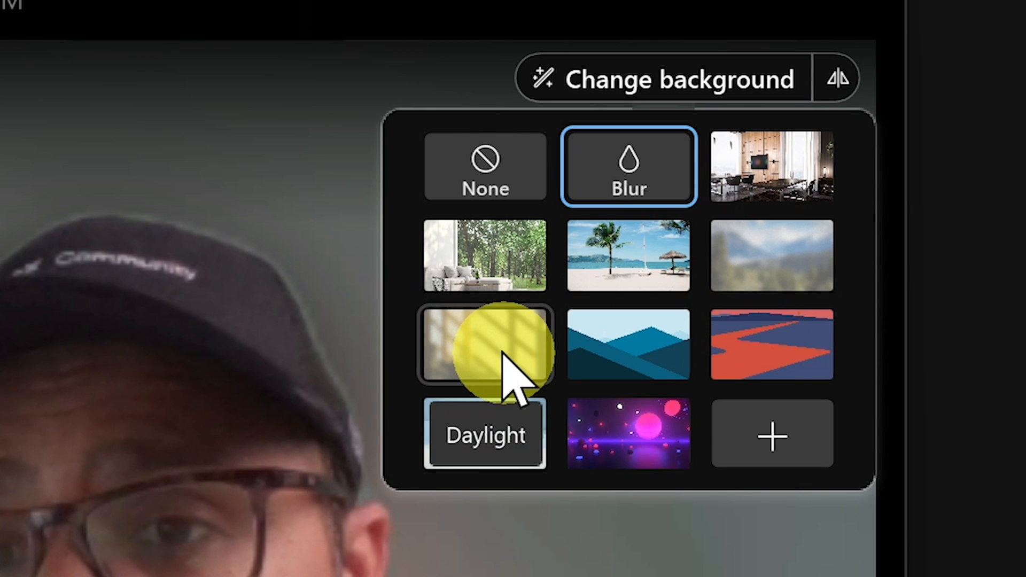
pyautogui.moveTo(772, 434)
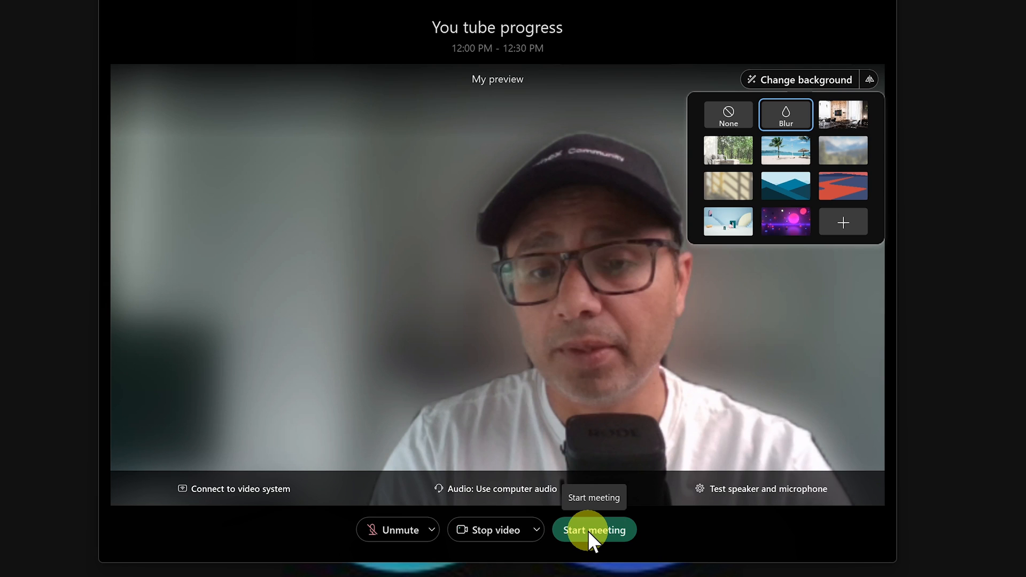
pyautogui.click(594, 531)
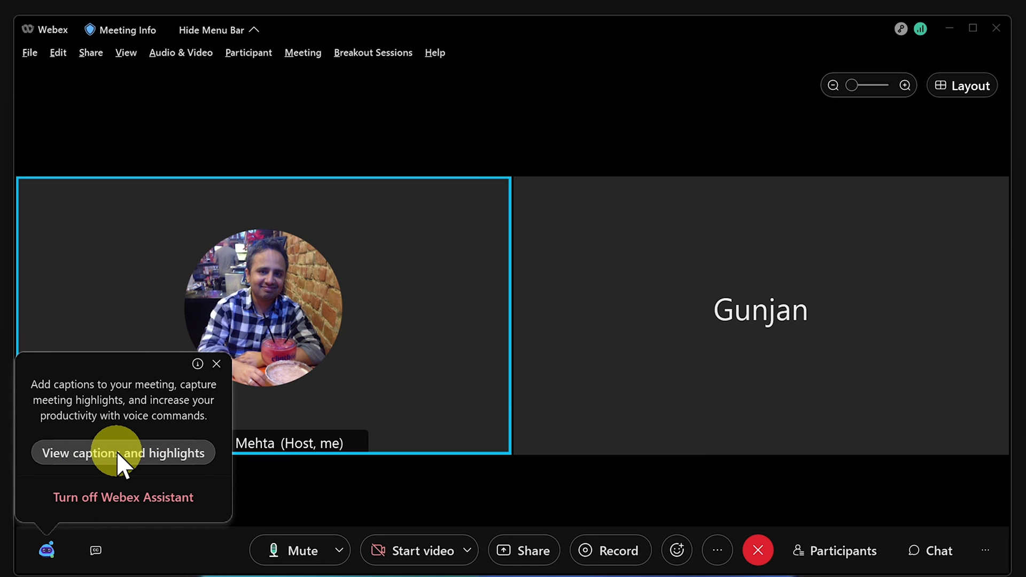
pyautogui.click(123, 453)
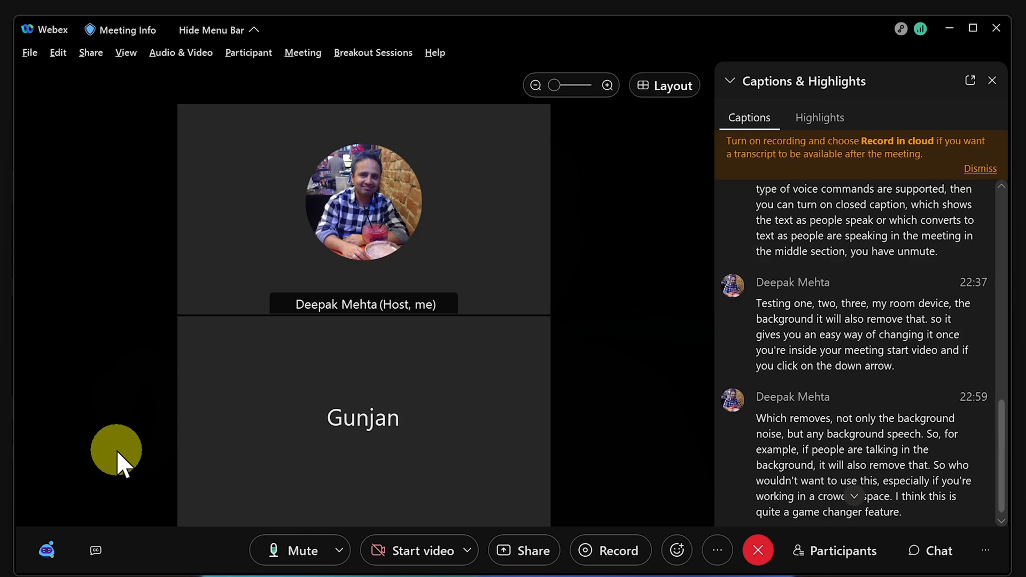
pyautogui.click(819, 118)
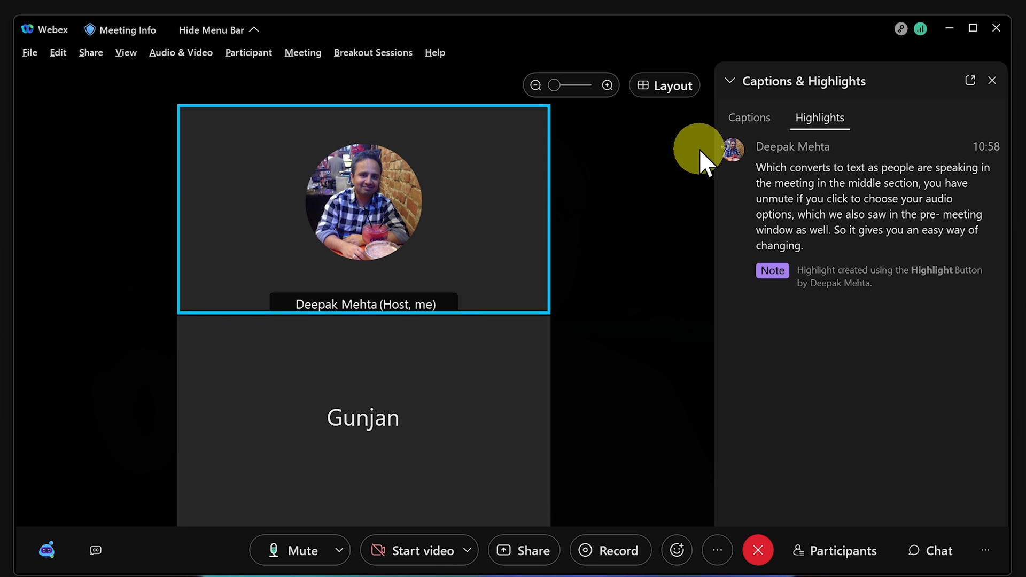
pyautogui.click(749, 118)
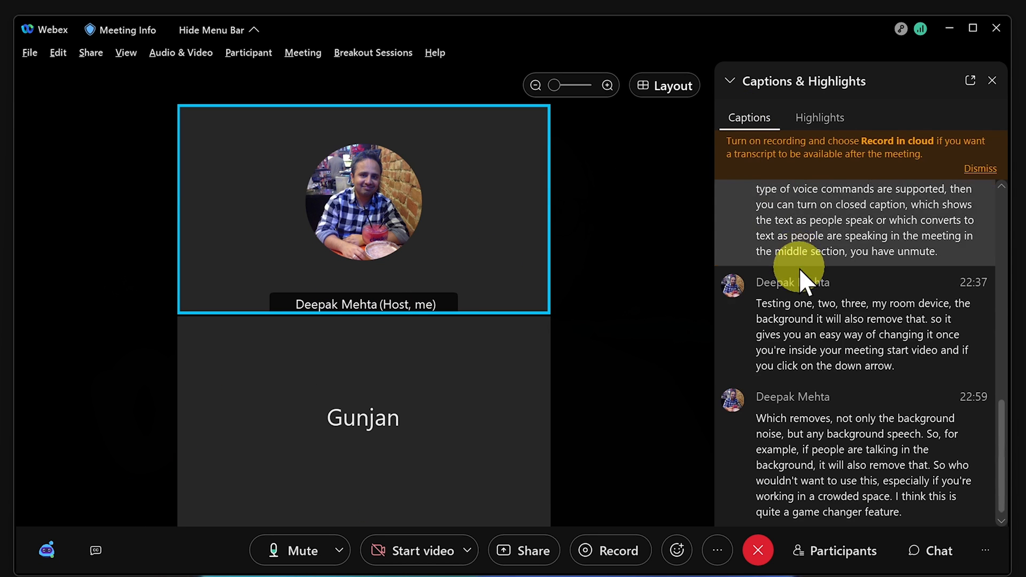
pyautogui.moveTo(173, 494)
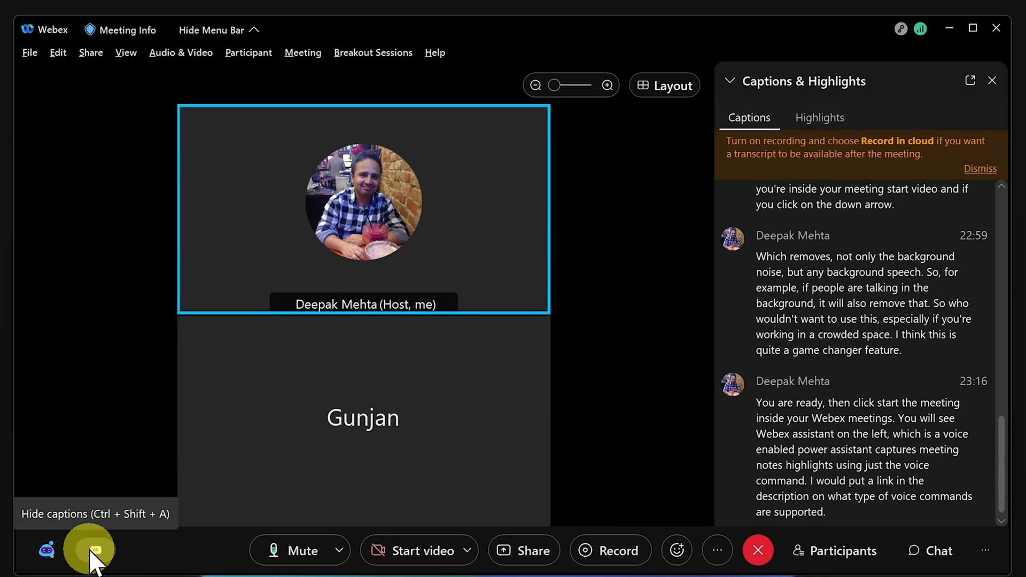
pyautogui.click(90, 550)
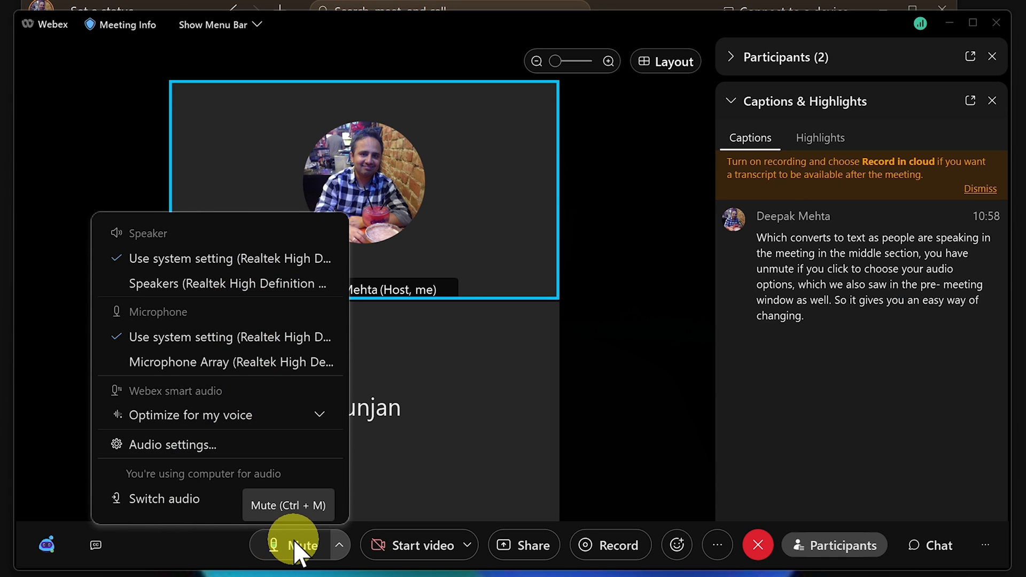
# Mute the microphone, check the camera choices, and bring up content sharing
pyautogui.click(292, 545)
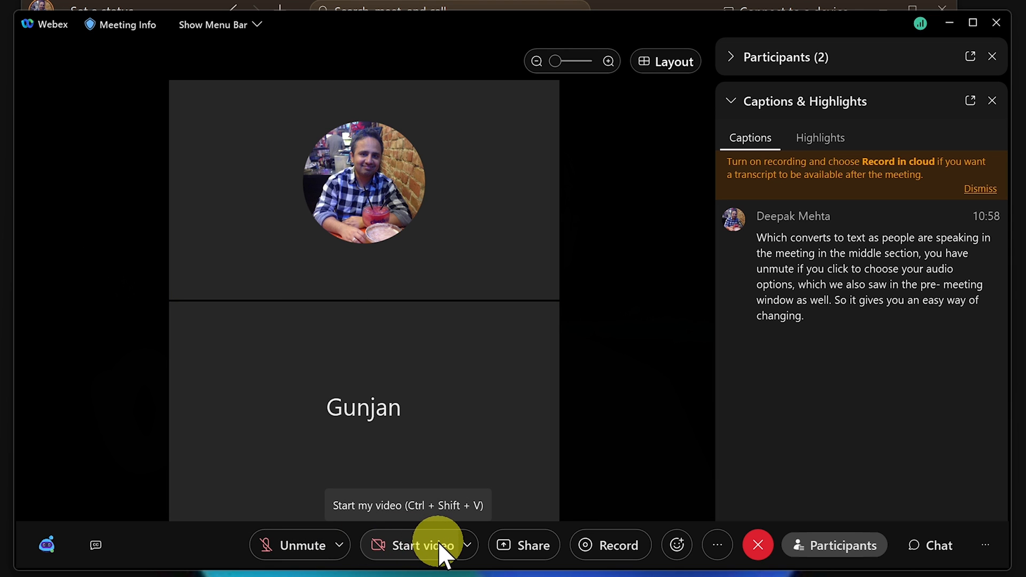
pyautogui.click(467, 545)
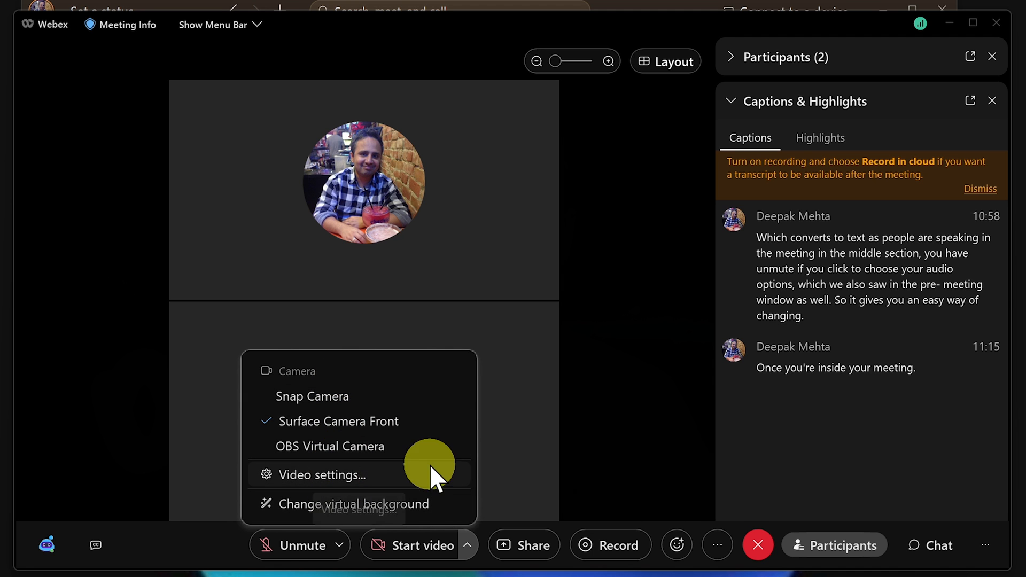
pyautogui.click(523, 545)
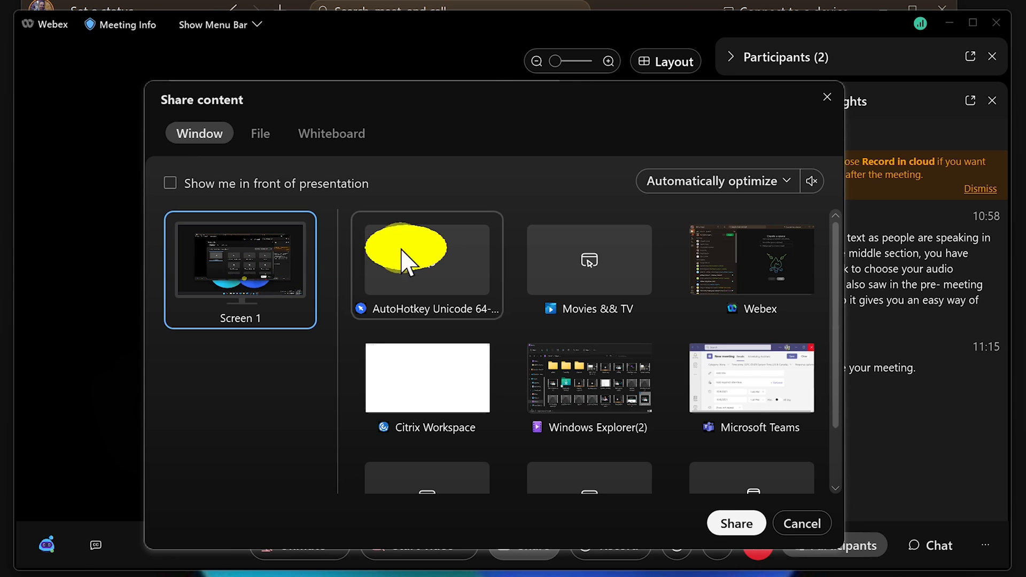
pyautogui.moveTo(491, 321)
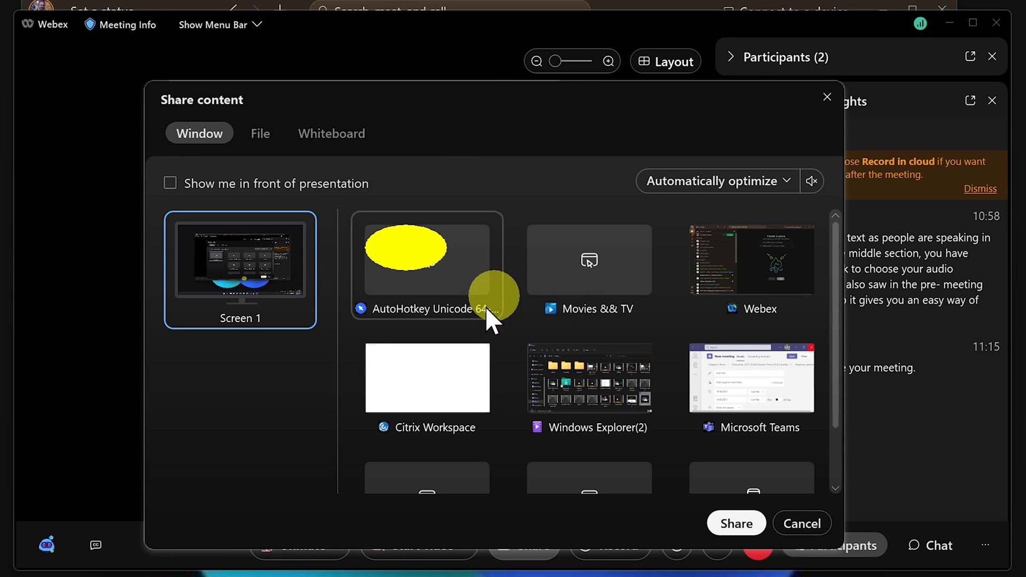
# Browse the Window, File and Whiteboard sharing tabs, then cancel without sharing
pyautogui.scroll(-3)
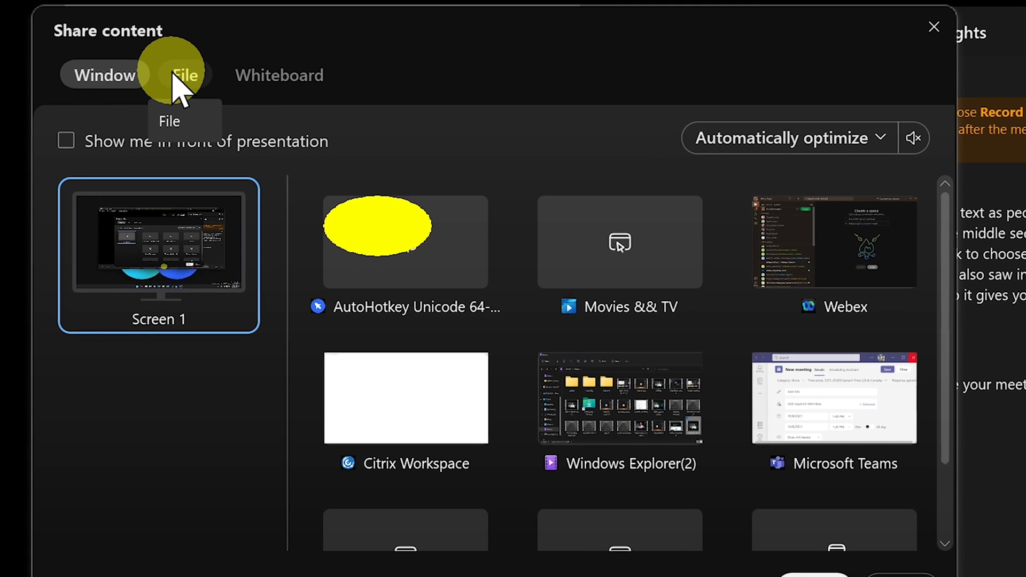
pyautogui.click(279, 74)
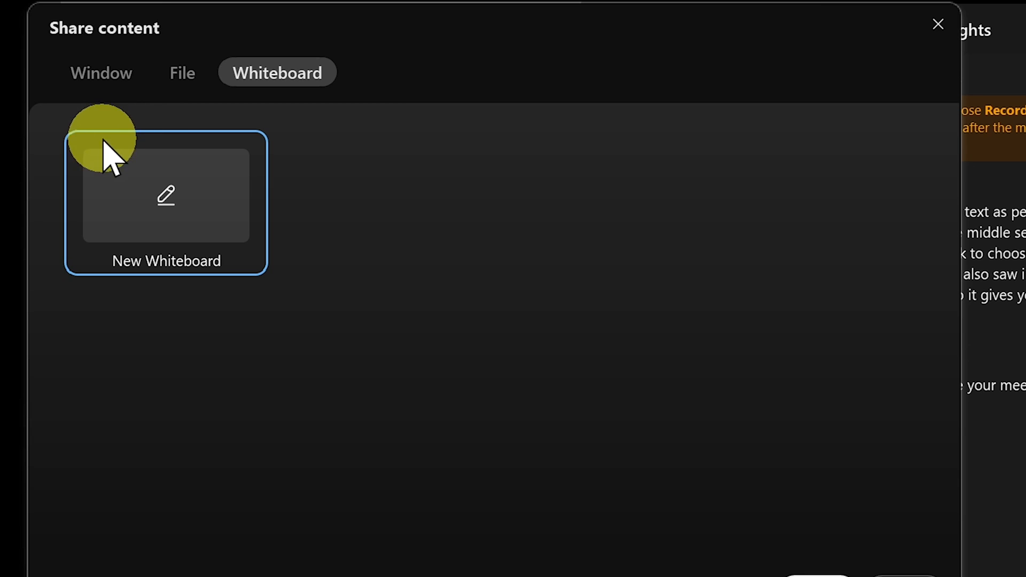
pyautogui.click(100, 73)
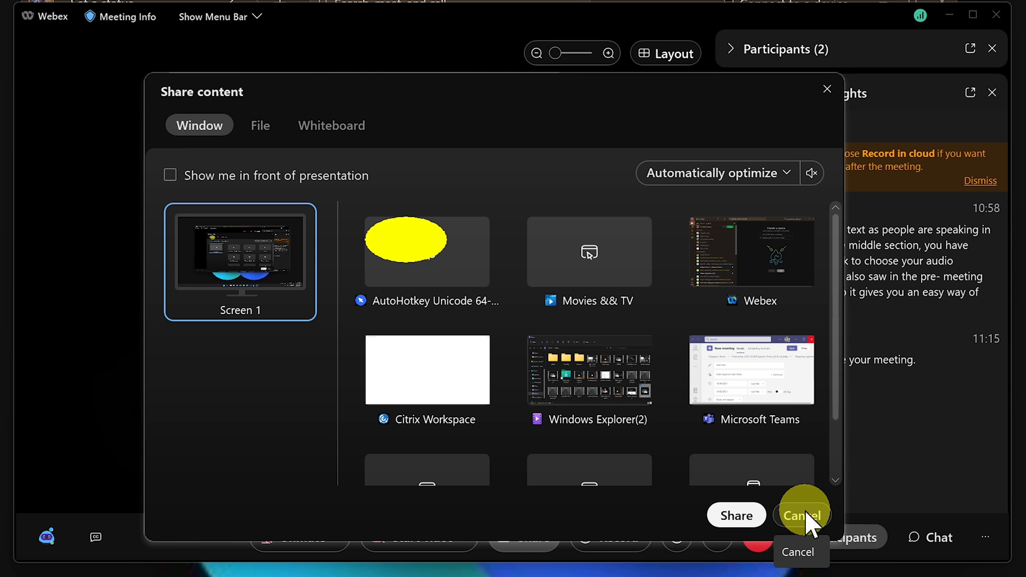
pyautogui.click(800, 515)
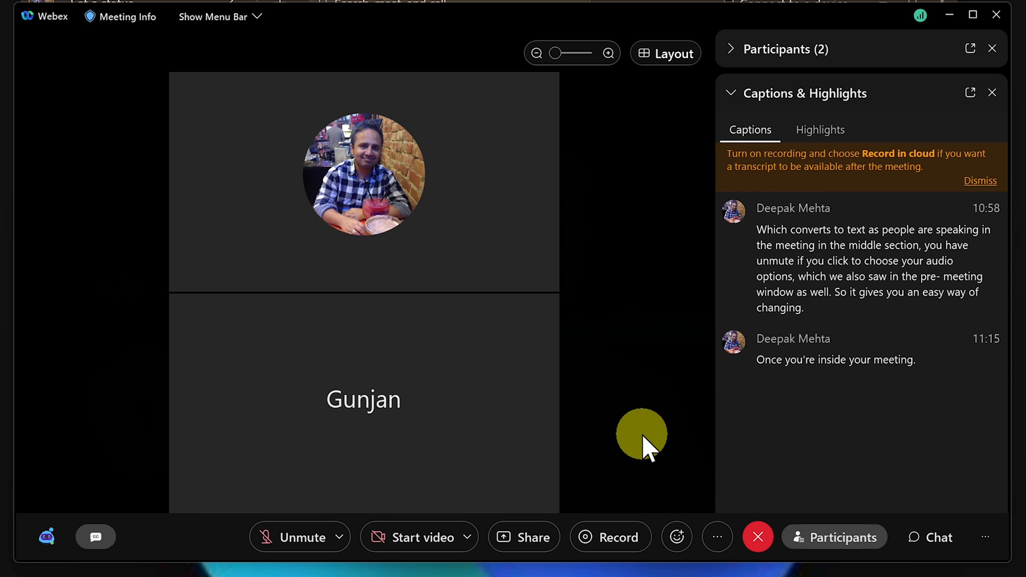
pyautogui.moveTo(739, 481)
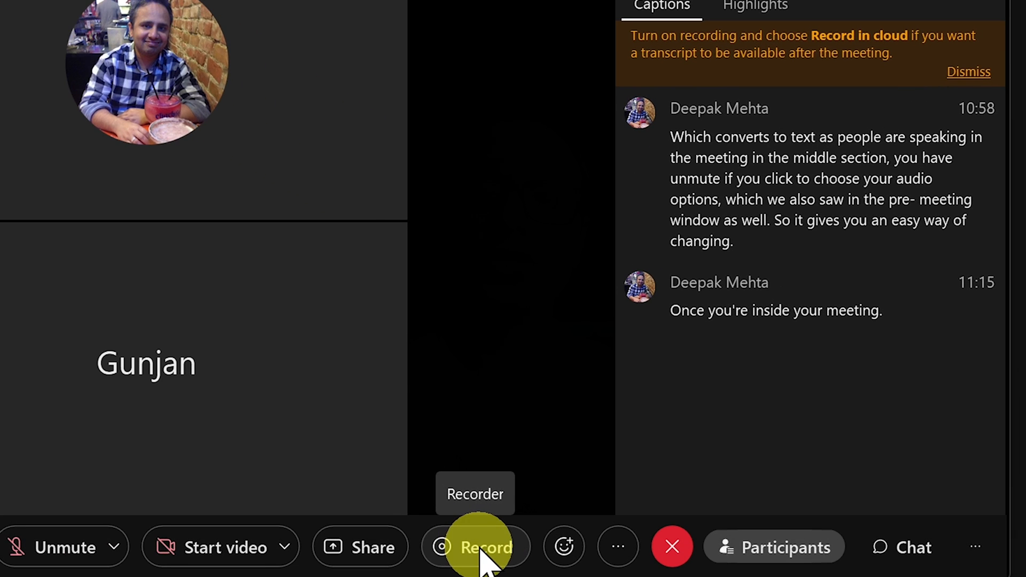
pyautogui.click(475, 547)
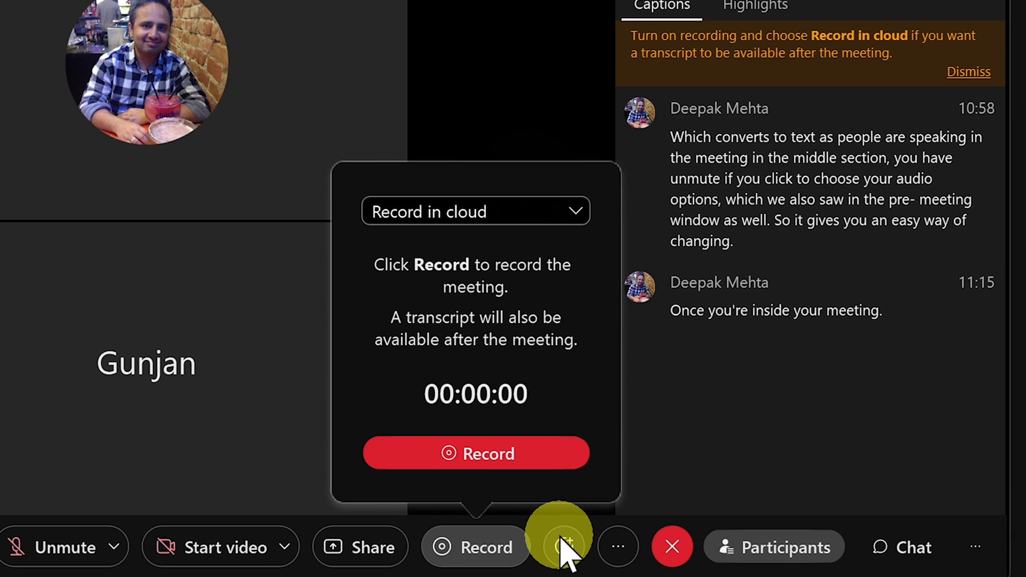
pyautogui.click(563, 548)
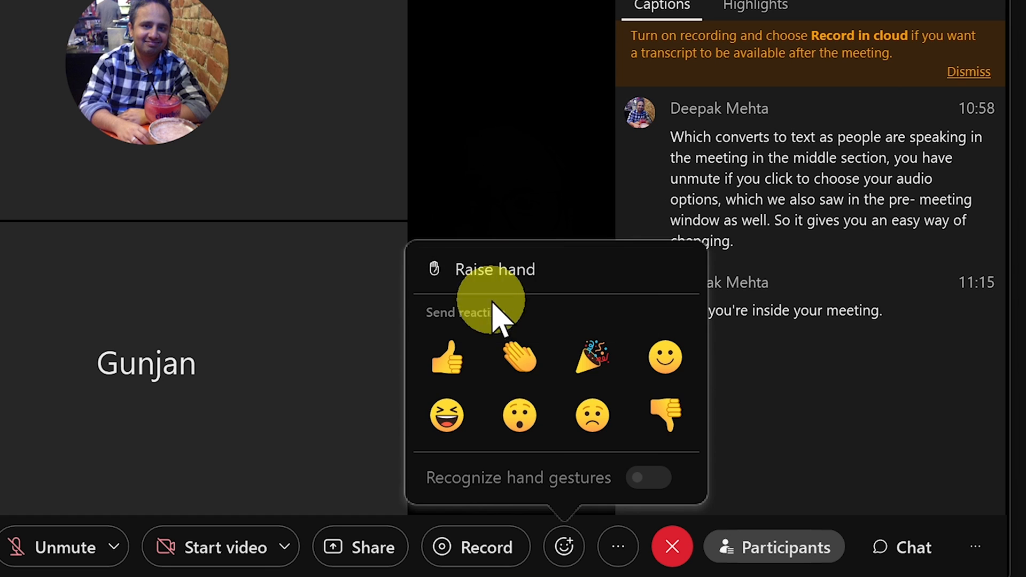
pyautogui.moveTo(648, 477)
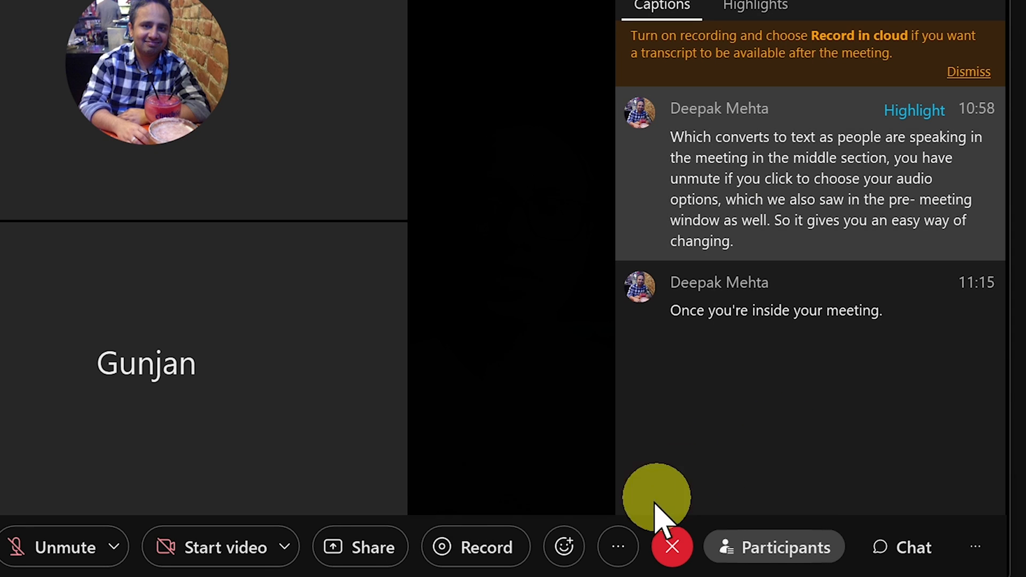
# From More options, switch on Lock meeting and copy the meeting link
pyautogui.click(617, 546)
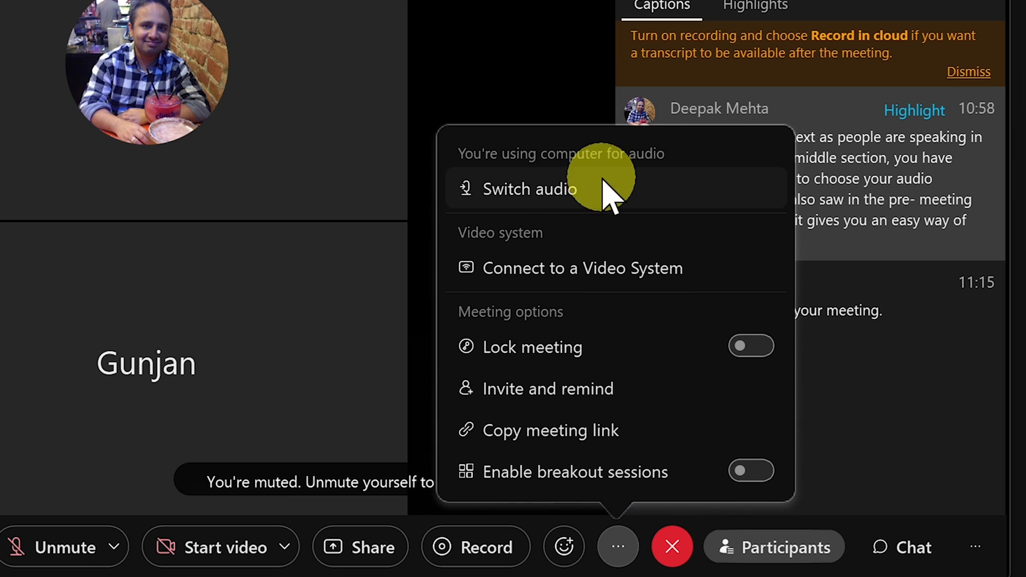
pyautogui.moveTo(567, 267)
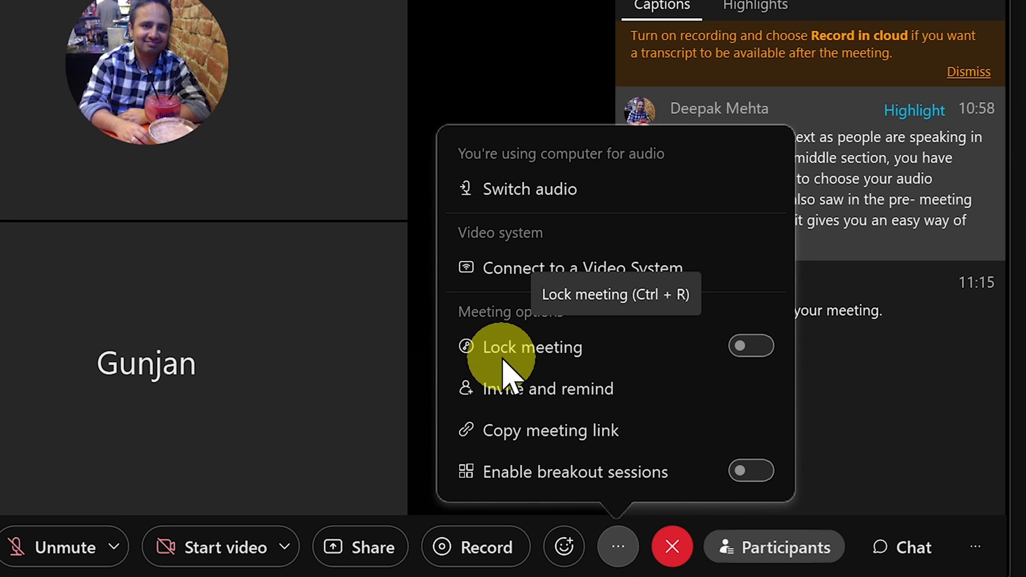
pyautogui.click(752, 346)
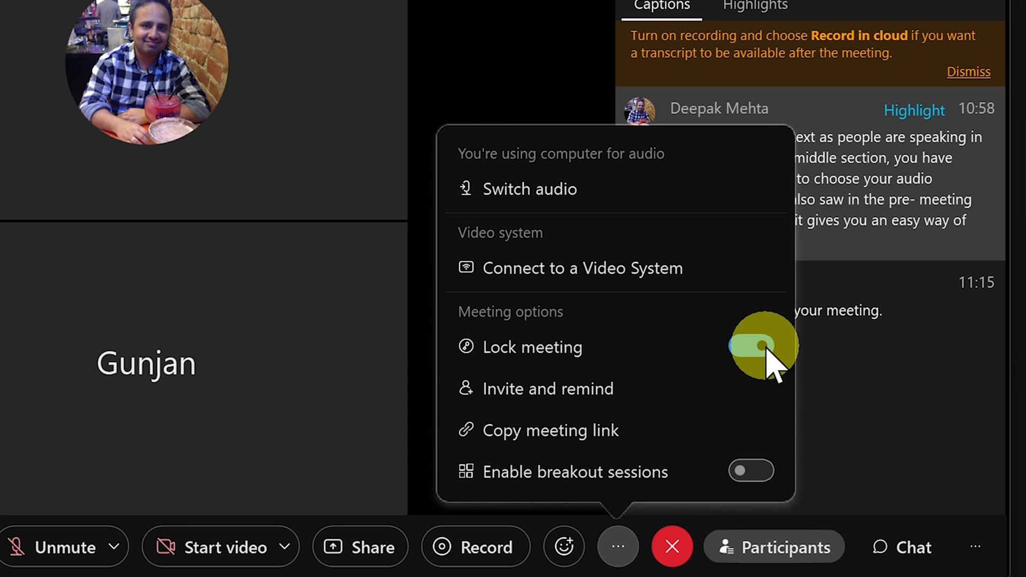
pyautogui.click(750, 345)
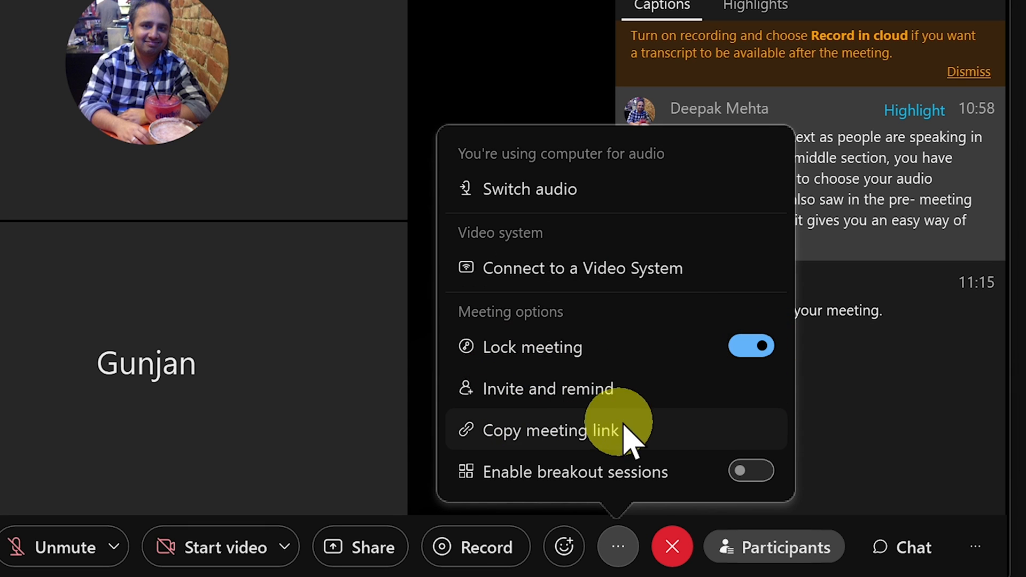
pyautogui.moveTo(752, 470)
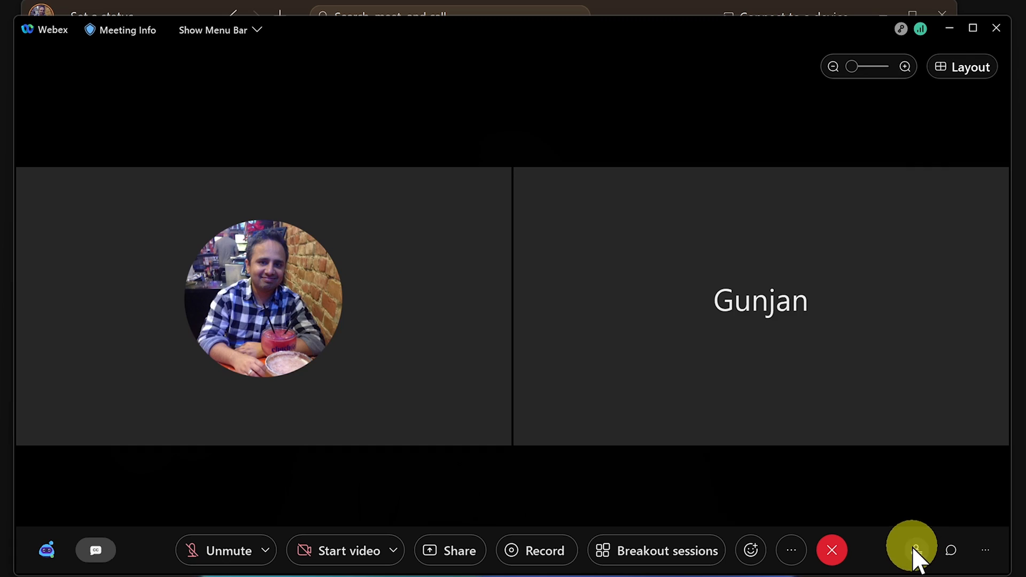
# Show the Participants panel listing Deepak Mehta as host and Gunjan
pyautogui.click(915, 550)
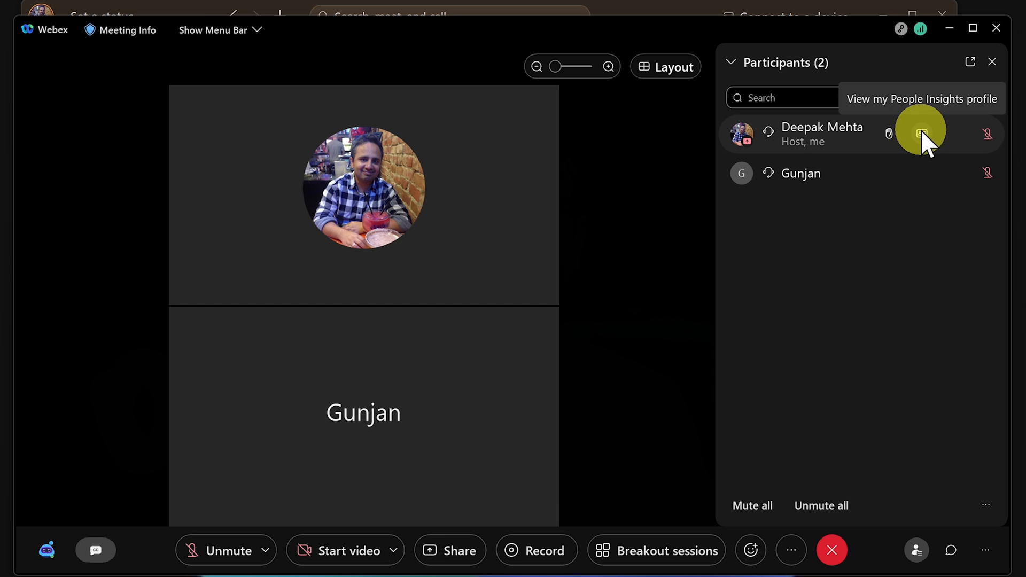
pyautogui.moveTo(823, 495)
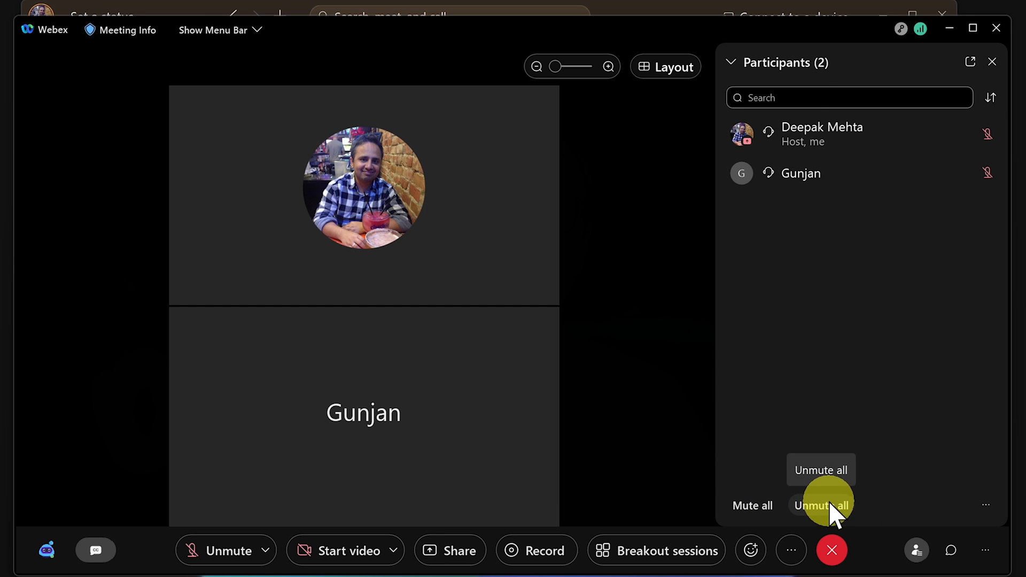
# Send 'hi' privately to Gunjan in the meeting chat, then show the menu bar
pyautogui.click(950, 549)
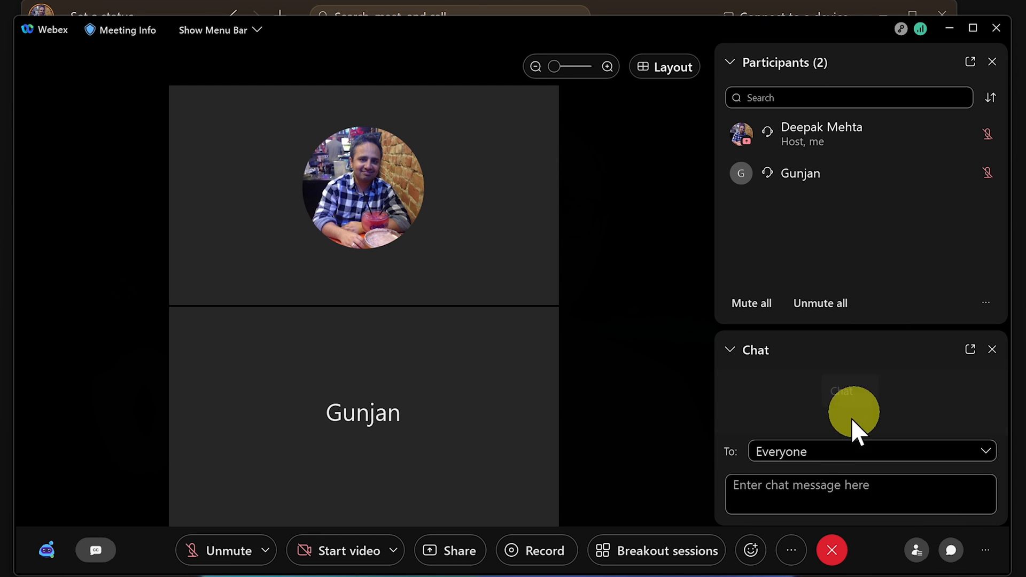
pyautogui.click(871, 451)
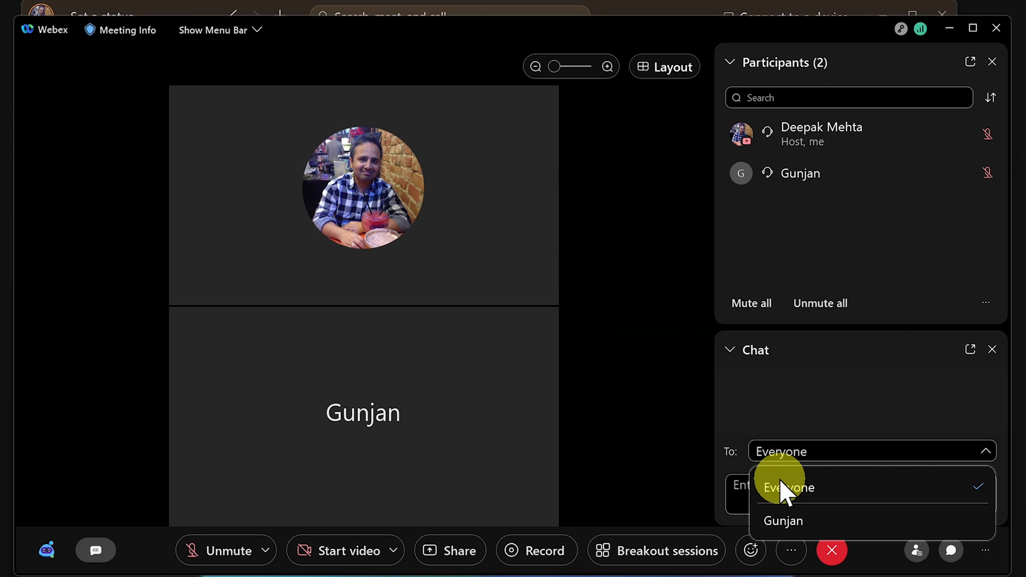
pyautogui.click(783, 520)
pyautogui.write('hi')
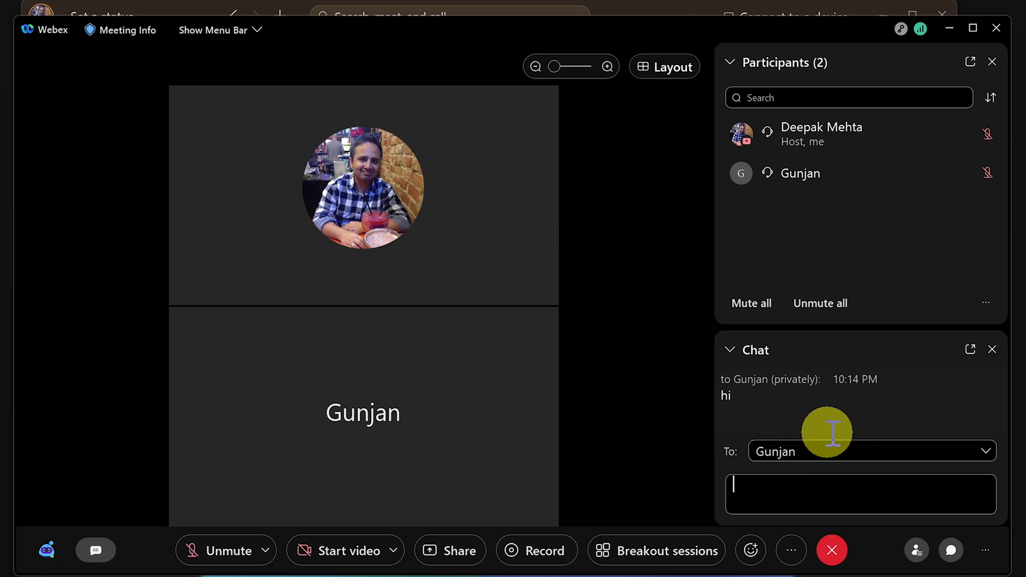
pyautogui.moveTo(476, 207)
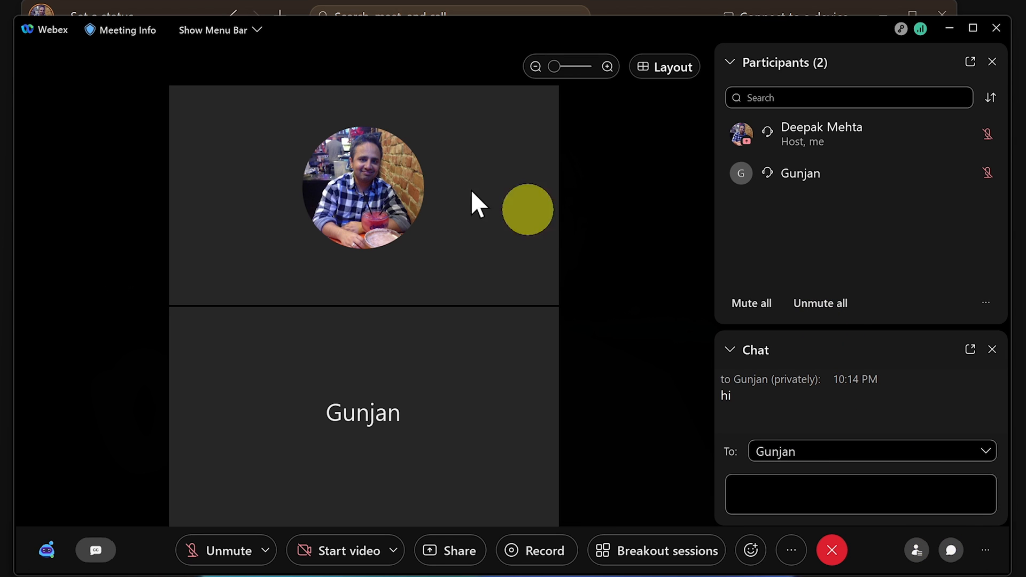
pyautogui.click(119, 29)
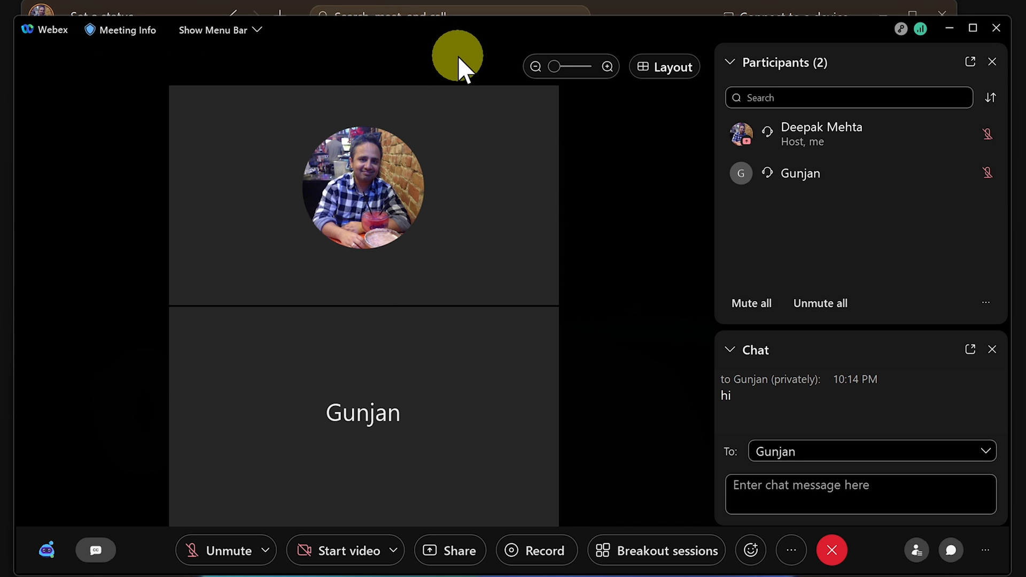
pyautogui.click(212, 30)
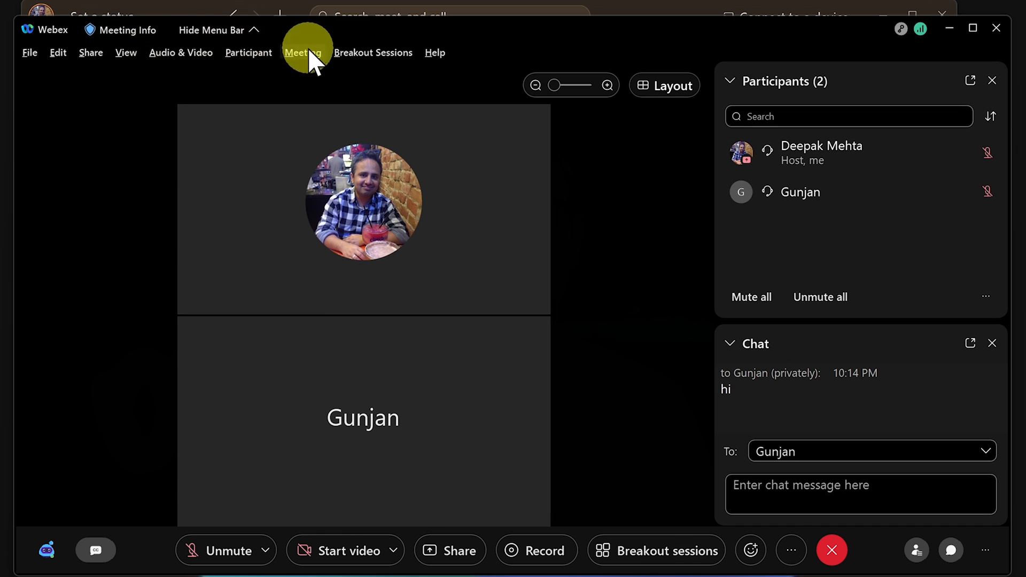